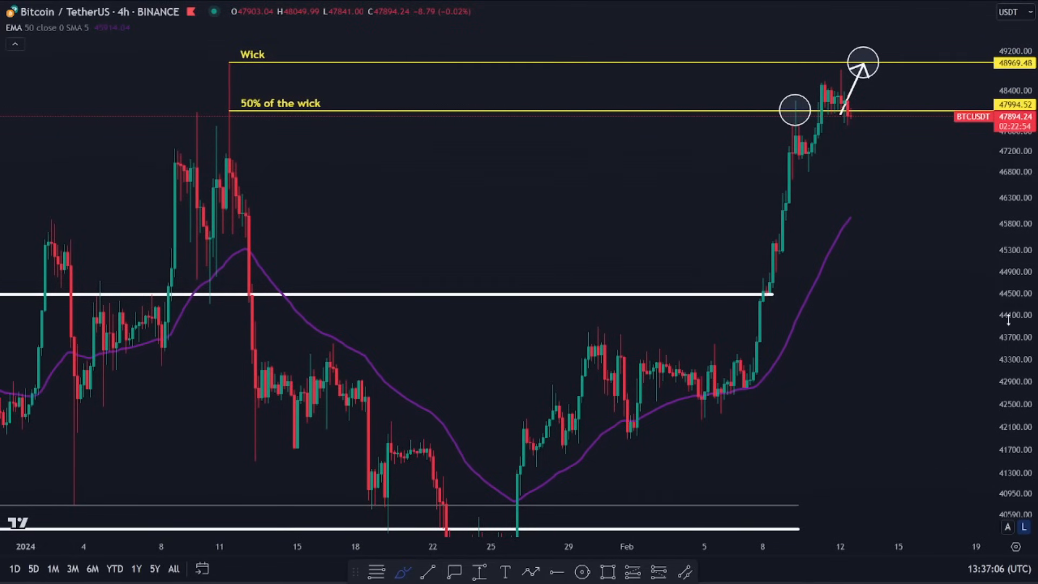
mouse_move(1019, 275)
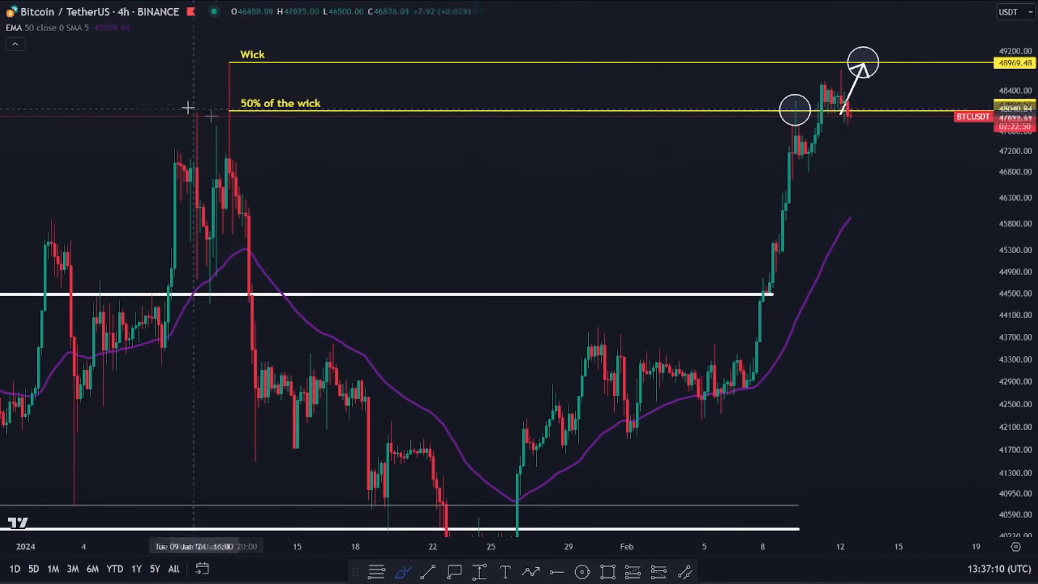
Step: Zoom into the recent February candles and undo the stray freehand price paths
left_click_drag(179, 71, 225, 100)
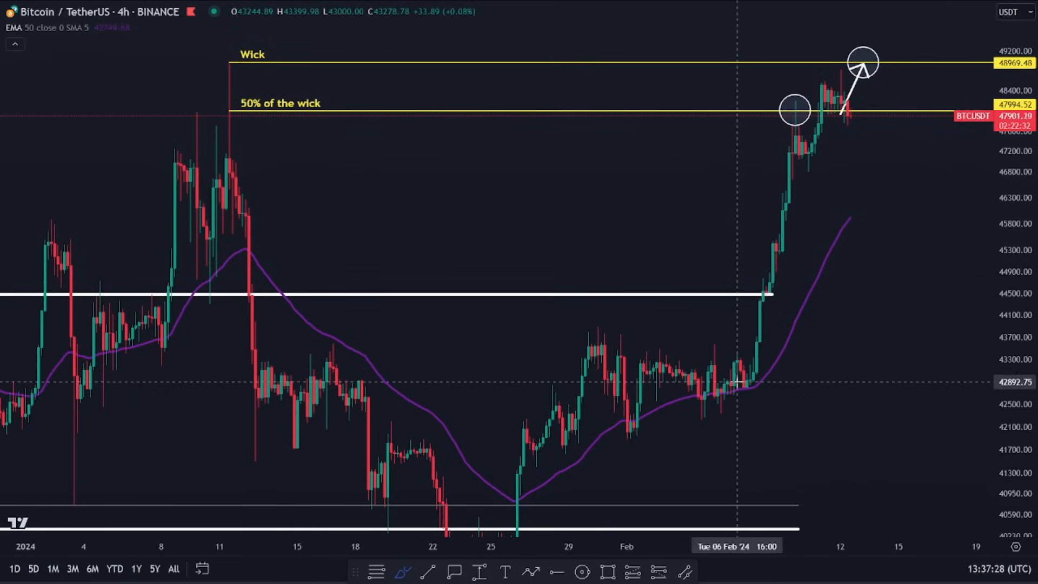
mouse_move(874, 25)
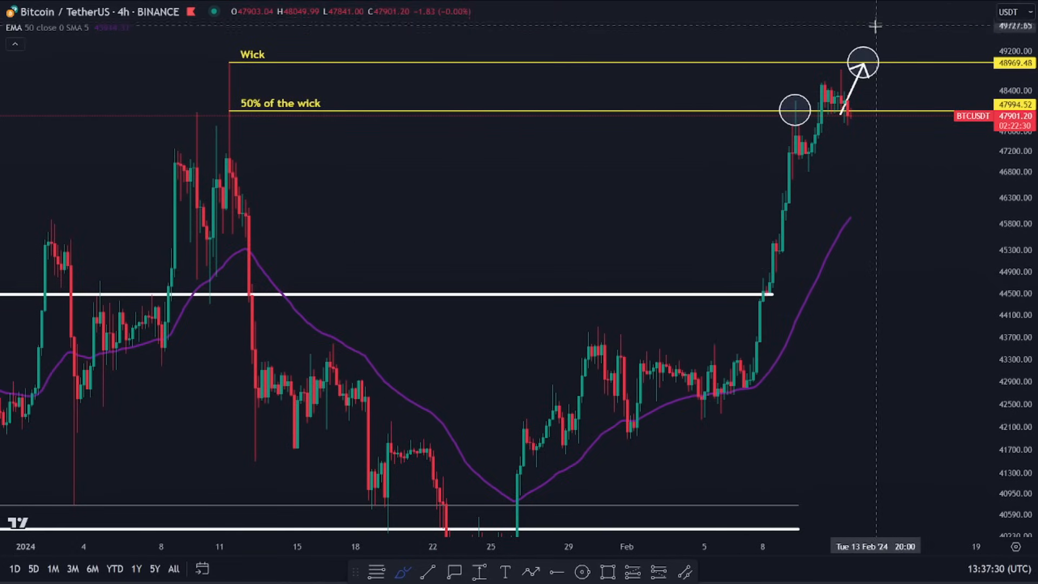
mouse_move(213, 166)
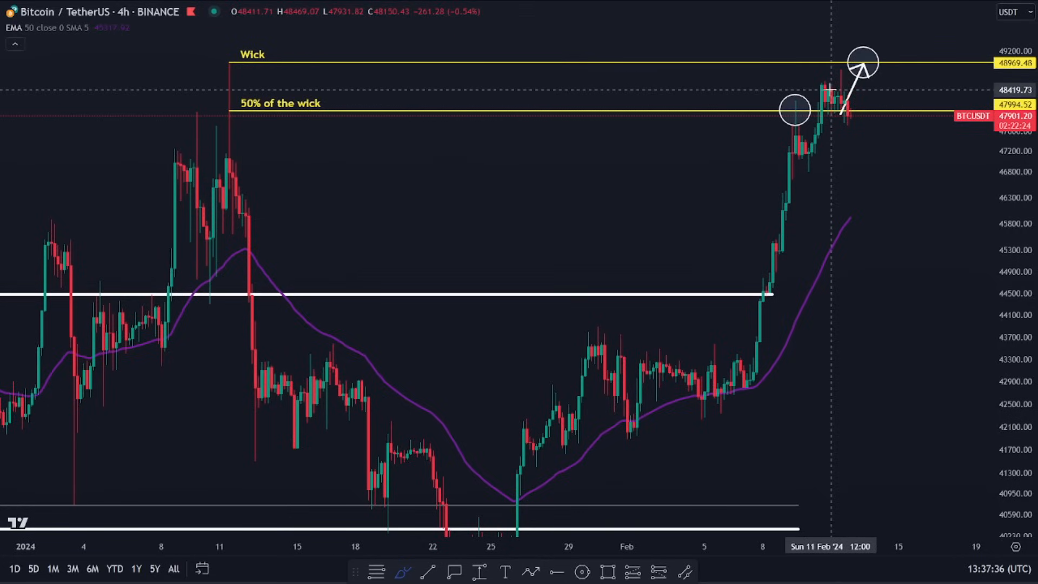
mouse_move(780, 134)
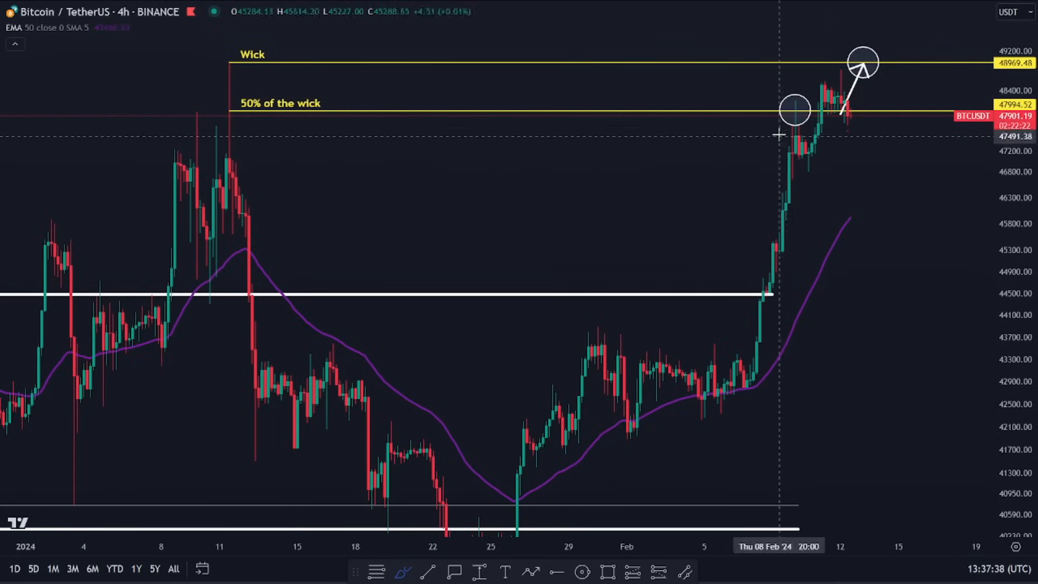
mouse_move(724, 122)
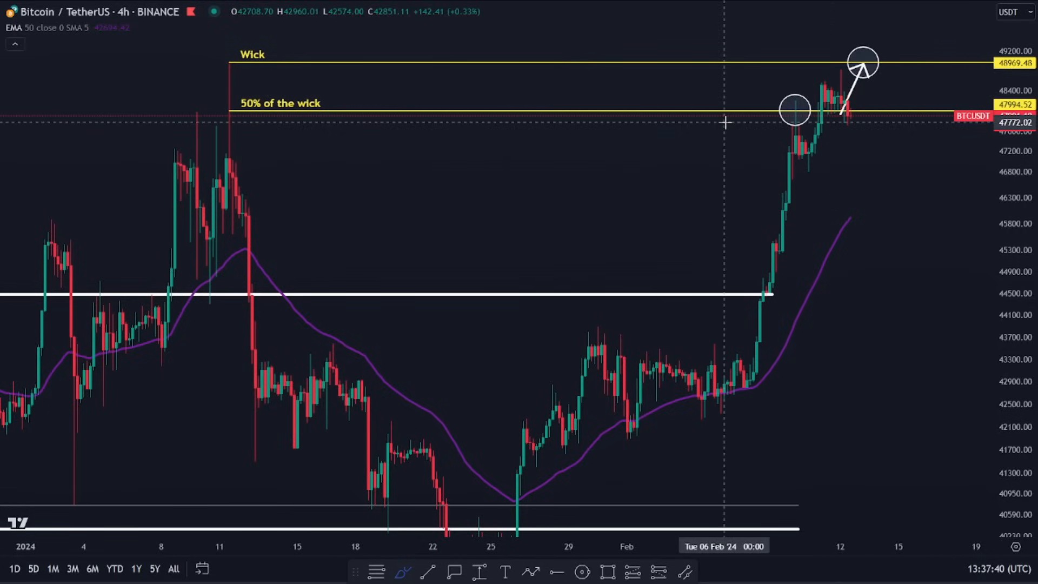
mouse_move(788, 109)
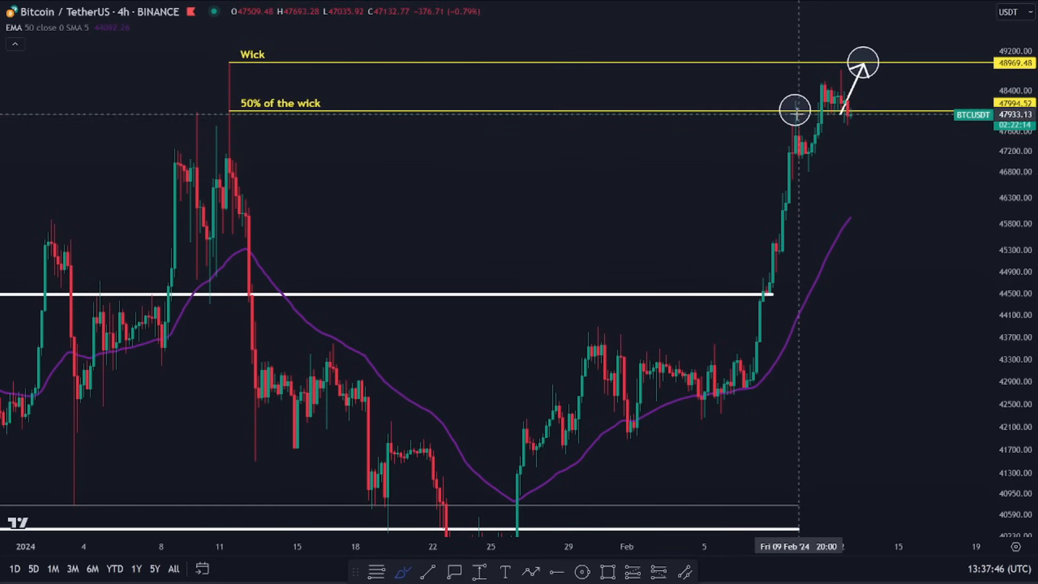
mouse_move(823, 176)
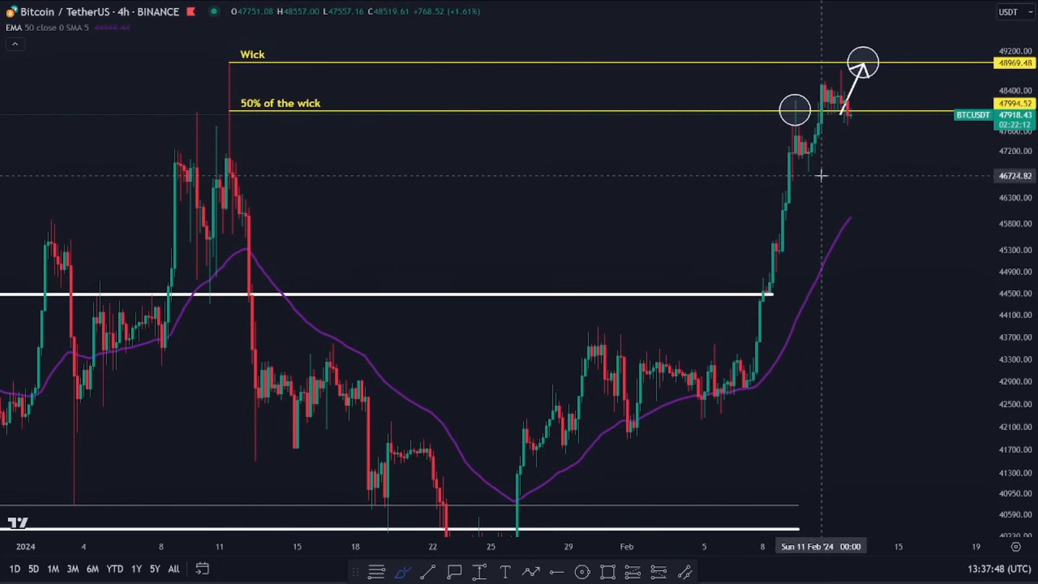
mouse_move(509, 170)
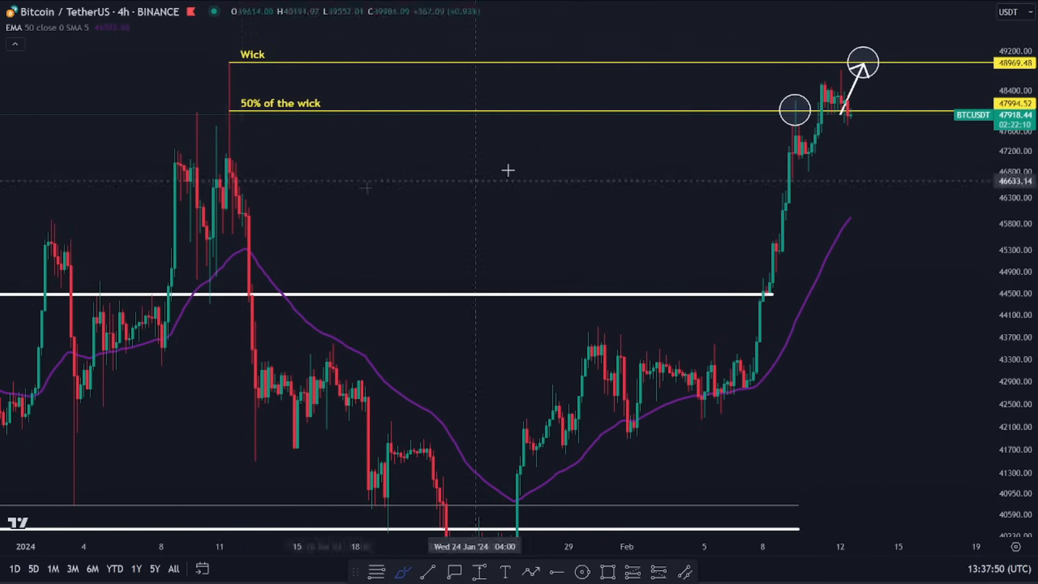
mouse_move(309, 103)
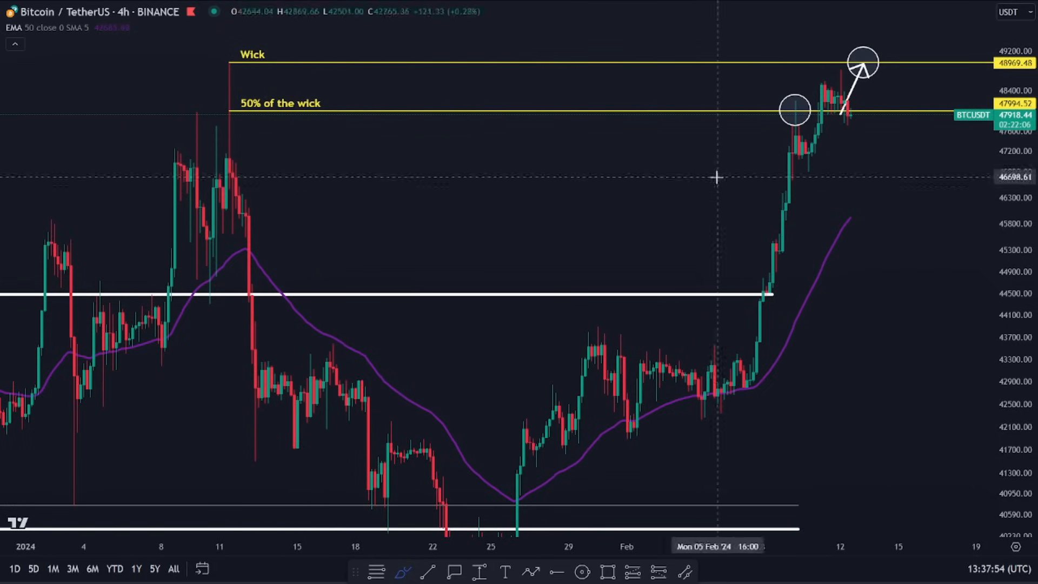
left_click_drag(776, 359, 805, 179)
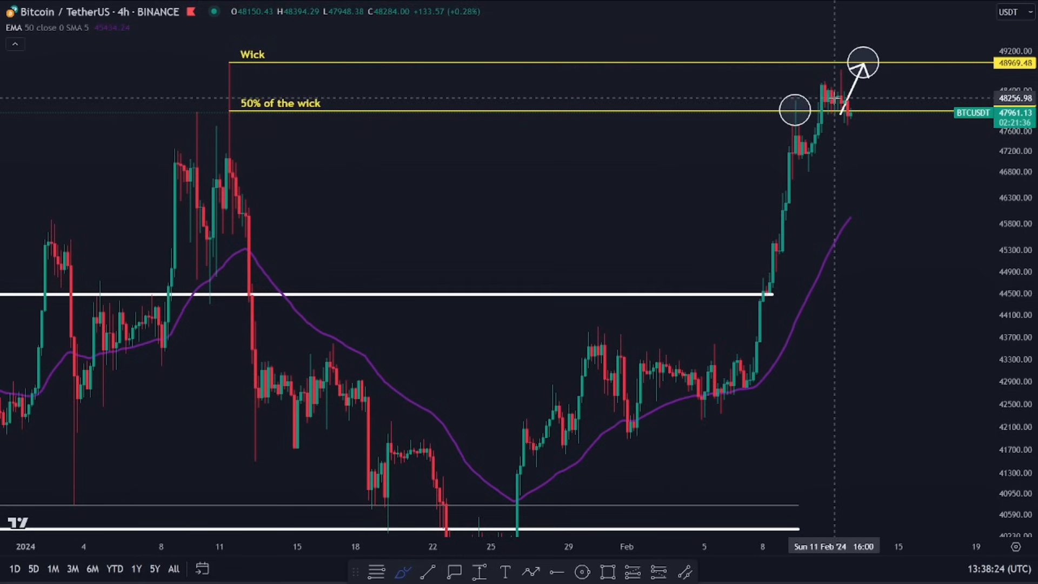
mouse_move(788, 125)
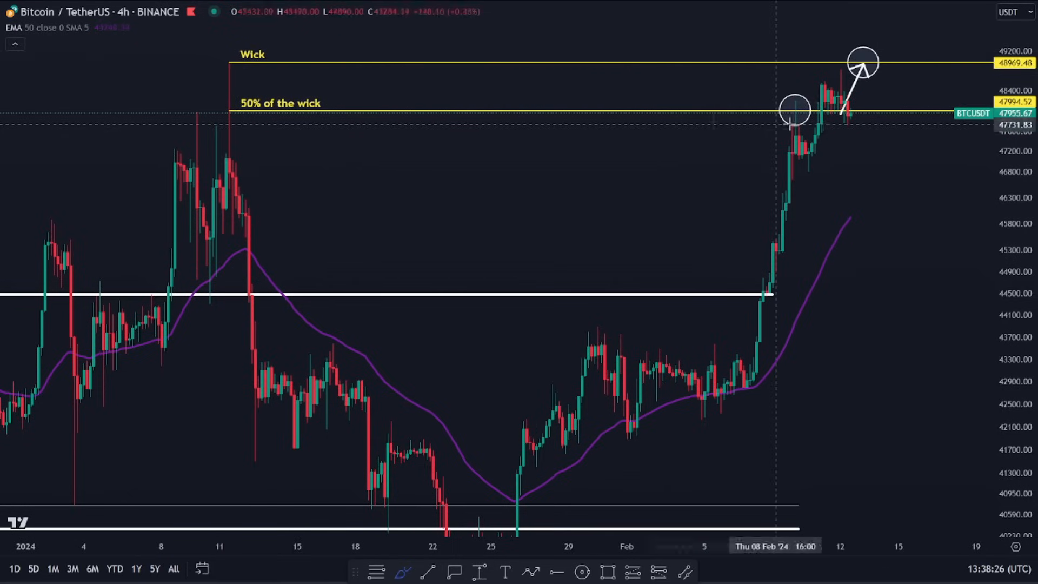
mouse_move(848, 83)
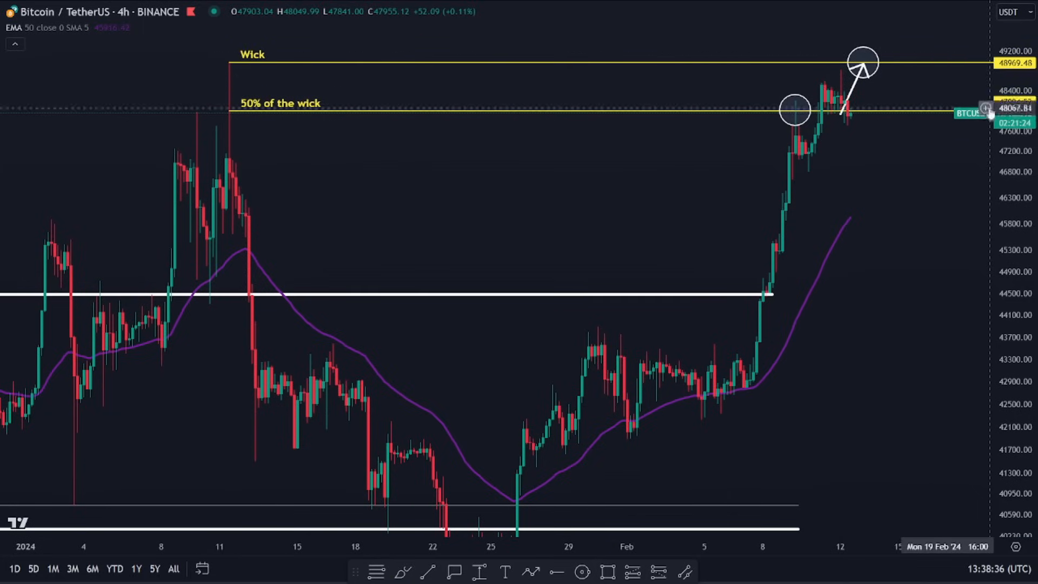
mouse_move(922, 71)
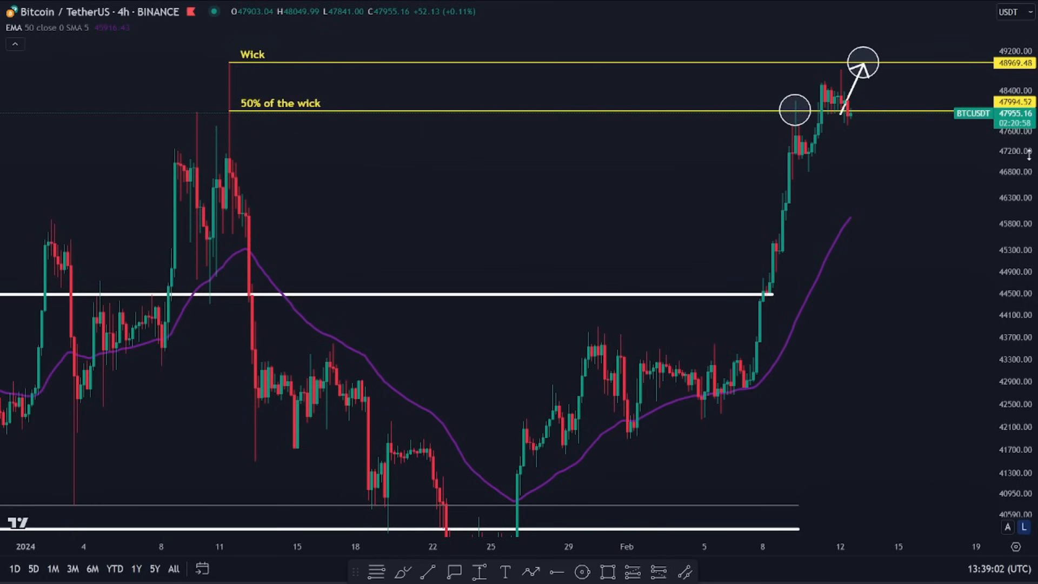
mouse_move(759, 85)
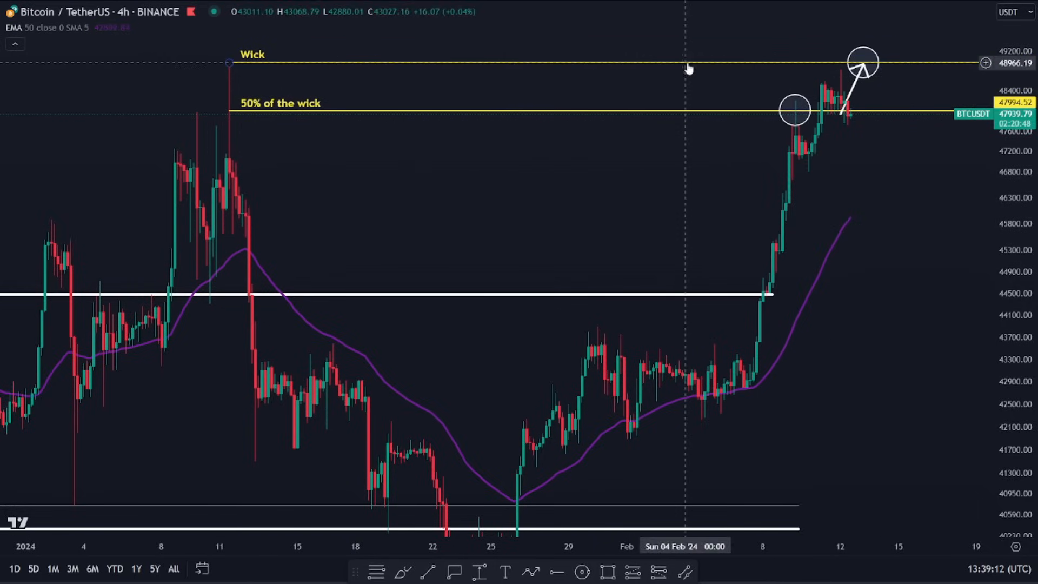
mouse_move(638, 68)
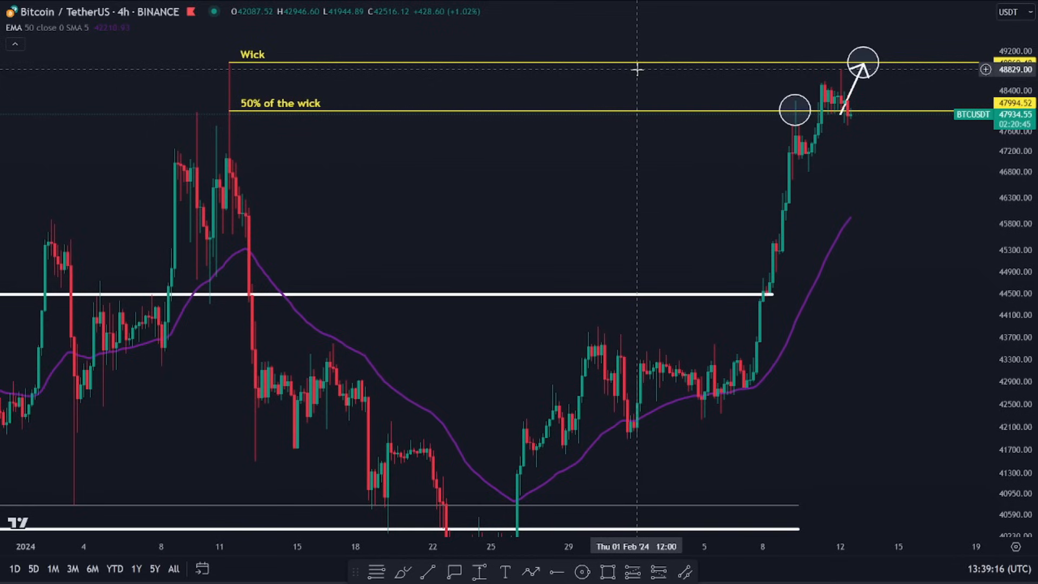
mouse_move(240, 157)
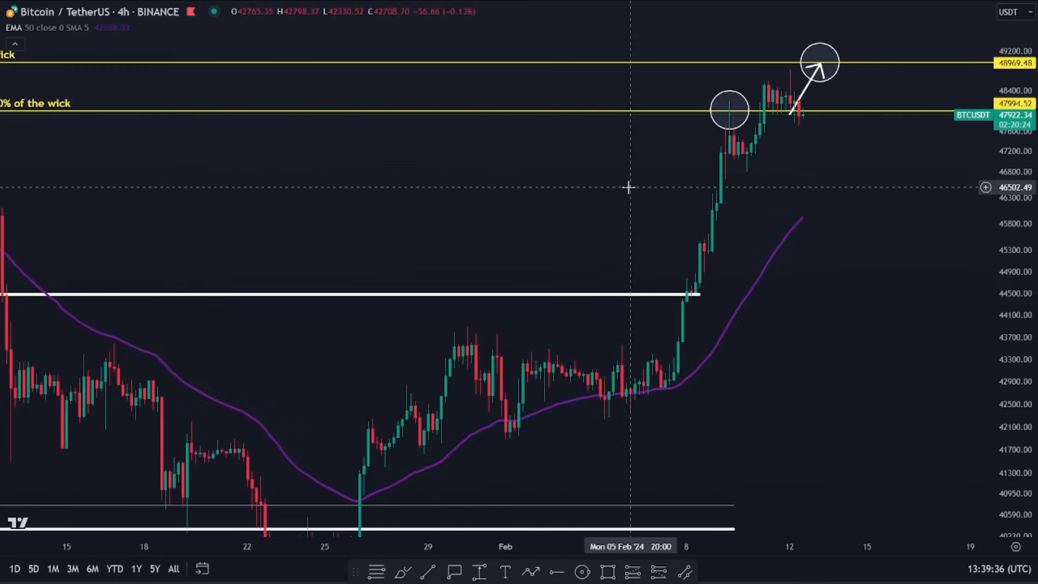
scroll("right", 3)
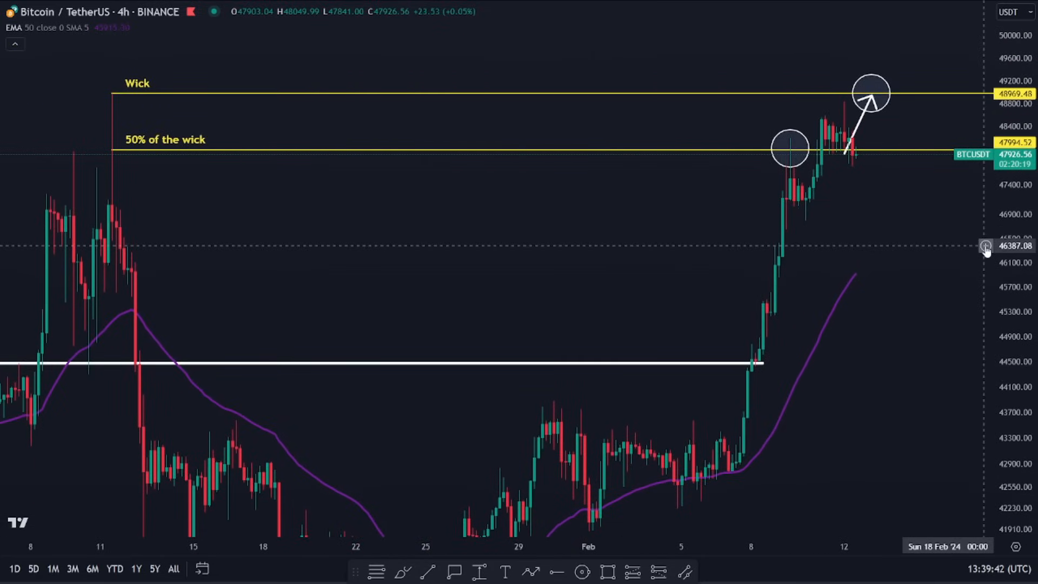
mouse_move(906, 205)
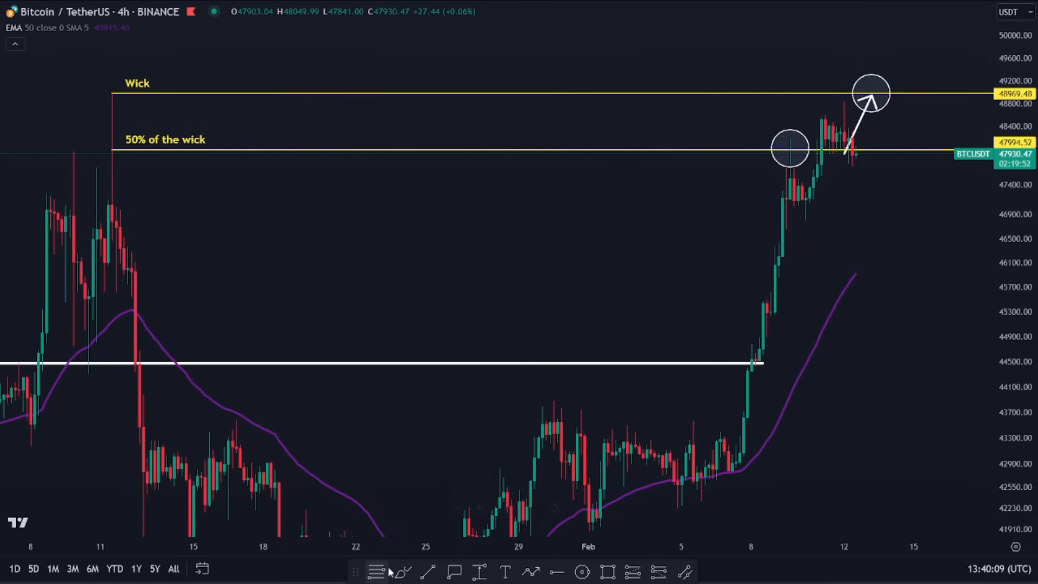
left_click_drag(789, 152, 811, 228)
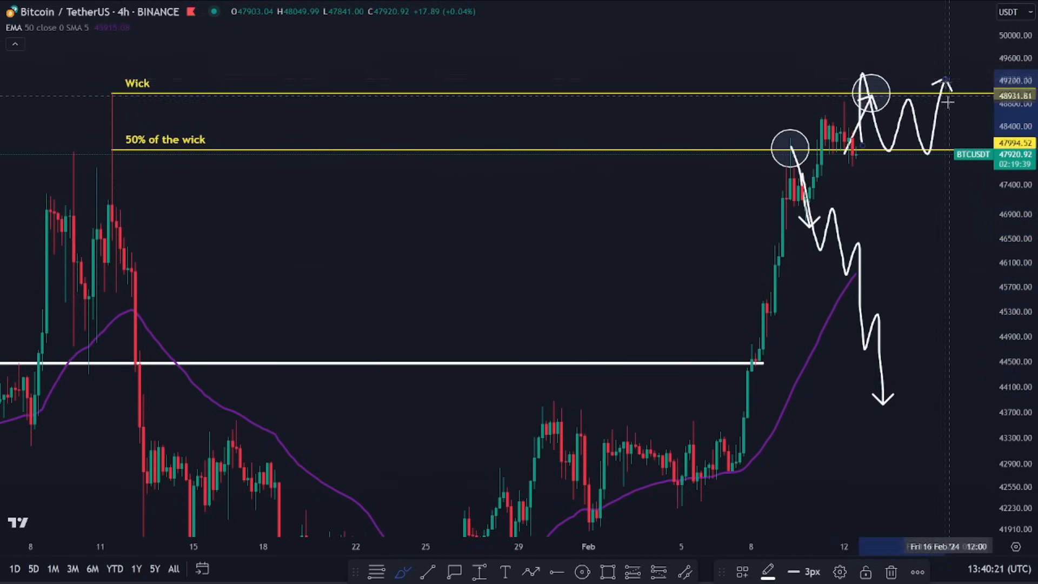
key("Ctrl+Z")
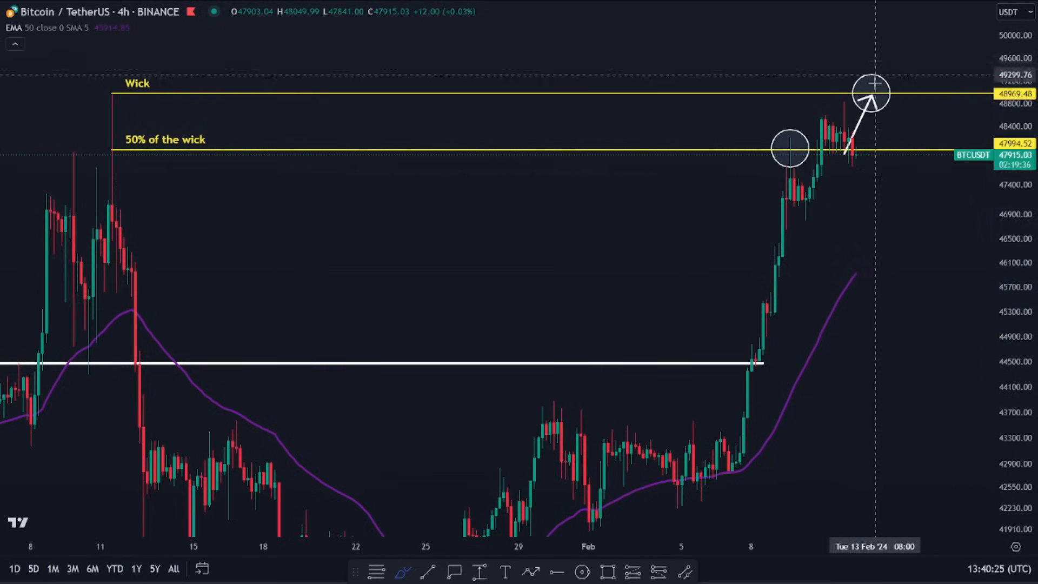
mouse_move(823, 99)
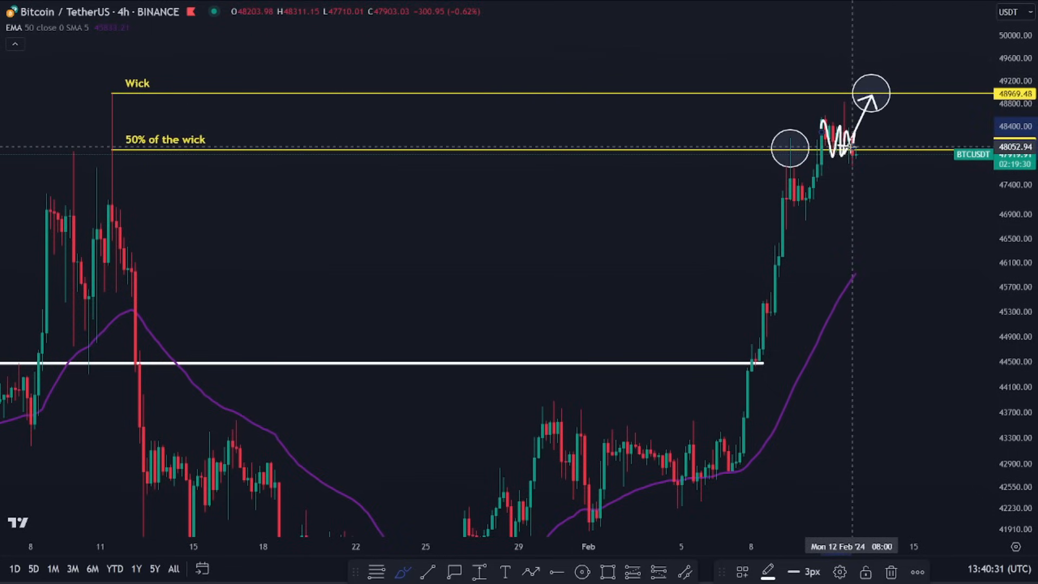
mouse_move(837, 110)
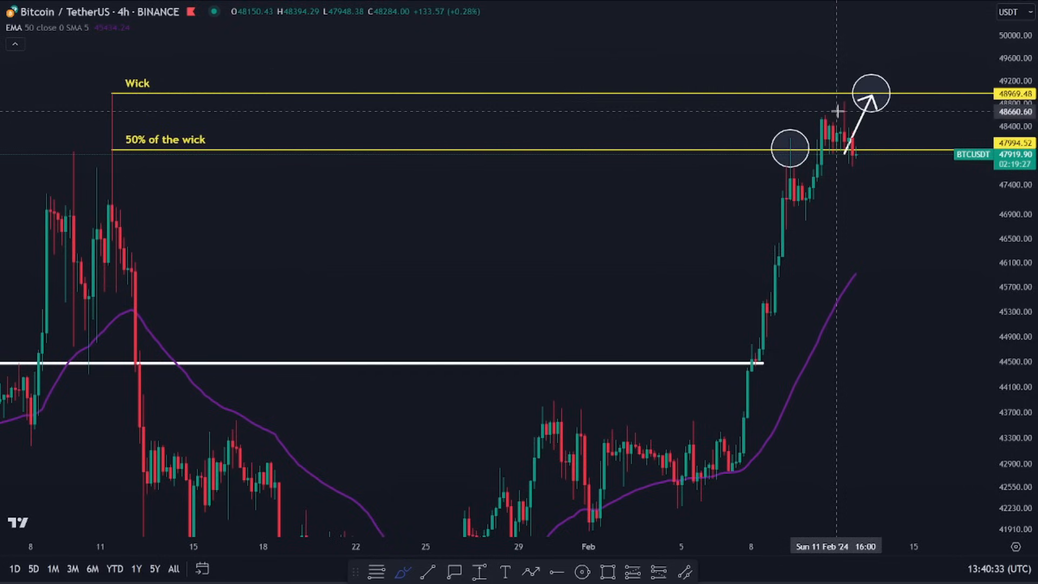
mouse_move(218, 93)
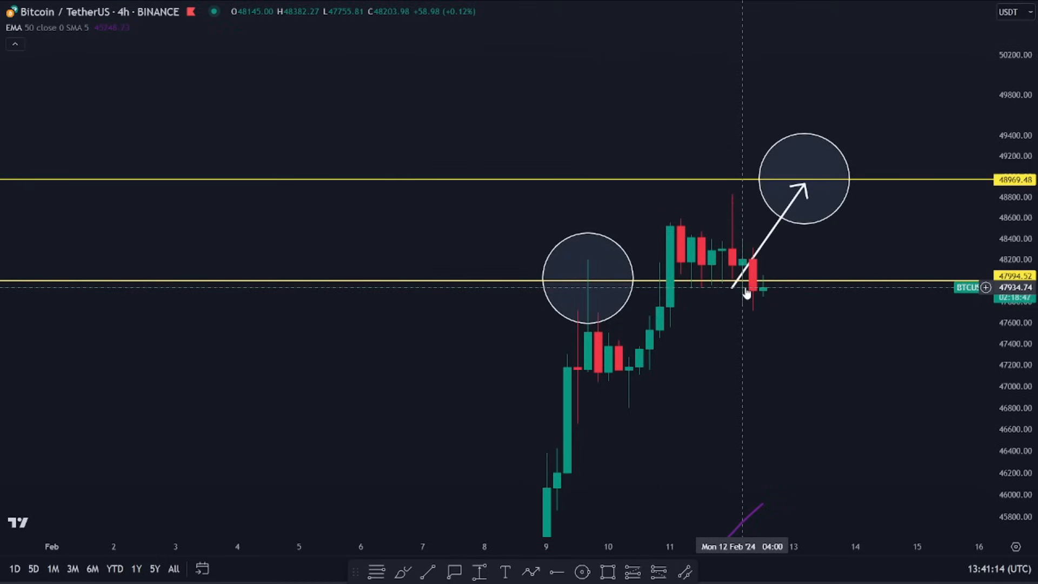
mouse_move(615, 34)
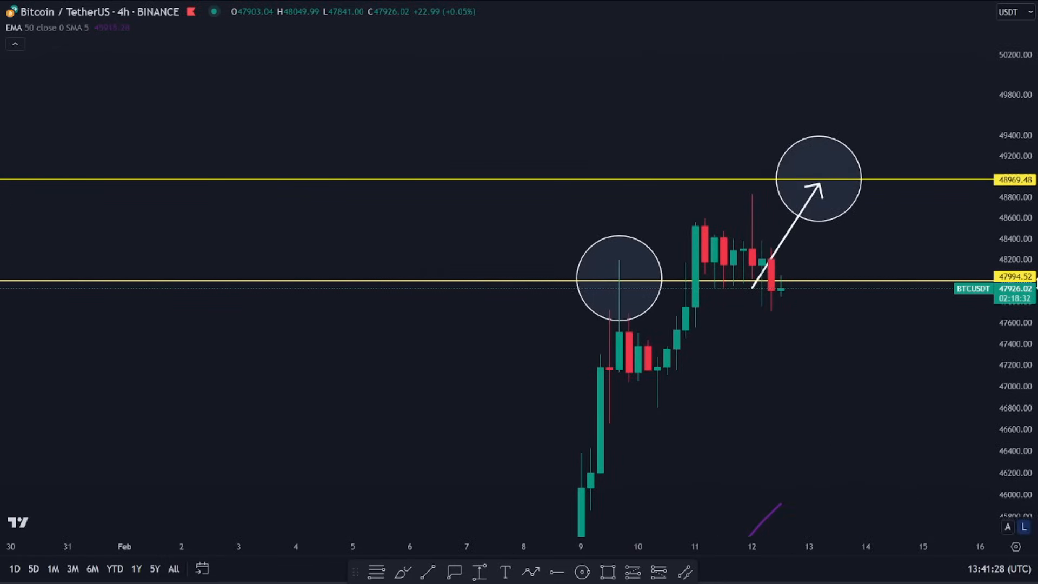
mouse_move(786, 300)
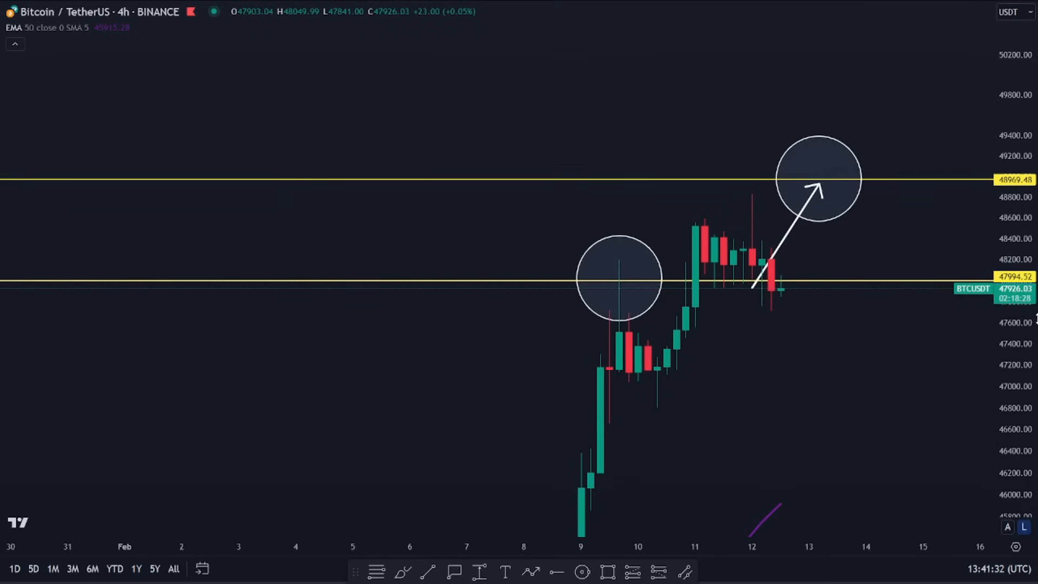
mouse_move(908, 331)
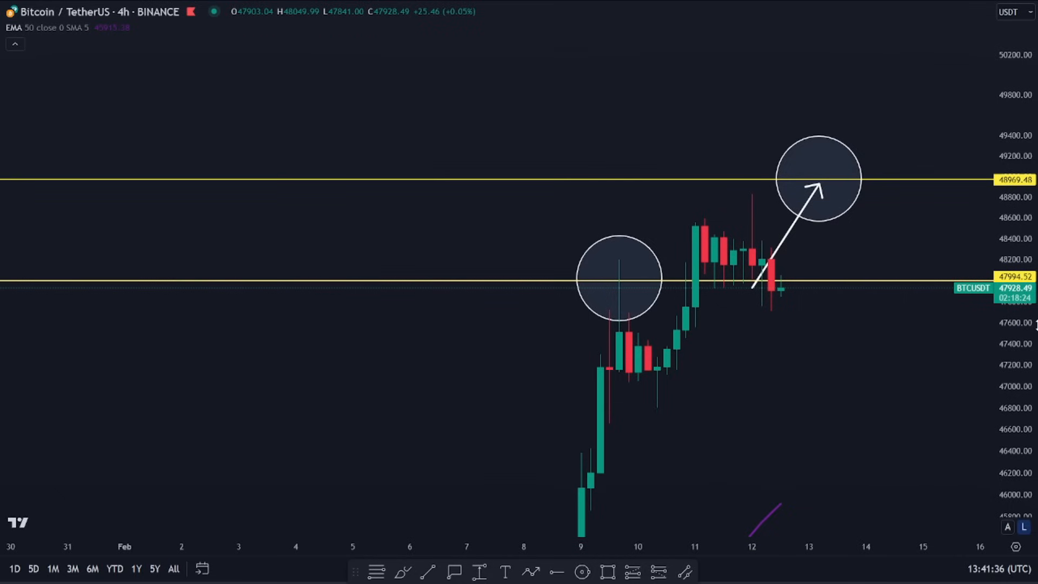
mouse_move(793, 255)
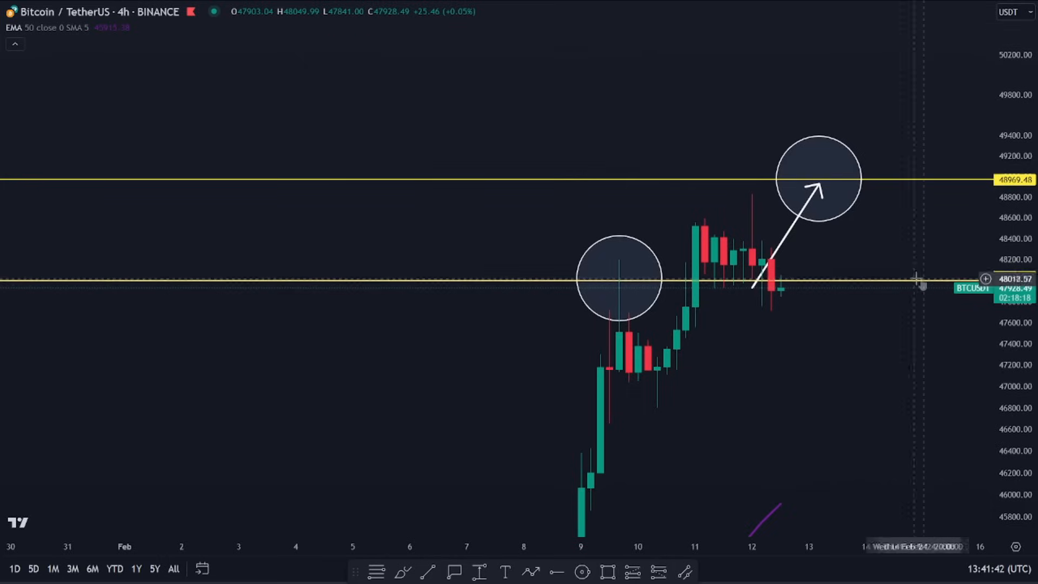
mouse_move(846, 271)
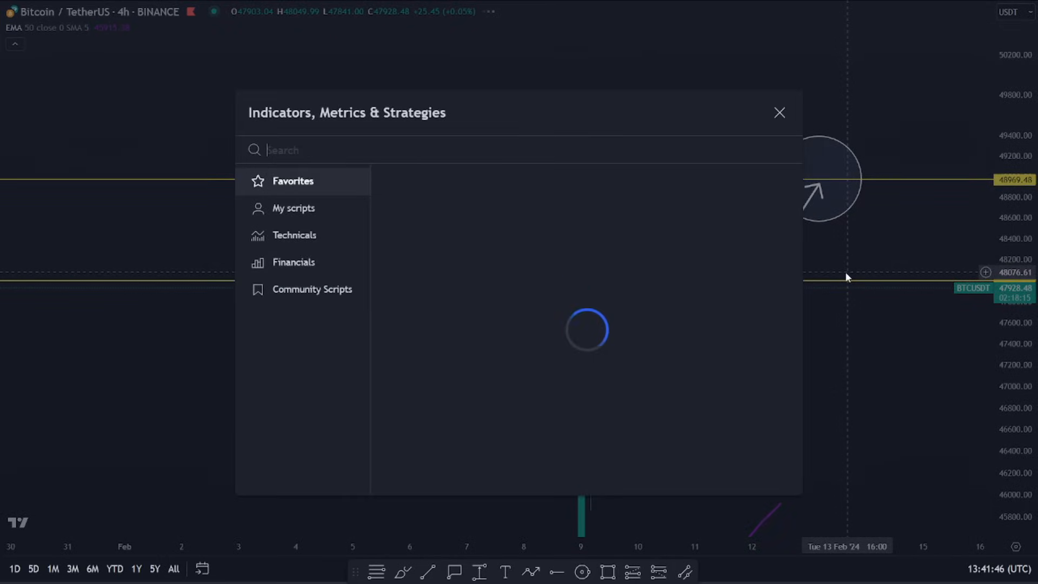
Step: Brush a rightward arrow from the last candle with a zig-zag drop beneath it toward the purple average
left_click(780, 112)
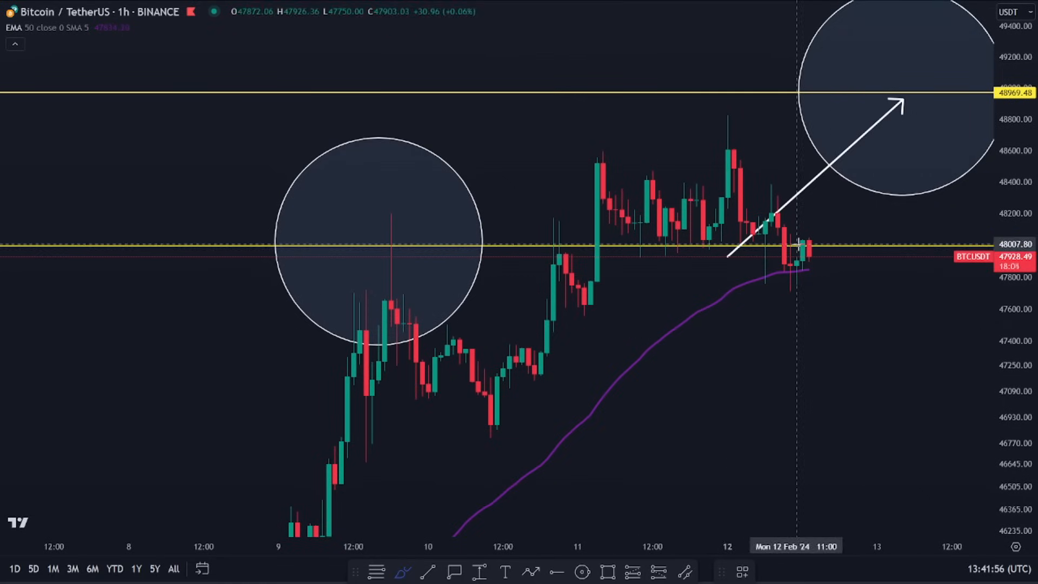
left_click_drag(722, 265, 841, 278)
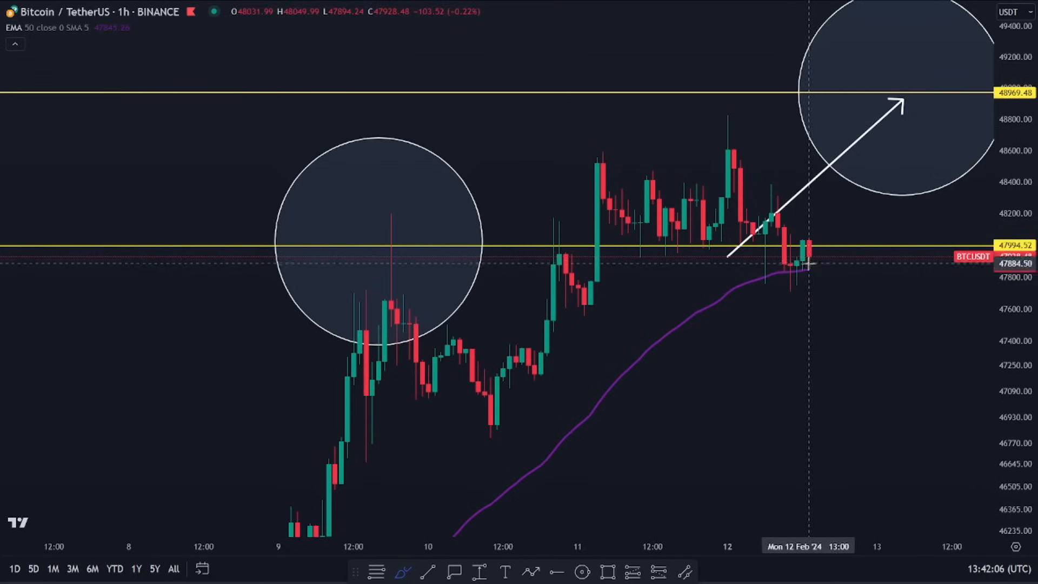
left_click_drag(802, 271, 886, 272)
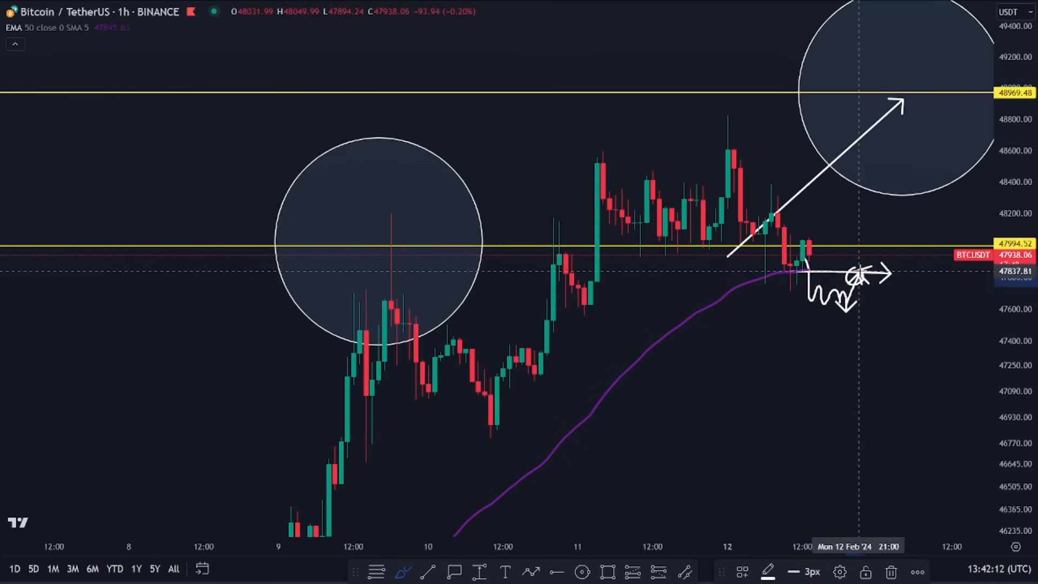
left_click_drag(855, 275, 940, 500)
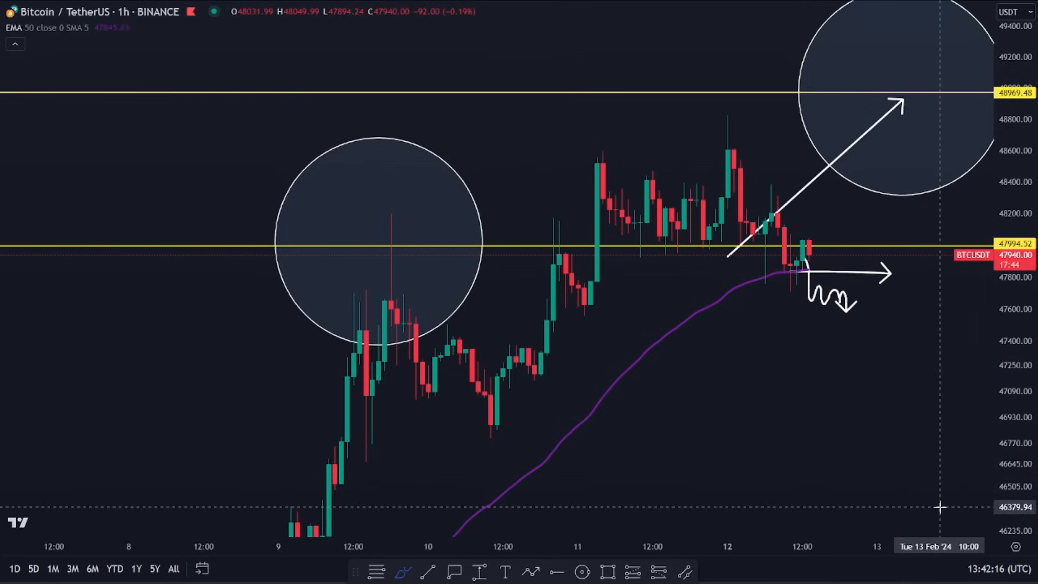
Step: Switch to the 15-minute timeframe and sketch a downward arrow into the 47,755 low
type("15")
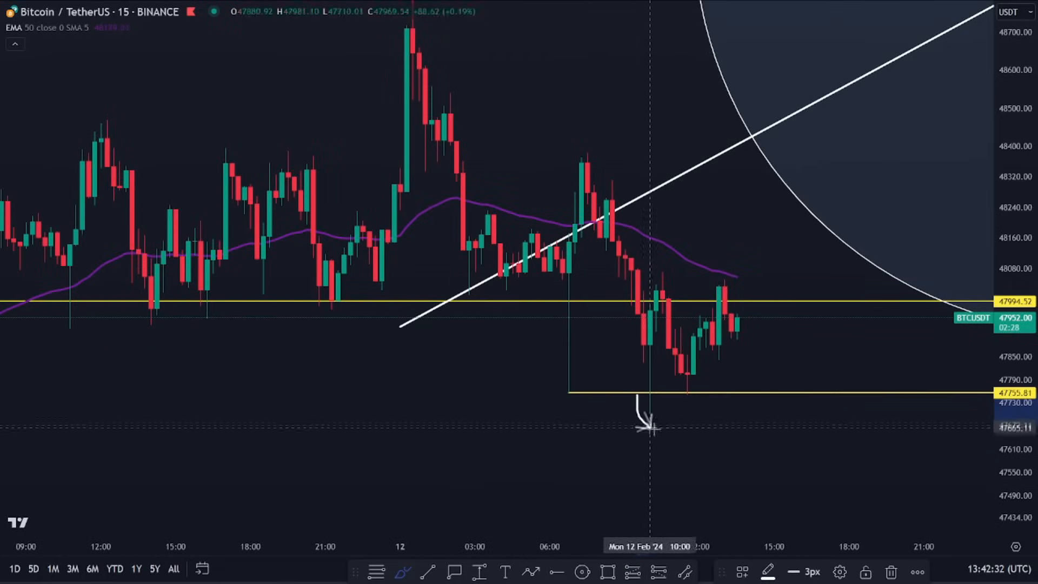
mouse_move(679, 368)
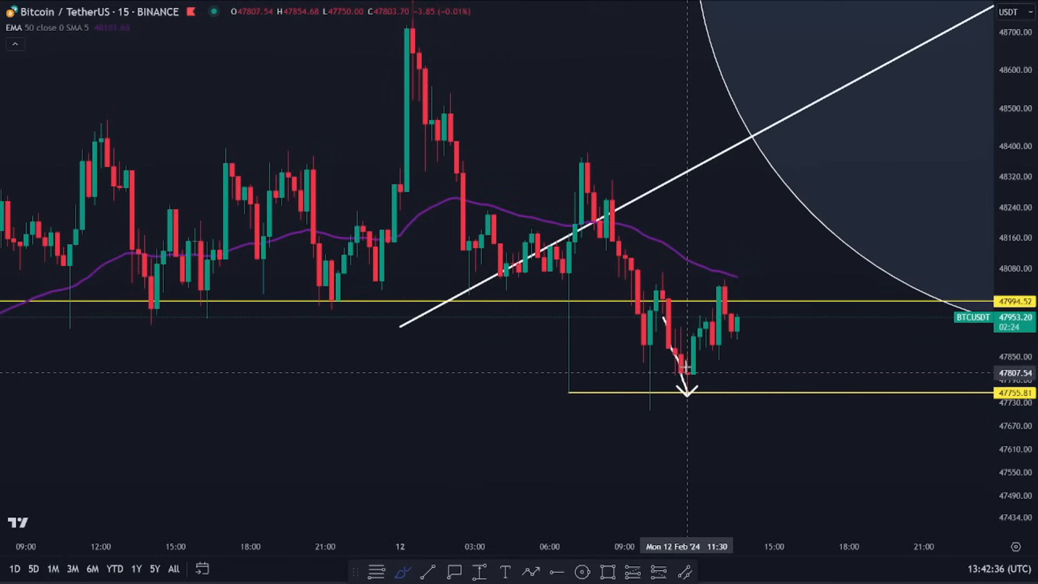
left_click_drag(689, 384, 817, 206)
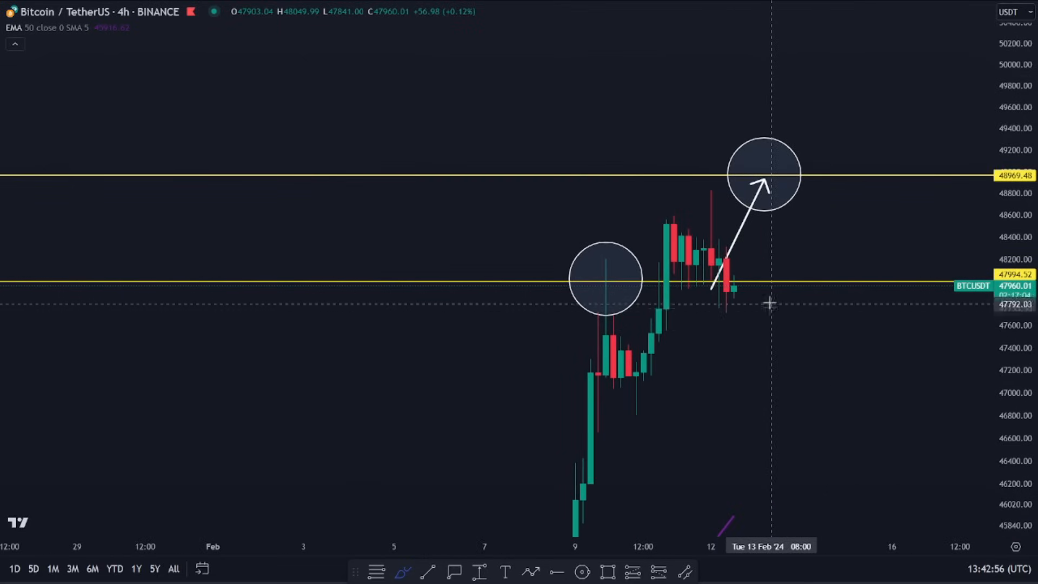
mouse_move(638, 211)
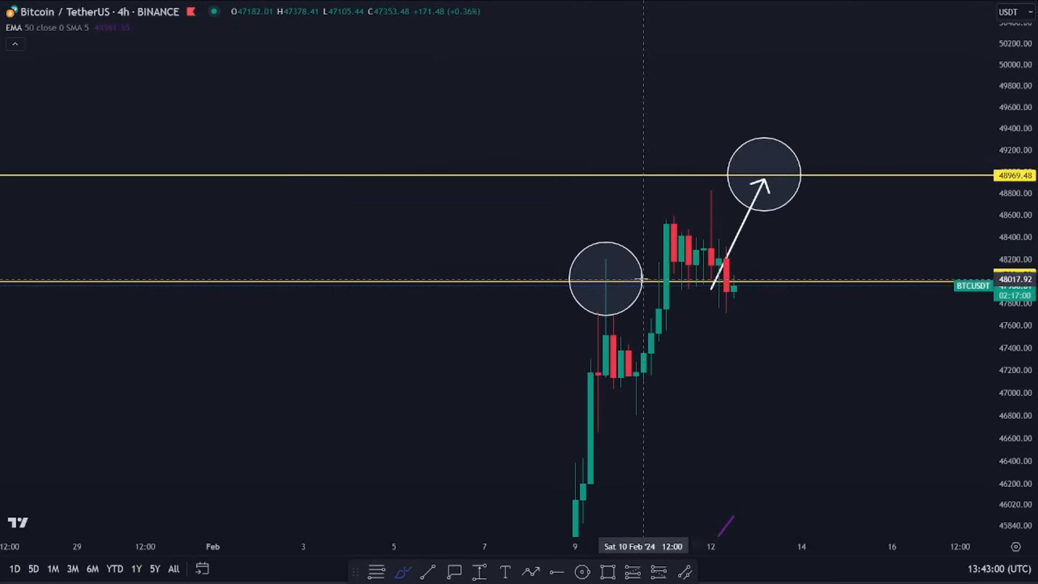
mouse_move(779, 305)
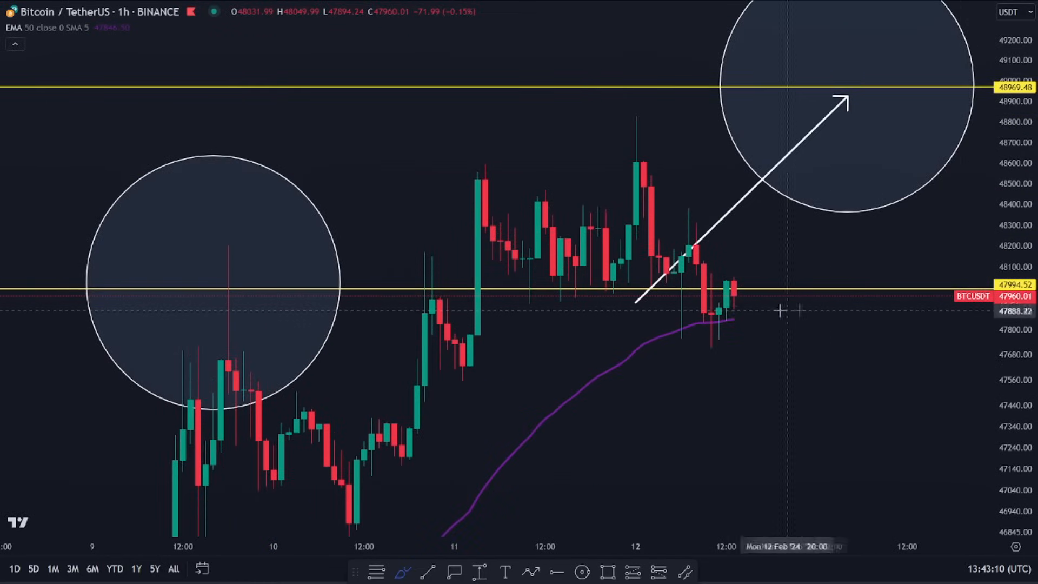
mouse_move(808, 402)
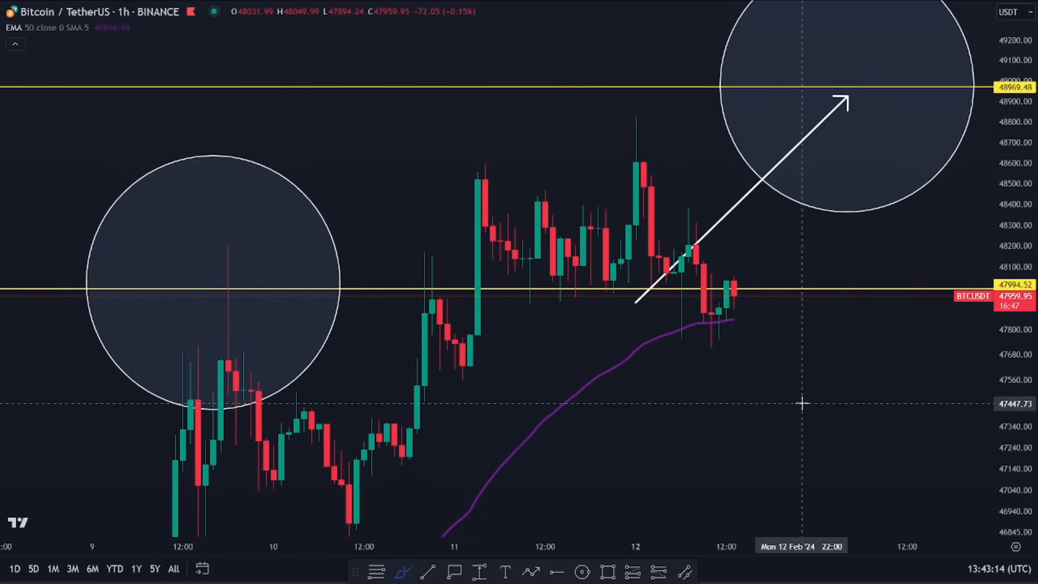
Step: Compress the price scale on the hourly chart to show a wider range
left_click_drag(728, 308, 804, 503)
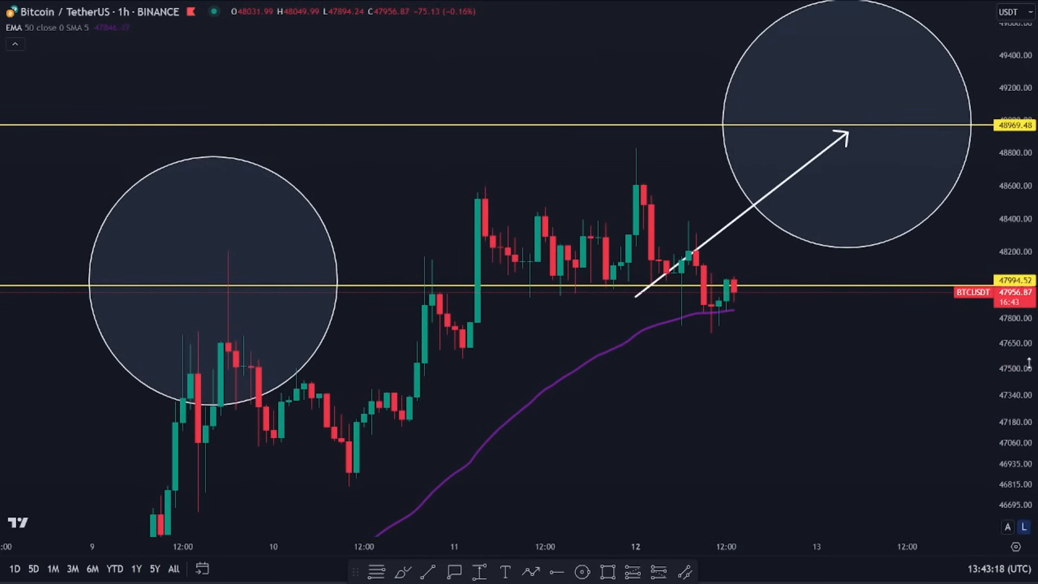
Step: Load the hourly BTC dominance chart and measure the drop over the last 15 bars near 53.95%
type("BTCU")
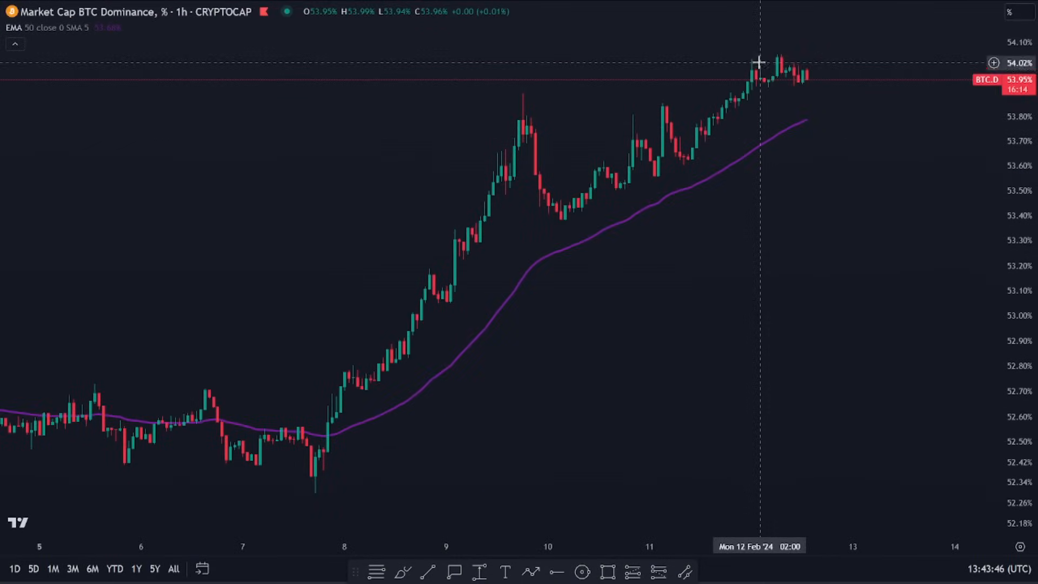
mouse_move(867, 129)
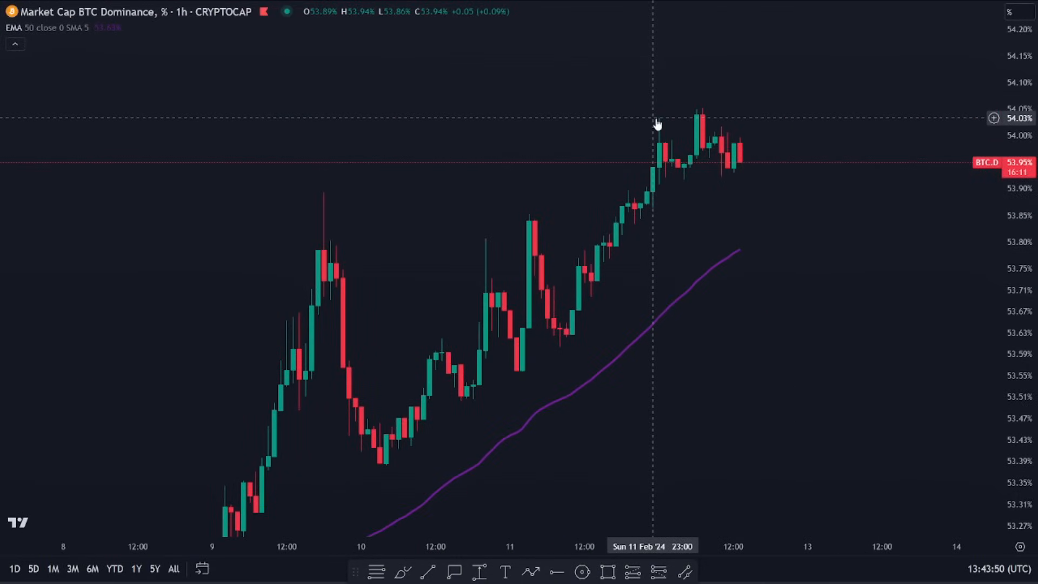
mouse_move(664, 144)
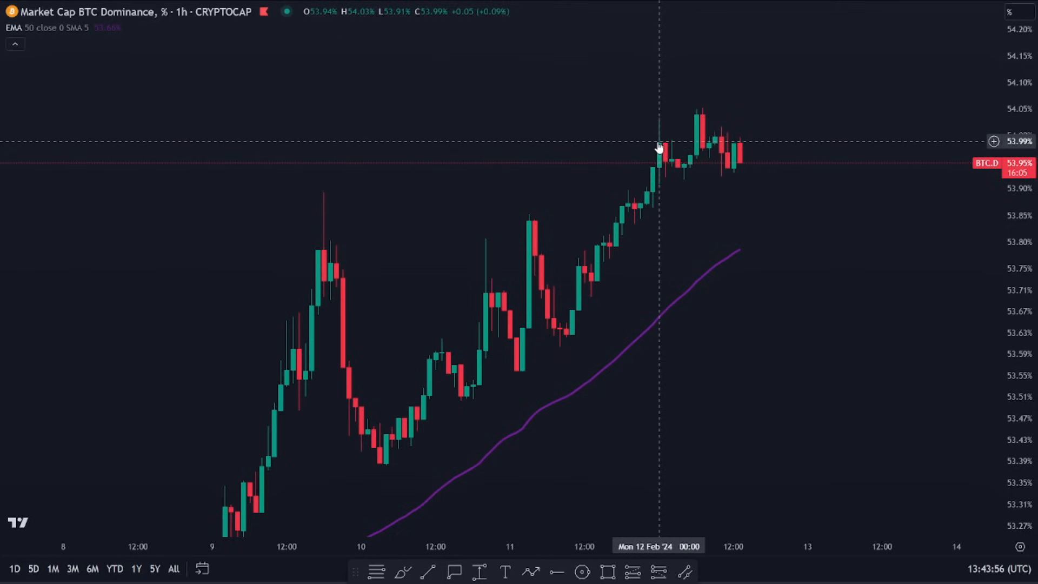
left_click_drag(659, 147, 752, 162)
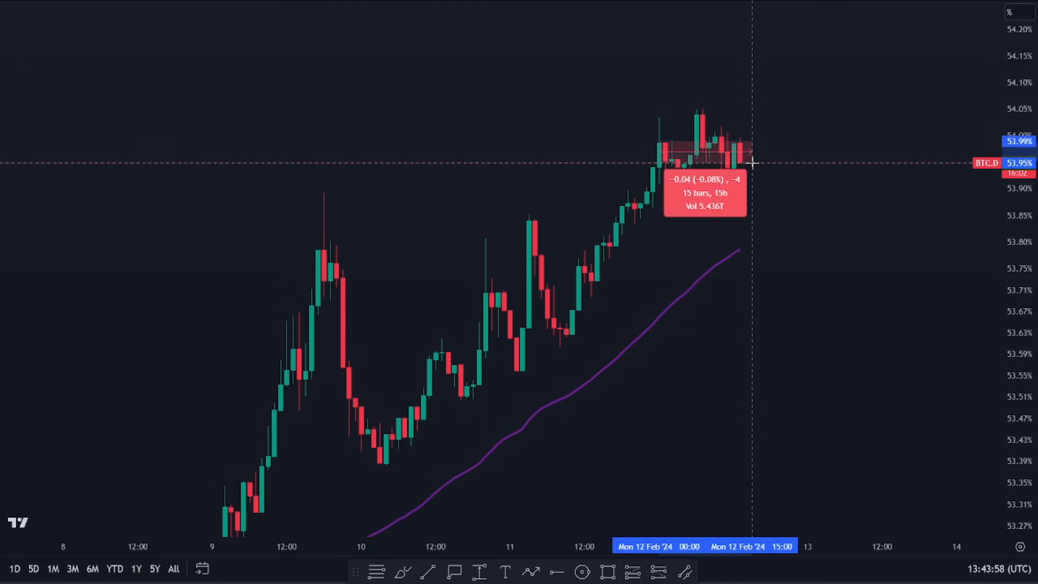
mouse_move(677, 206)
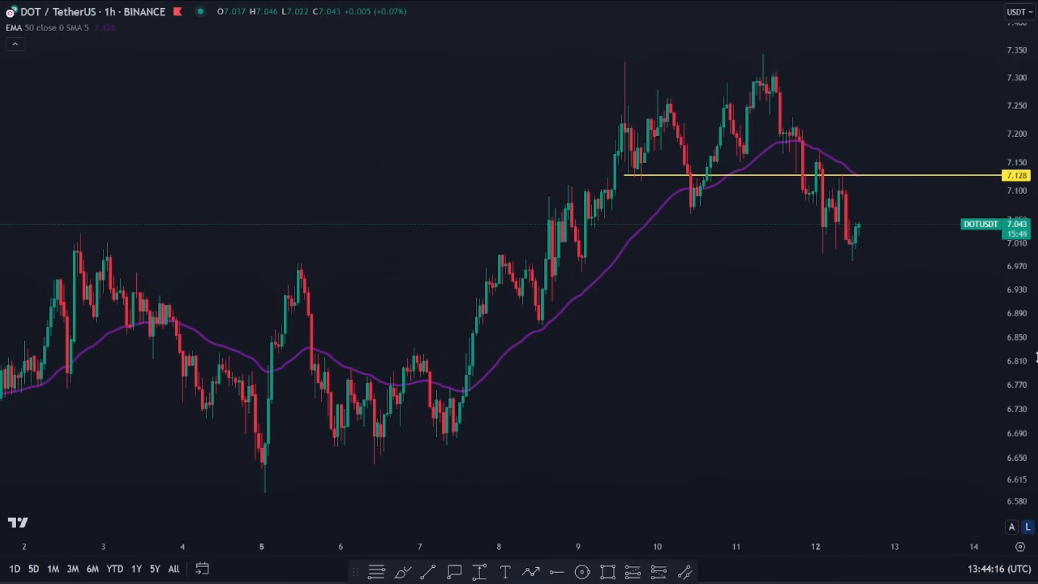
Step: Switch to the XRP/TetherUS Binance chart via Symbol Search, then search for the next symbol
type("XRPUSD")
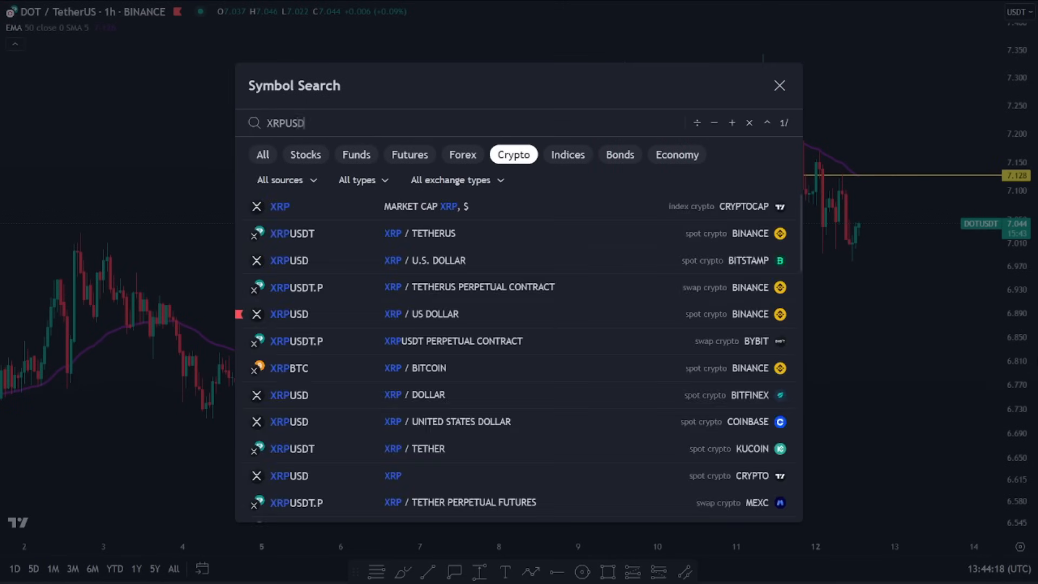
left_click(293, 234)
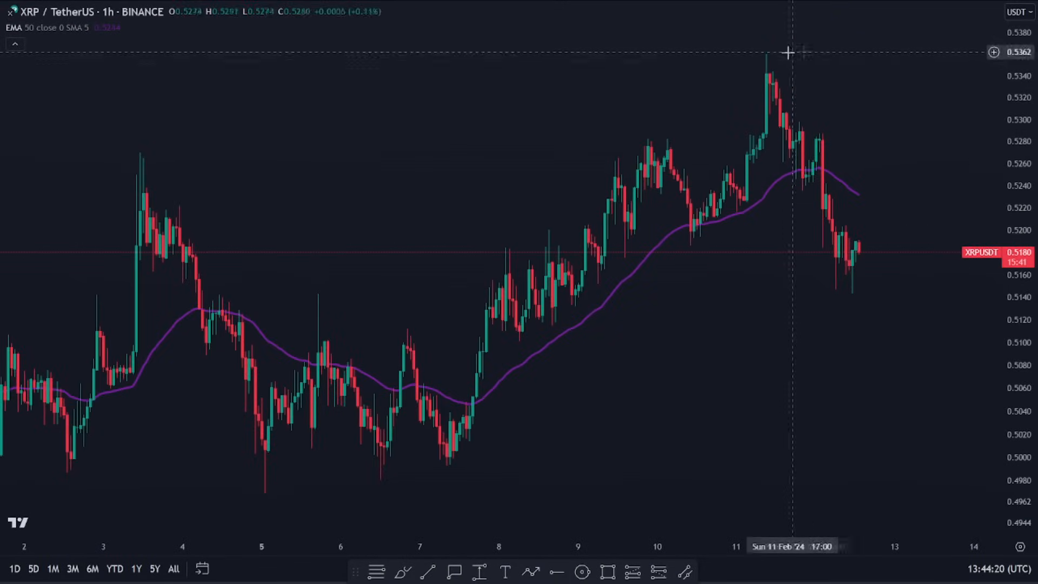
mouse_move(952, 334)
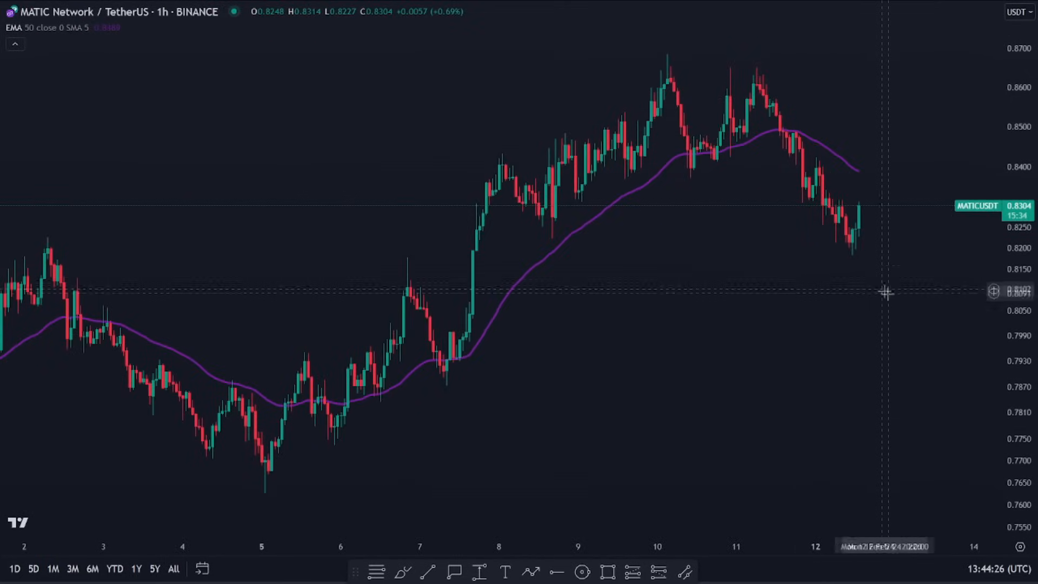
type("BT")
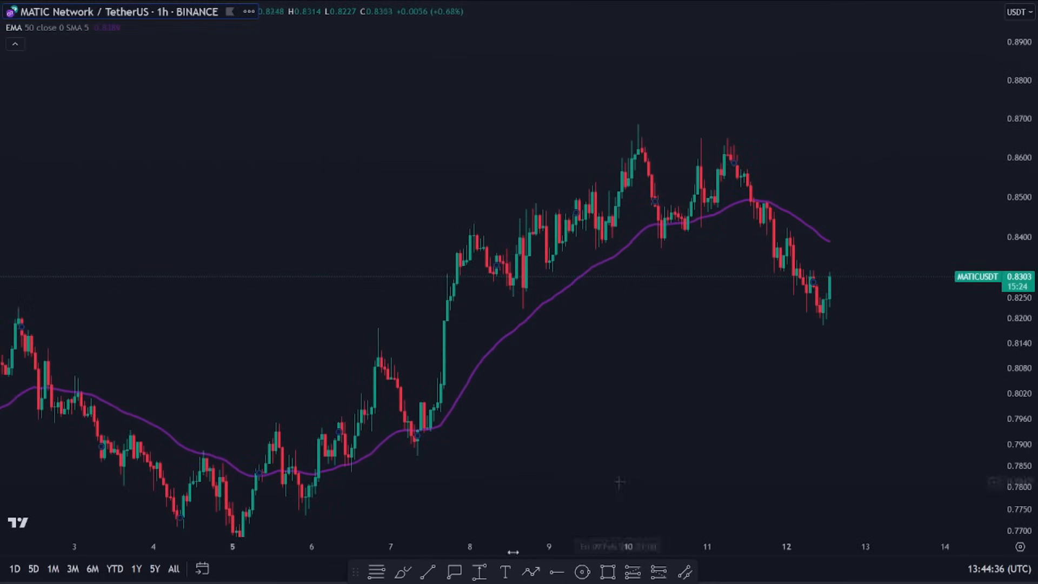
Step: Return to the Bitcoin/TetherUS hourly chart
left_click(404, 571)
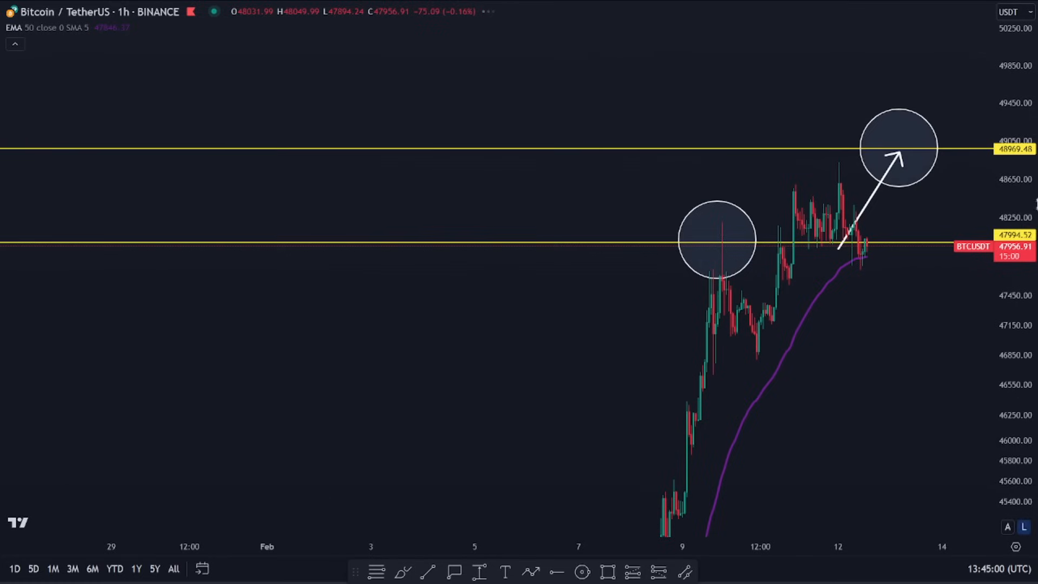
mouse_move(951, 228)
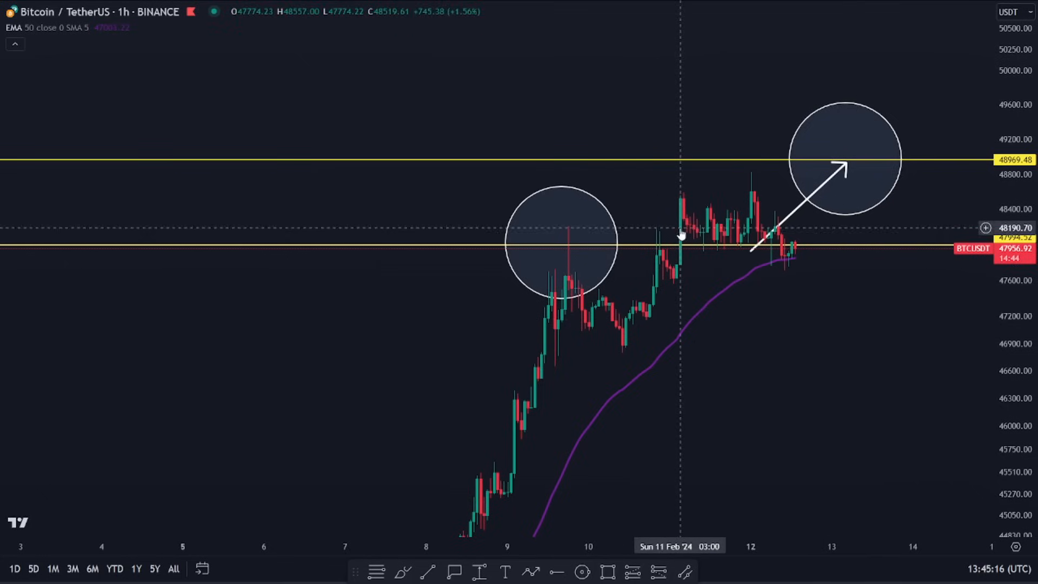
mouse_move(732, 223)
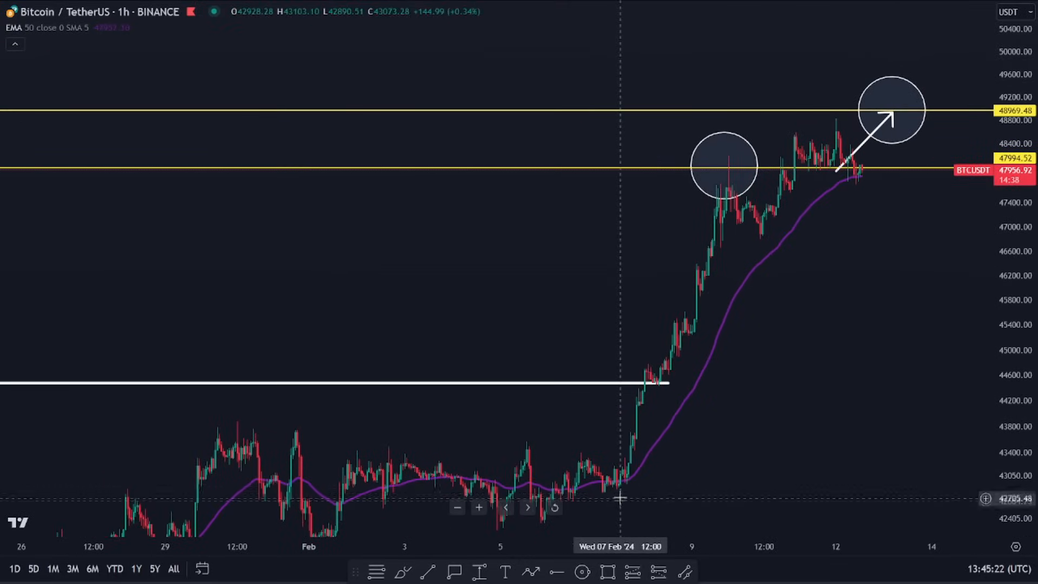
Step: Draw a white level at the early-February breakout near 44,600, then search LINKUSDT
left_click_drag(642, 490, 742, 165)
type("BTC.D")
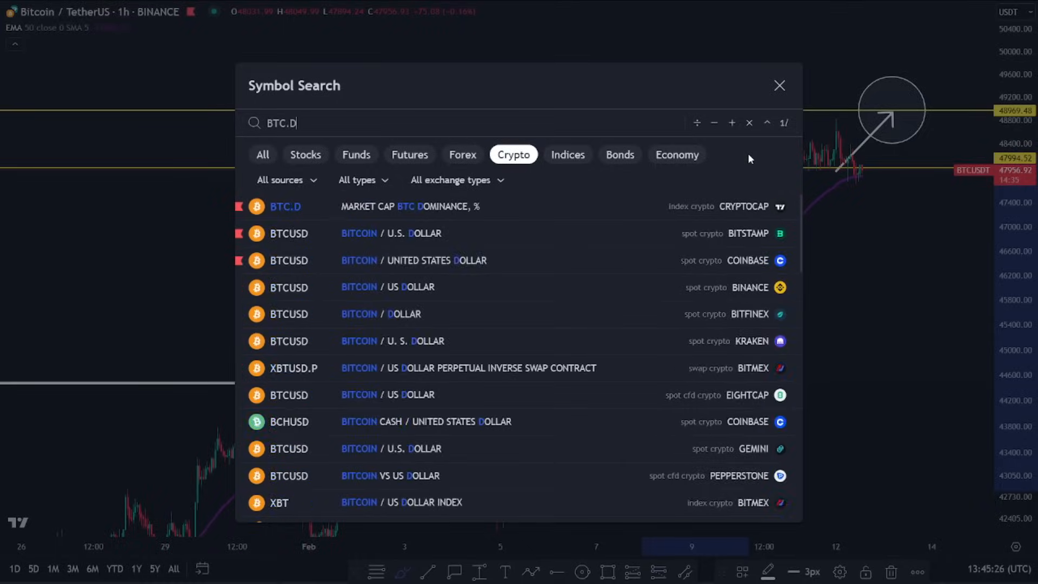
left_click(284, 205)
type("LINKUSDT")
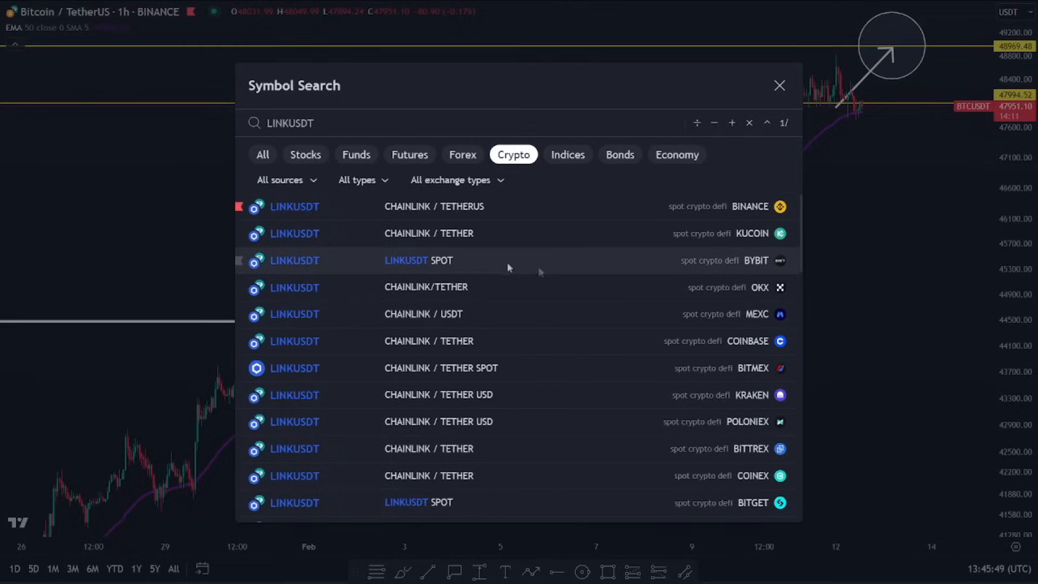
Step: Load the ChainLink/Tether hourly chart and trace its falling early-February peaks freehand
left_click(780, 86)
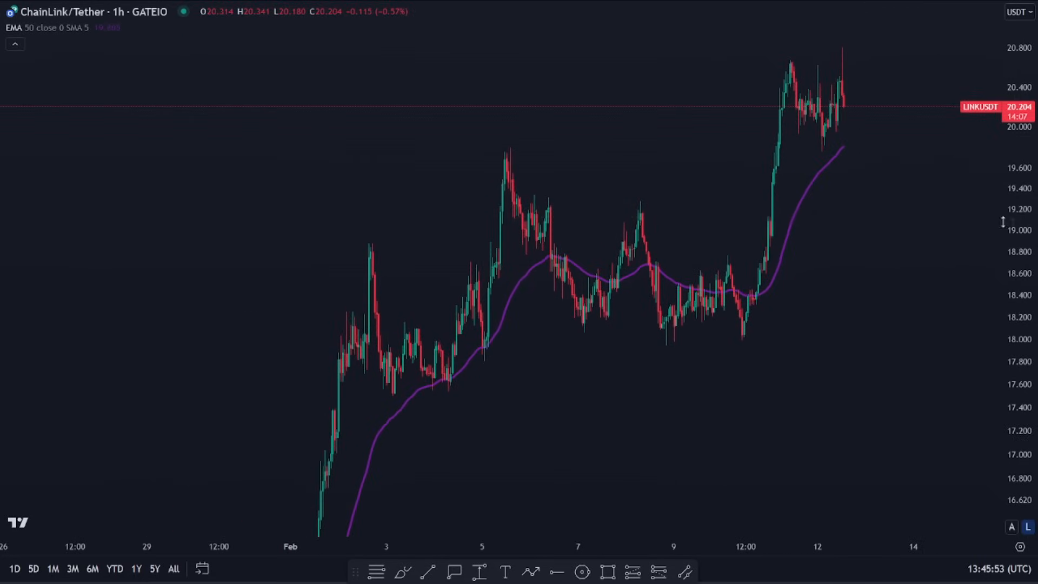
mouse_move(746, 333)
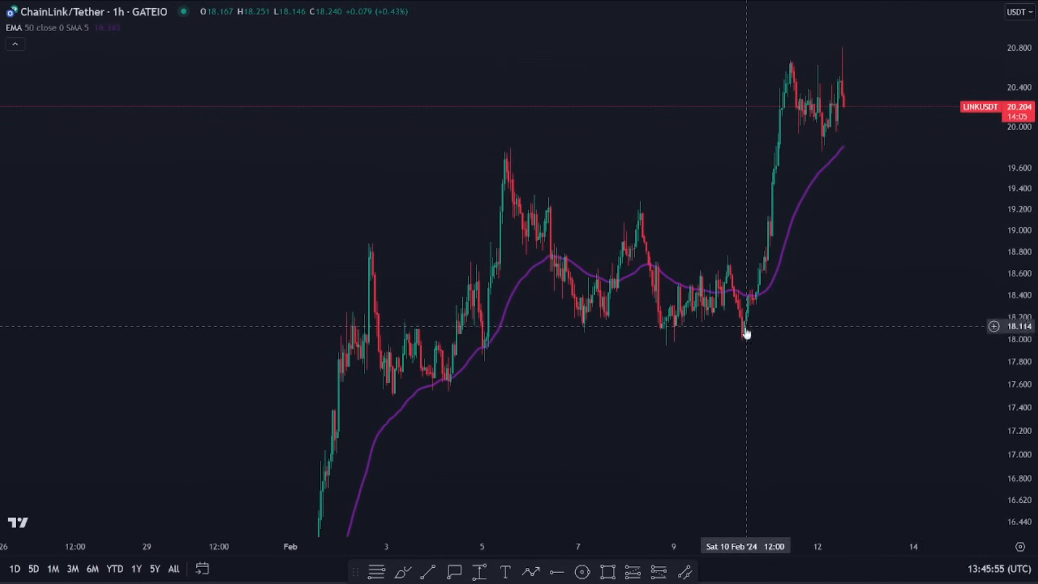
mouse_move(434, 298)
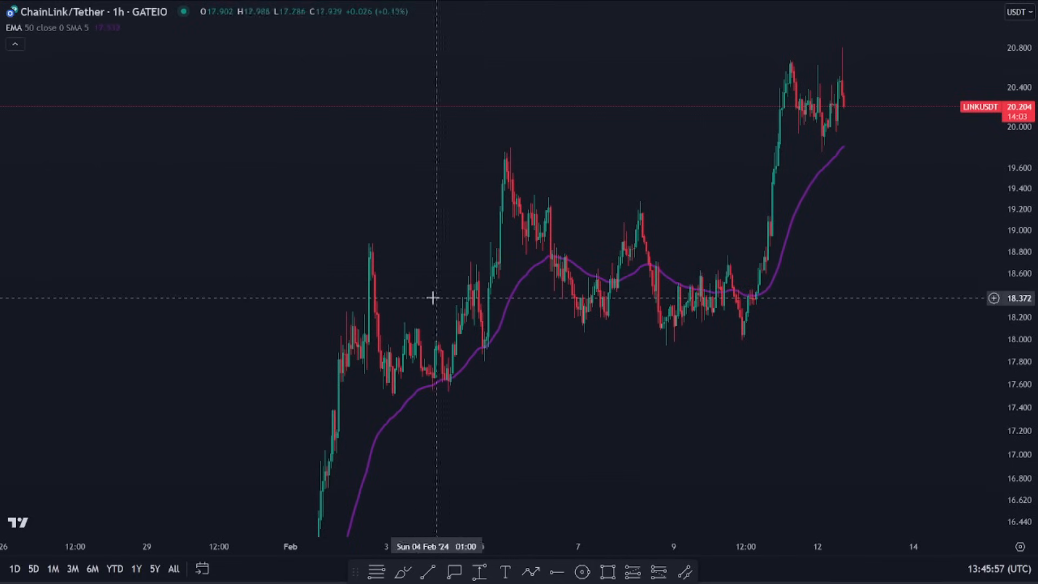
mouse_move(778, 325)
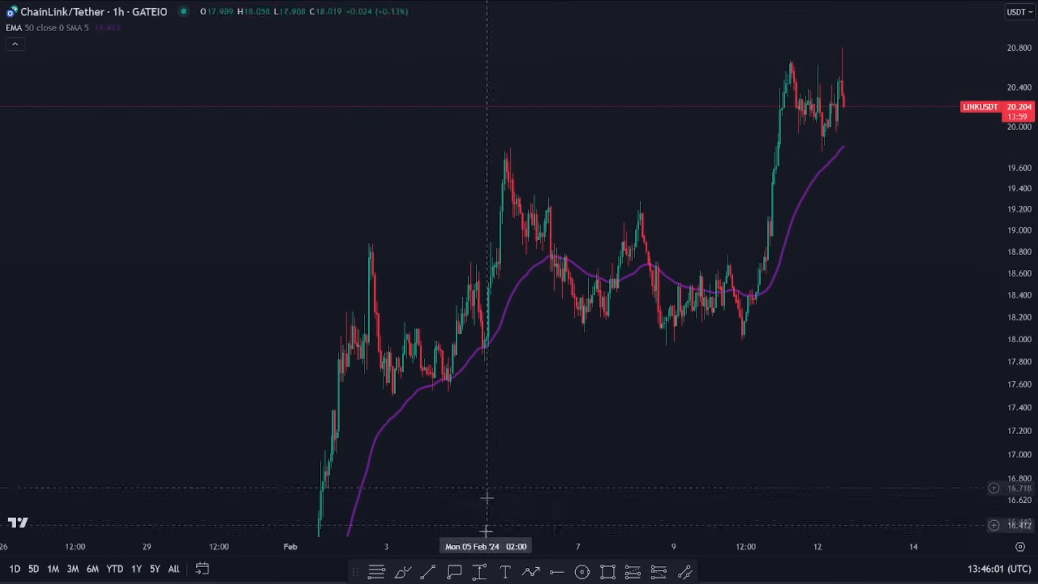
left_click_drag(484, 308, 570, 341)
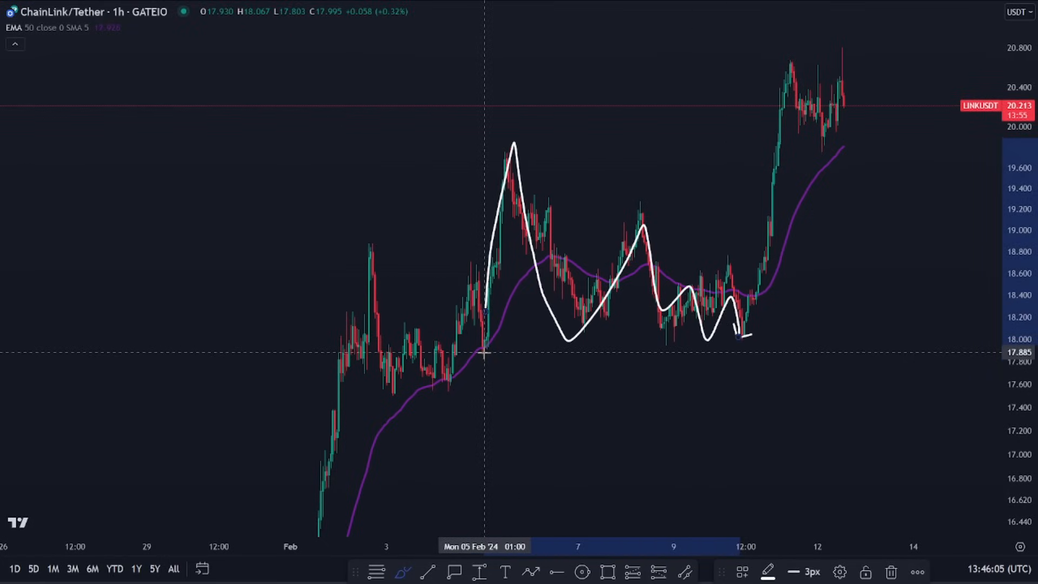
mouse_move(732, 334)
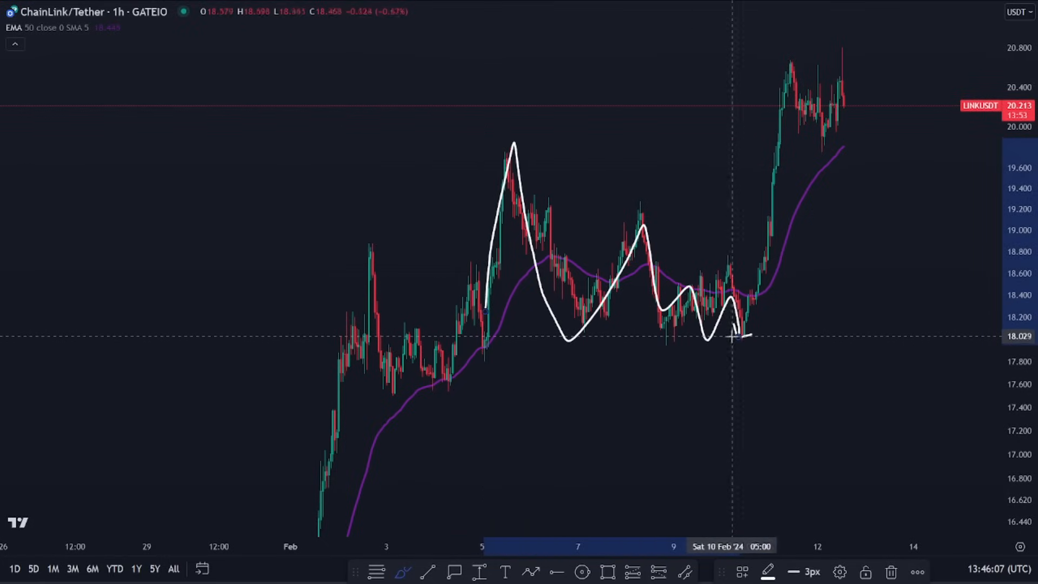
mouse_move(673, 339)
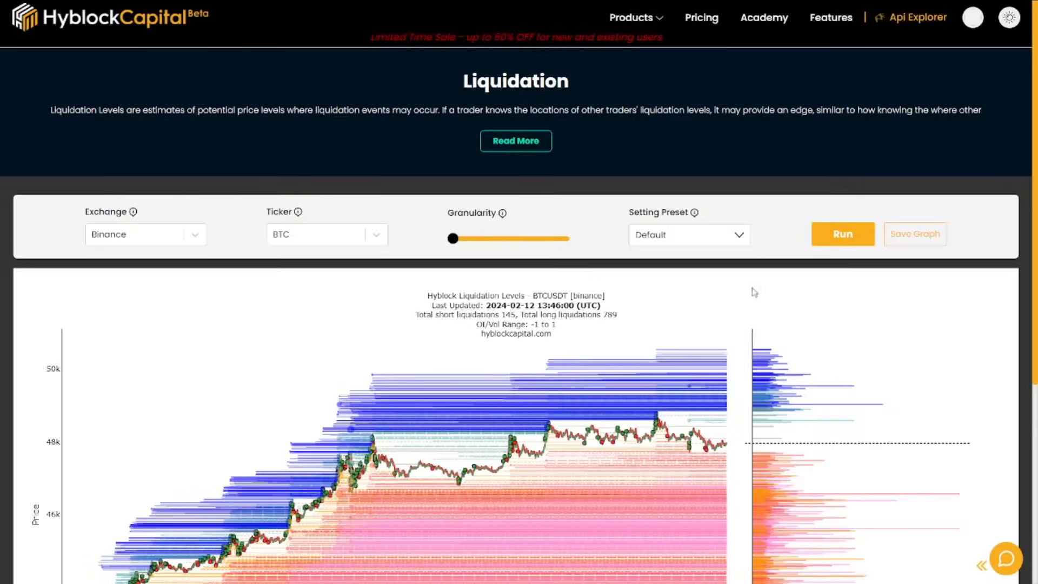
scroll("down", 3)
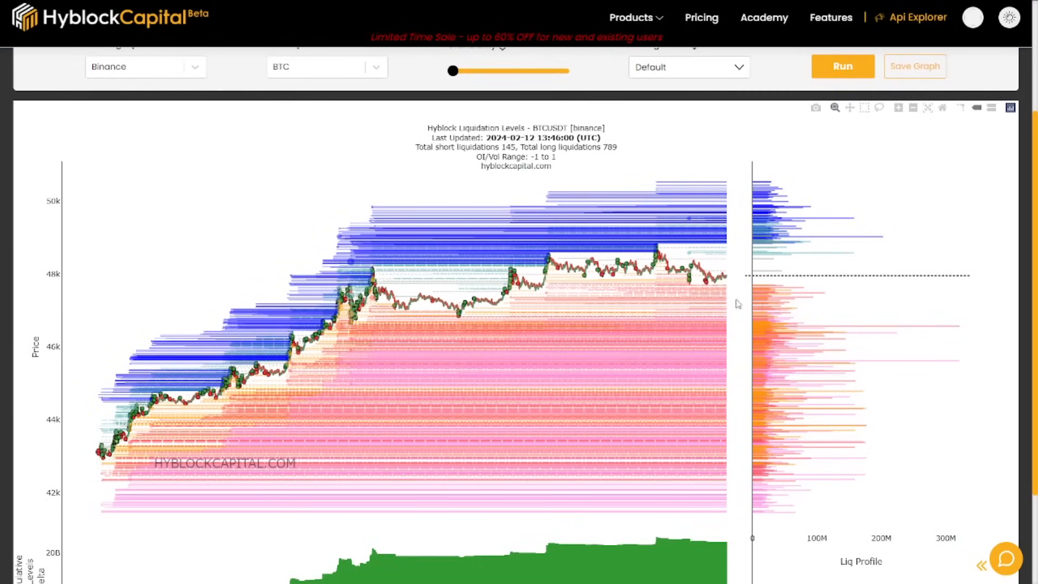
mouse_move(652, 206)
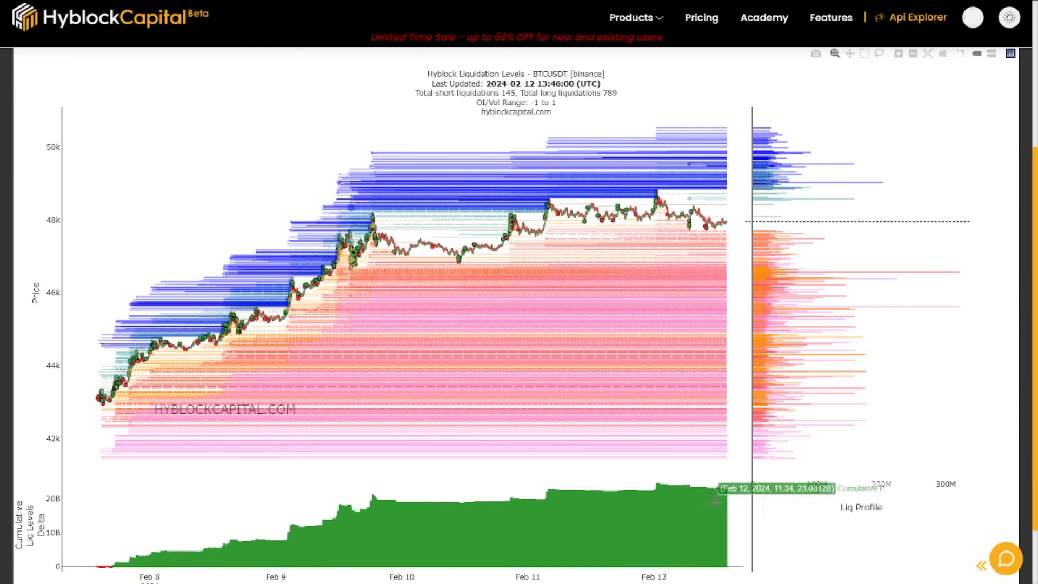
mouse_move(720, 499)
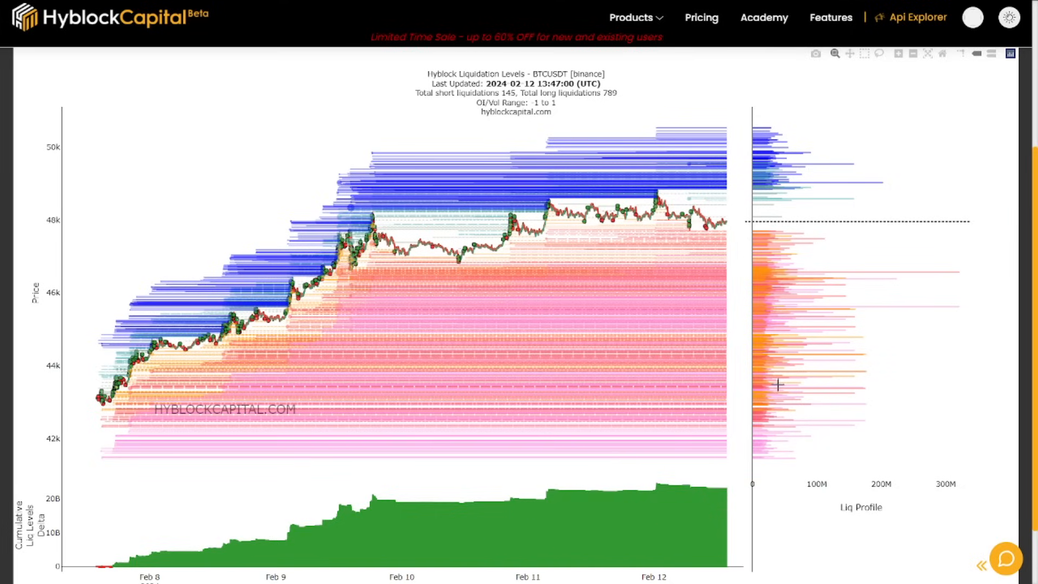
mouse_move(720, 485)
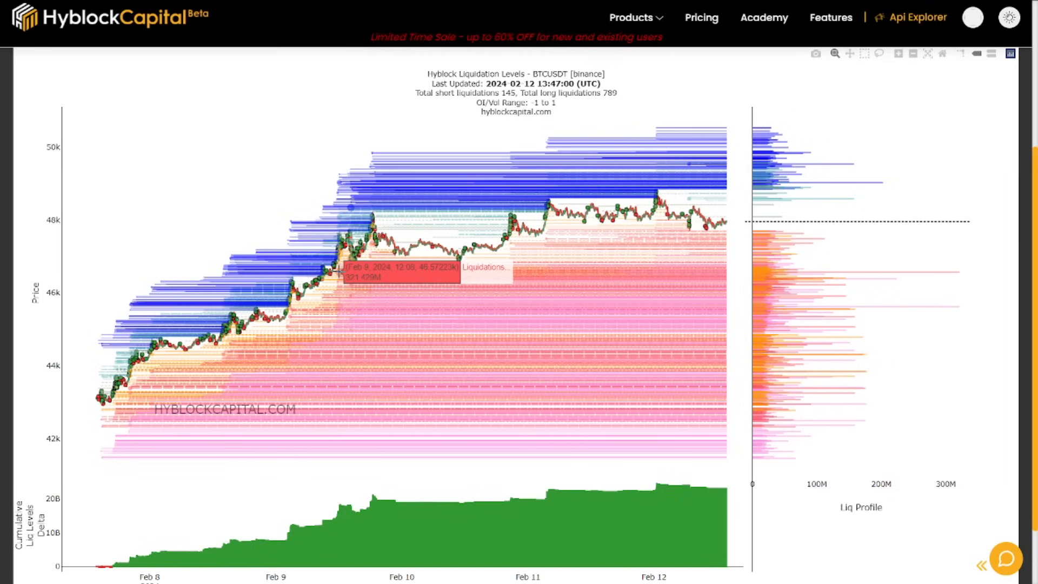
mouse_move(341, 308)
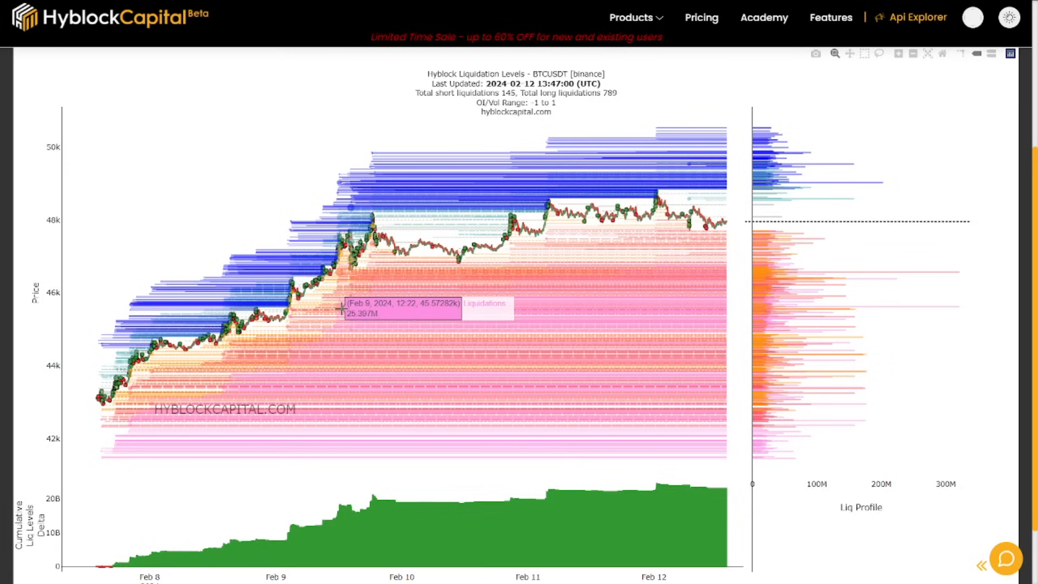
mouse_move(342, 306)
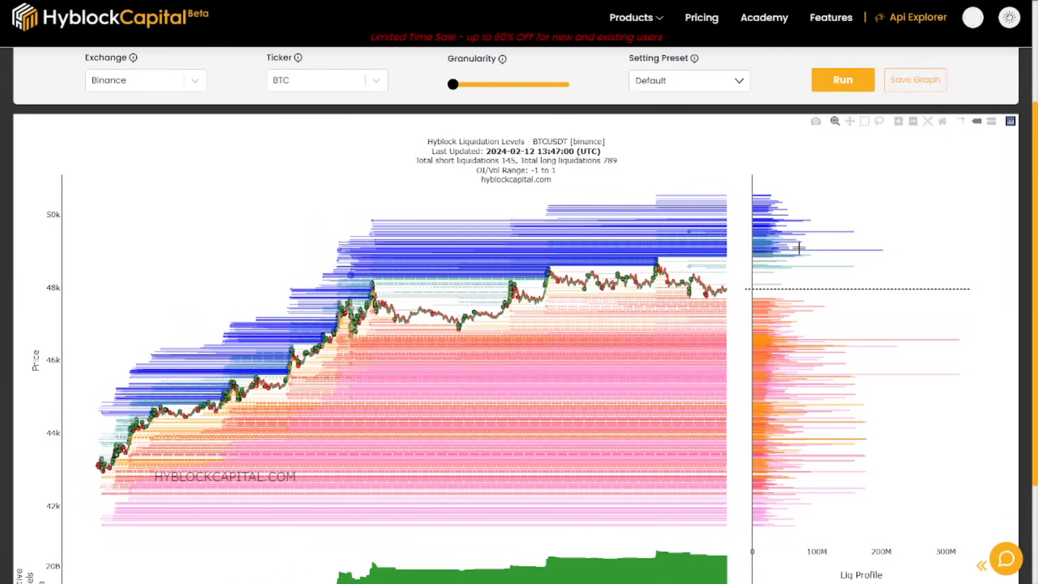
mouse_move(930, 360)
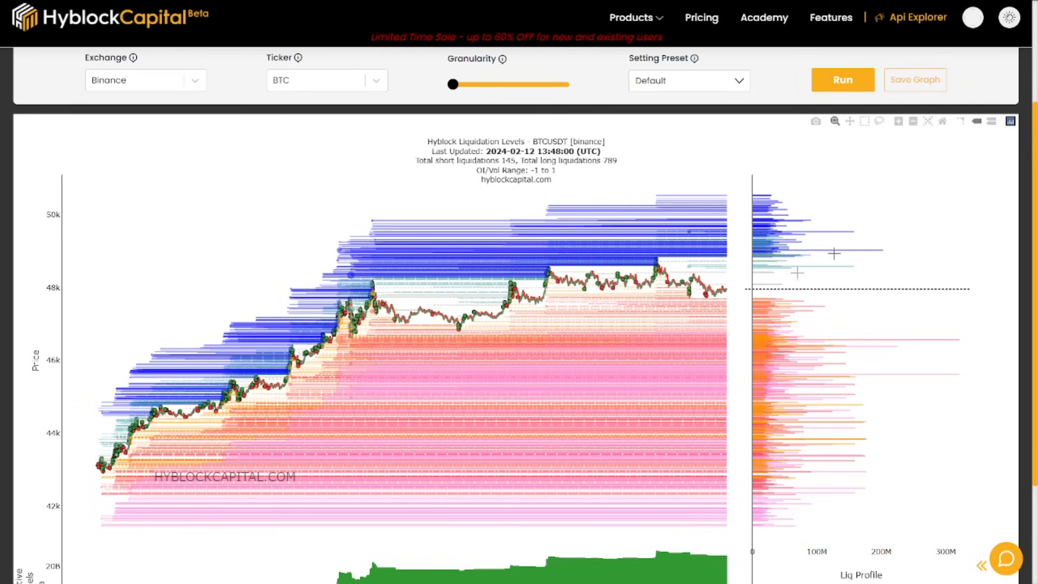
mouse_move(689, 265)
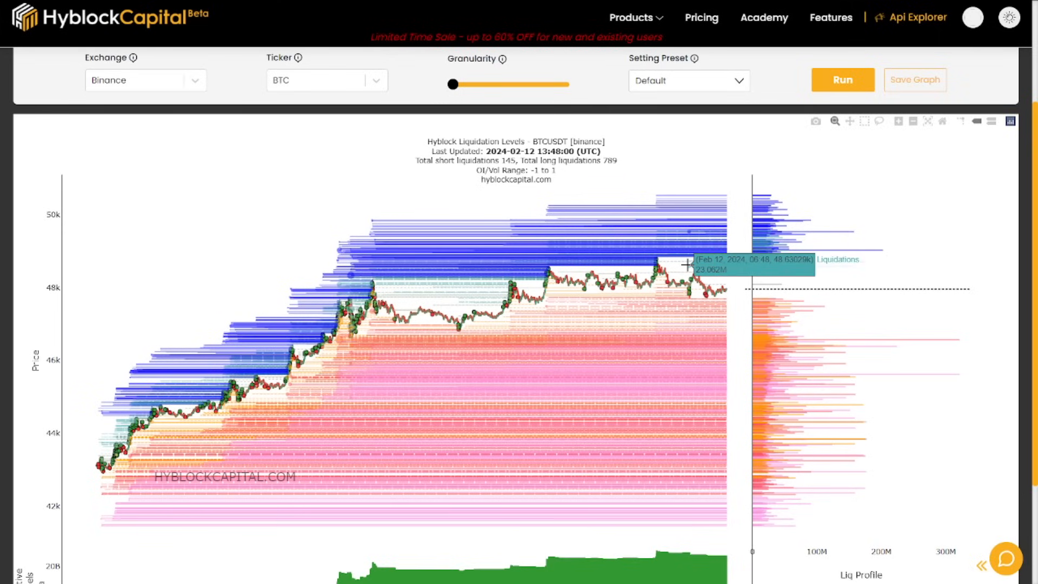
mouse_move(689, 267)
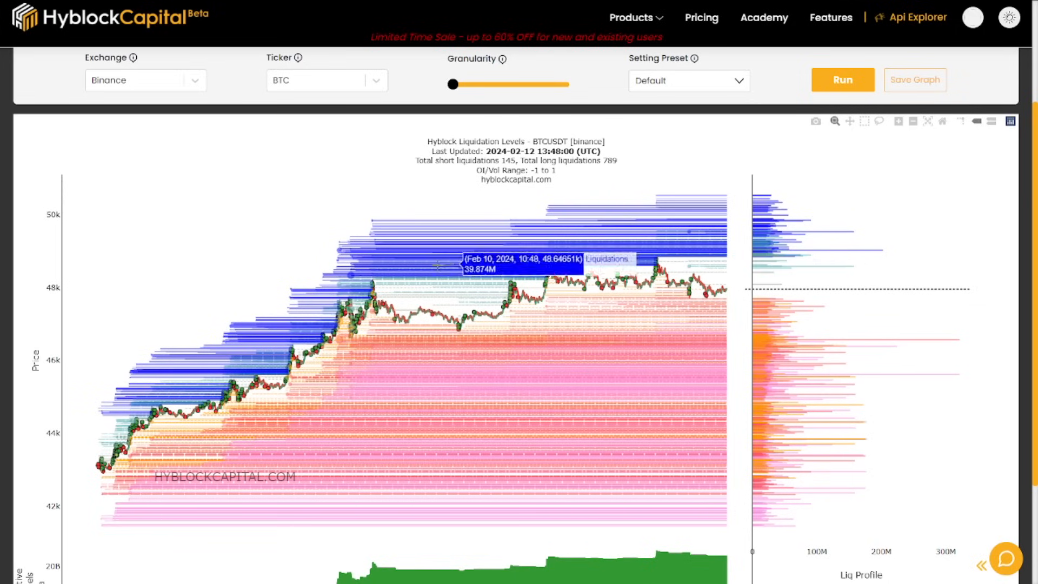
mouse_move(334, 252)
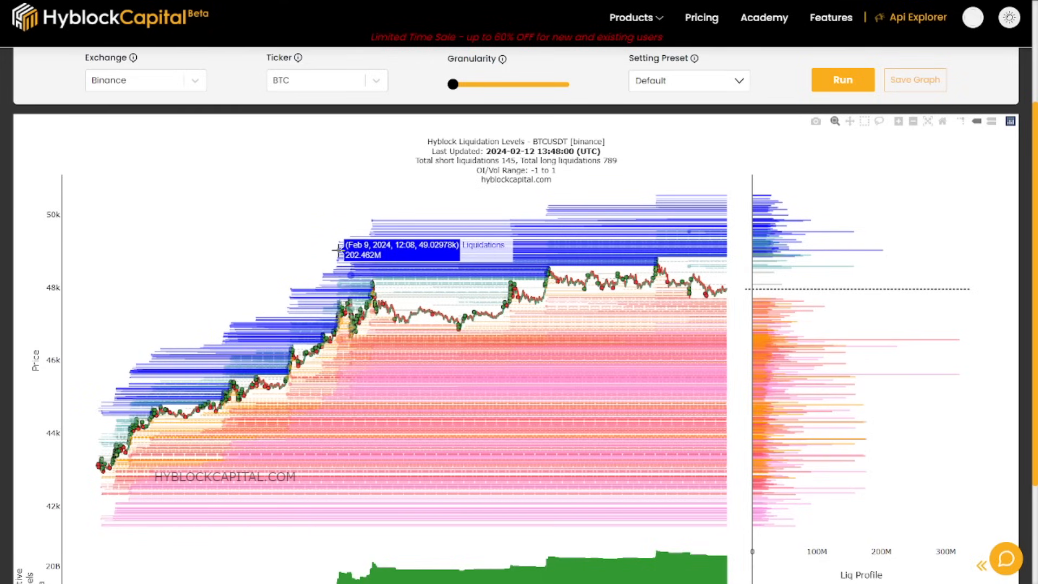
left_click(972, 18)
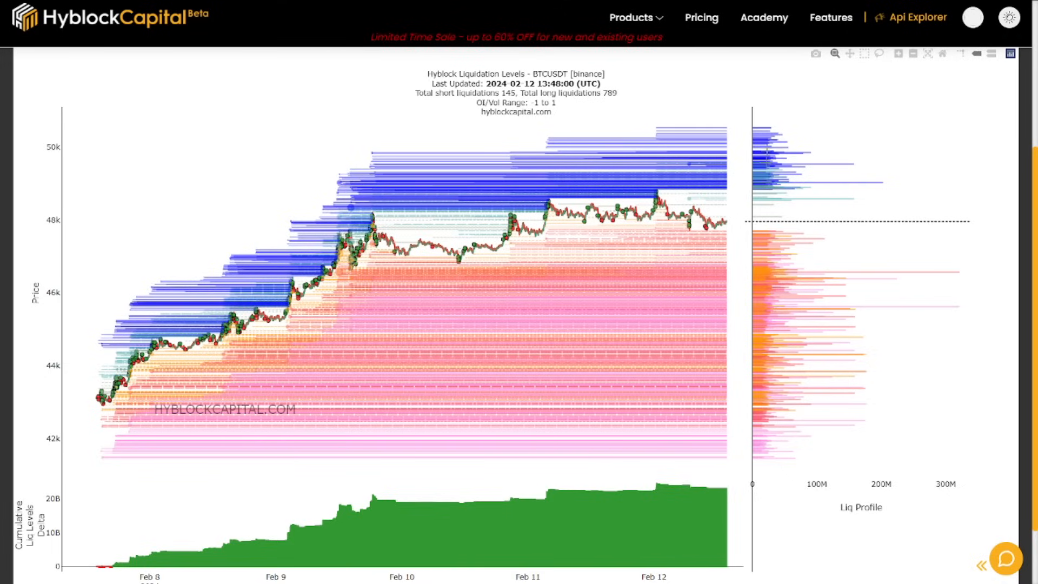
mouse_move(855, 182)
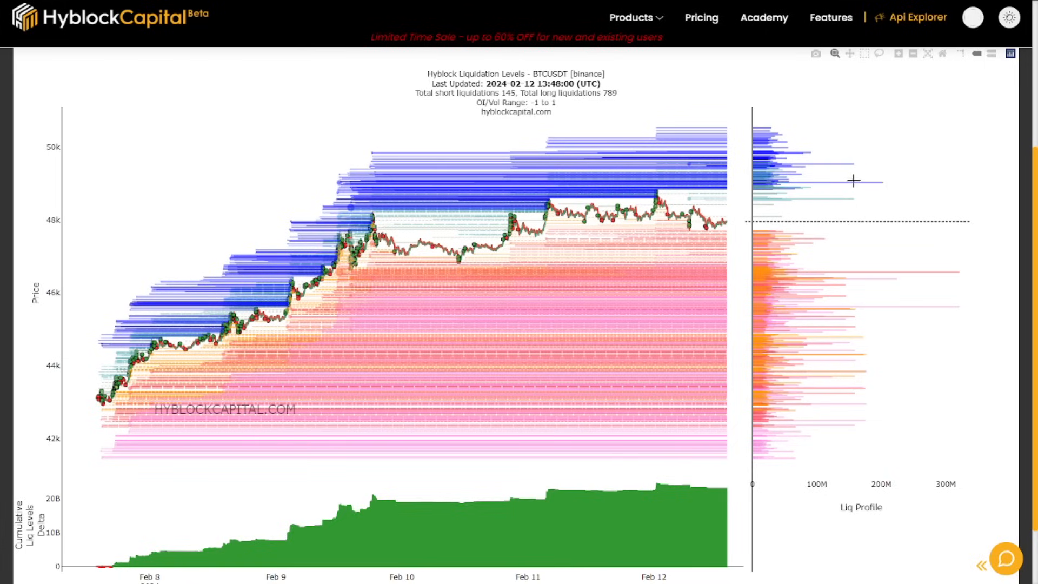
mouse_move(801, 362)
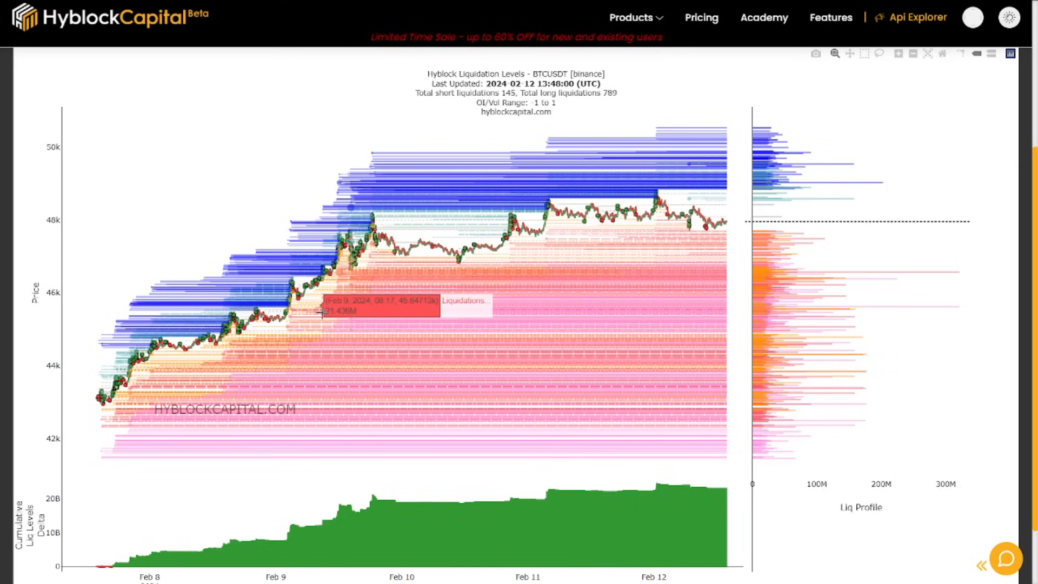
mouse_move(322, 311)
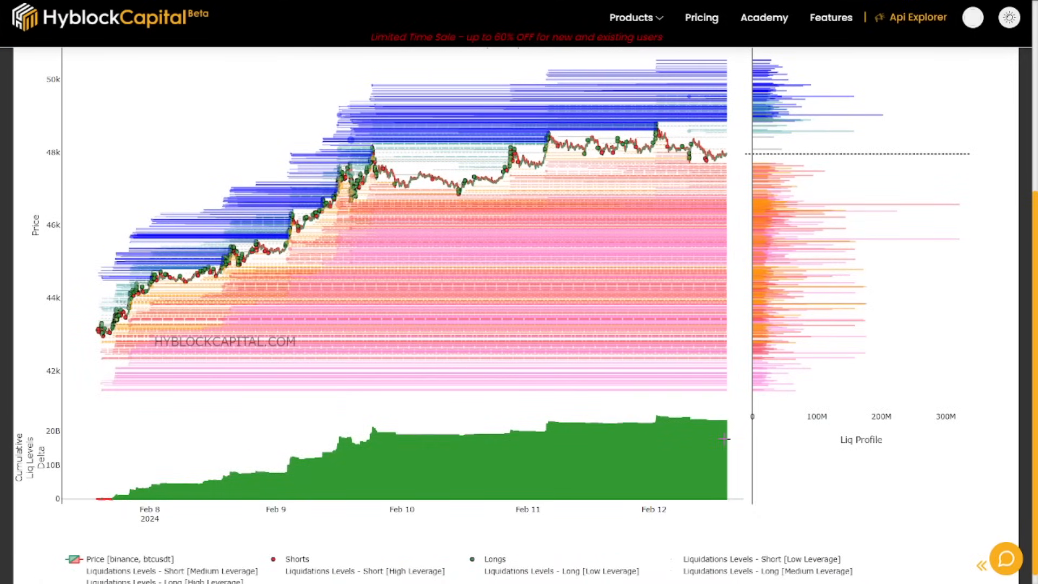
mouse_move(717, 436)
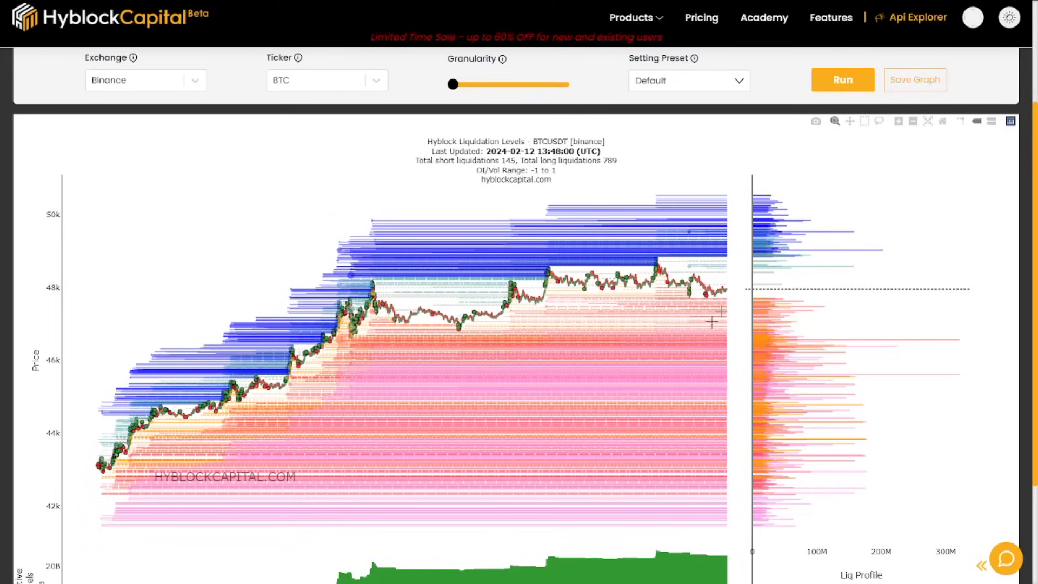
mouse_move(339, 247)
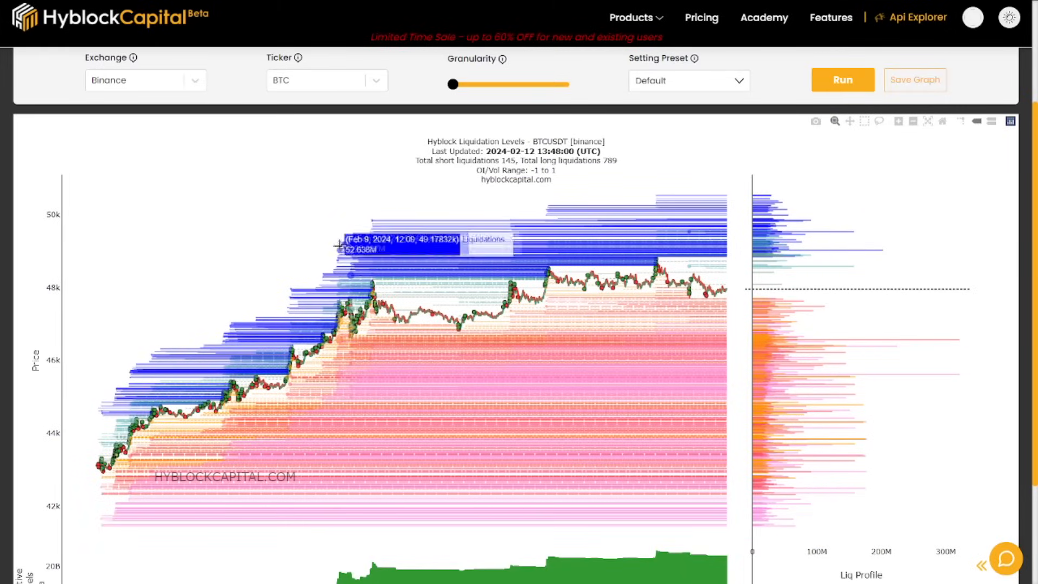
mouse_move(679, 323)
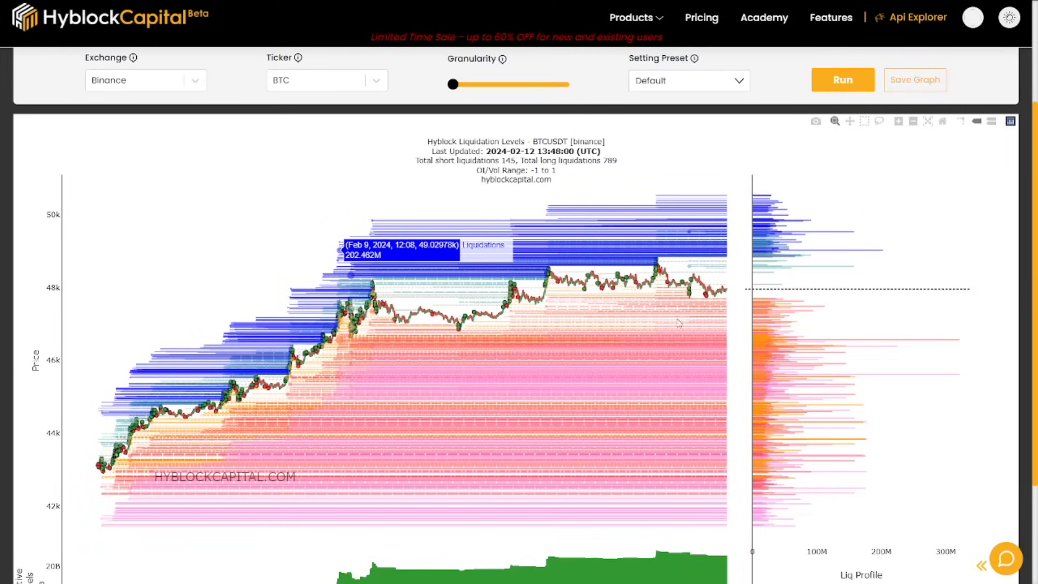
left_click(633, 17)
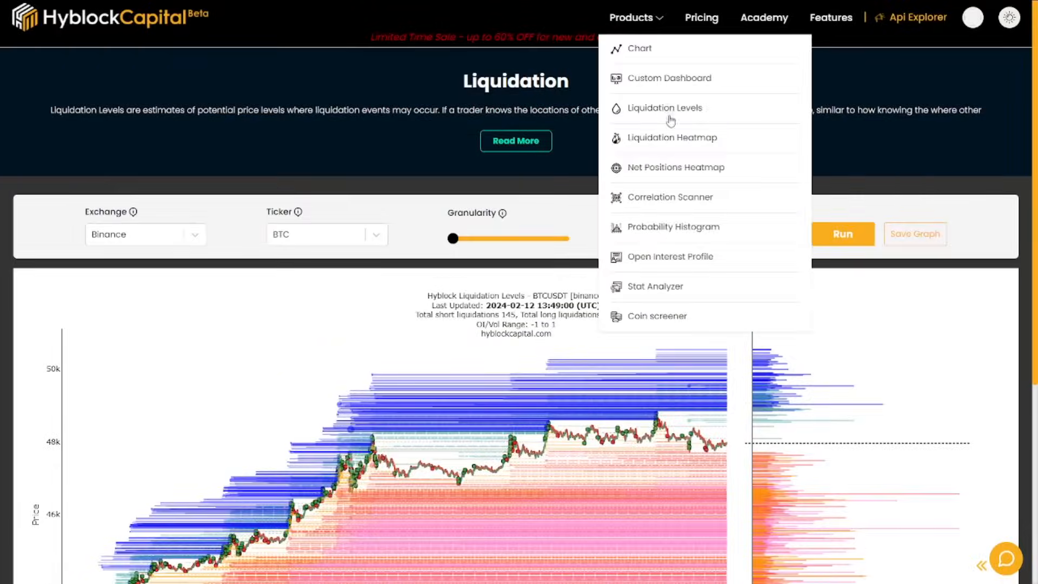
left_click(673, 137)
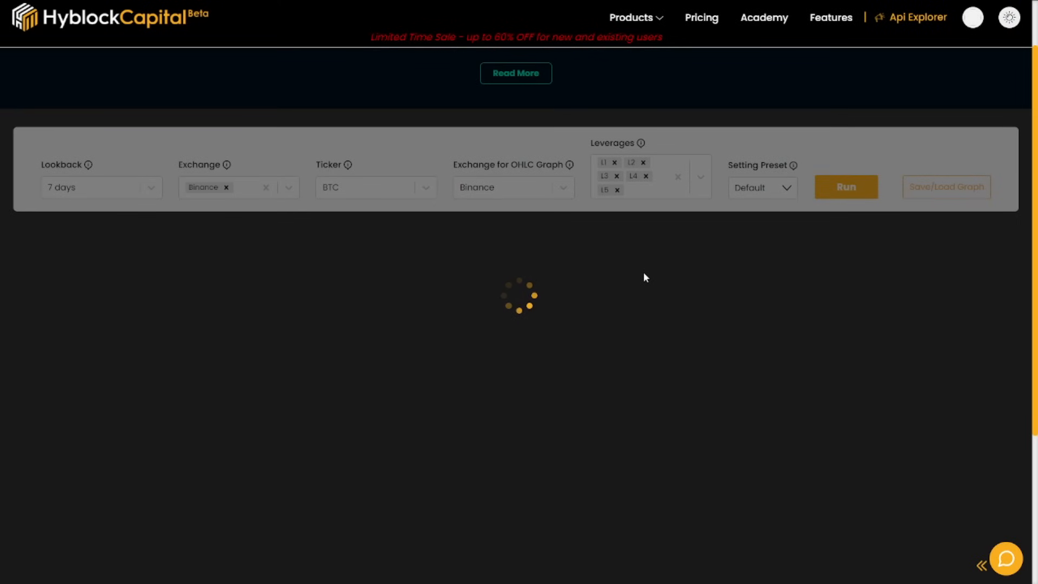
left_click(846, 187)
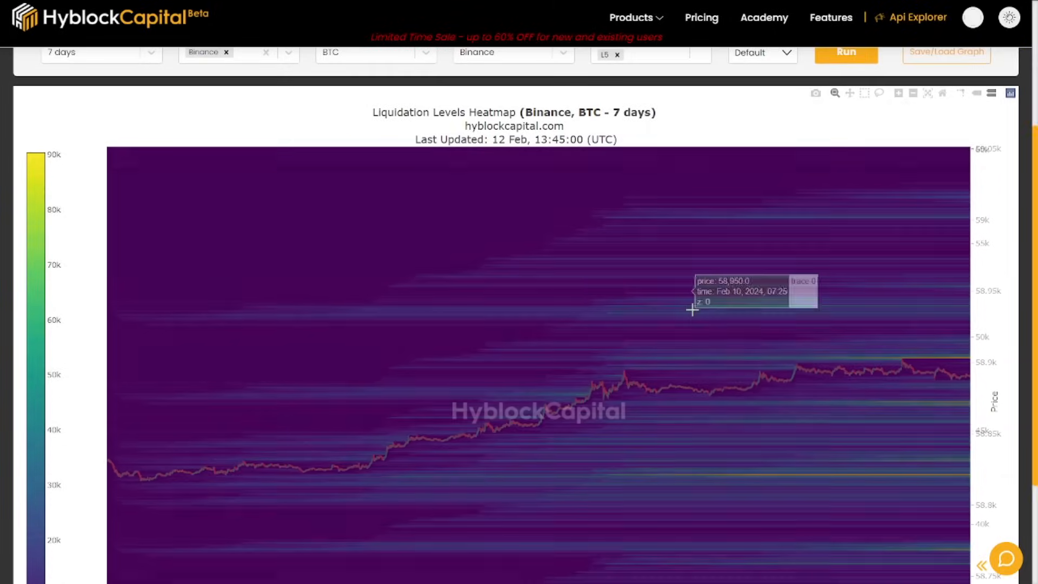
left_click(846, 255)
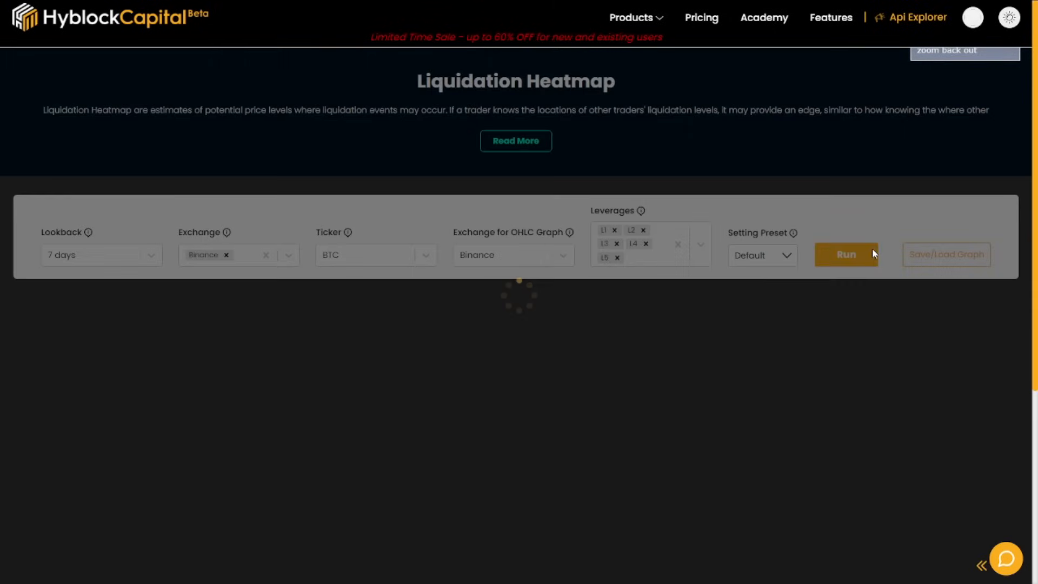
left_click(846, 255)
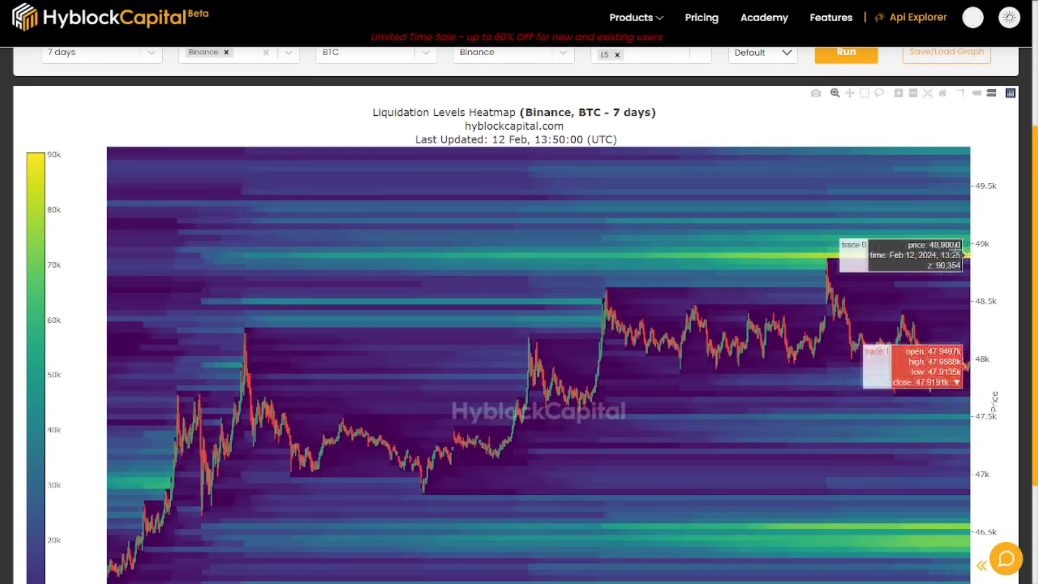
mouse_move(853, 270)
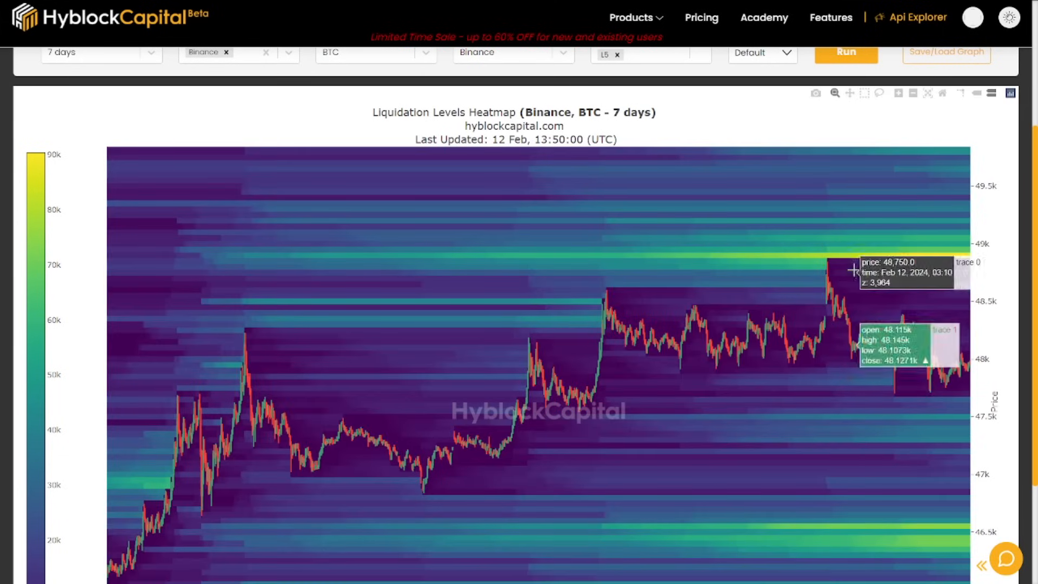
mouse_move(829, 261)
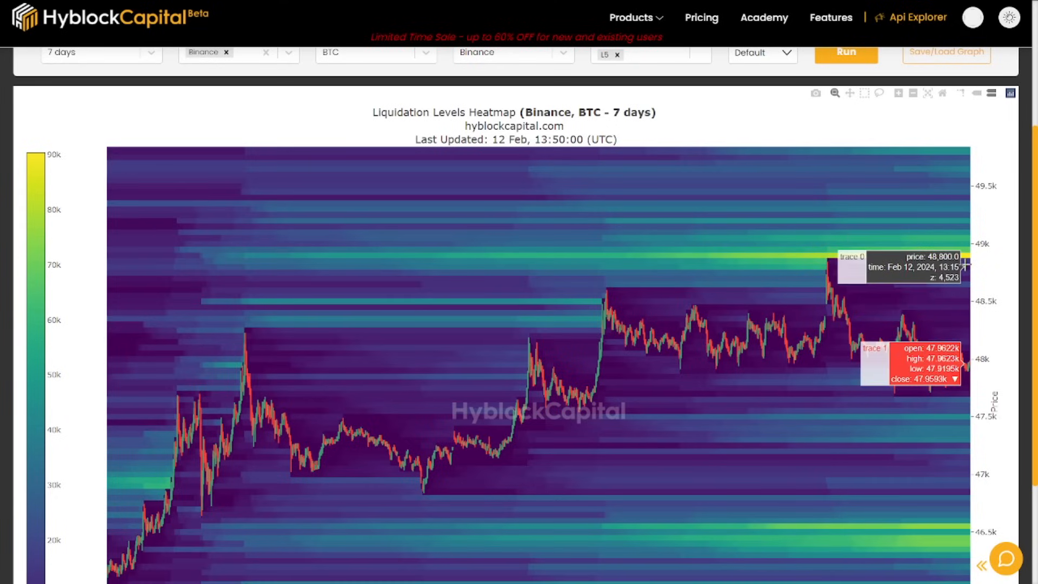
mouse_move(964, 255)
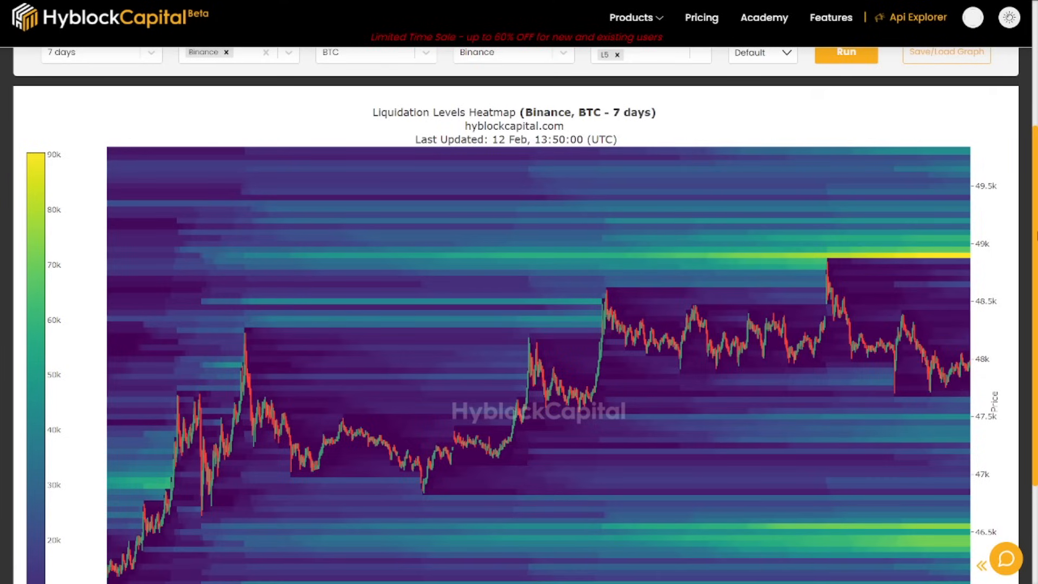
mouse_move(841, 281)
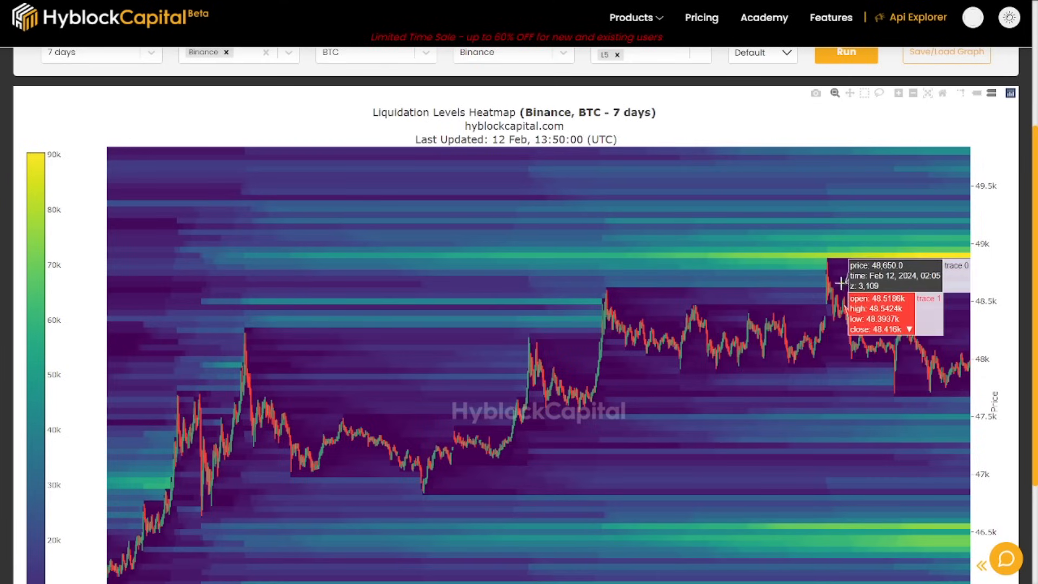
mouse_move(835, 264)
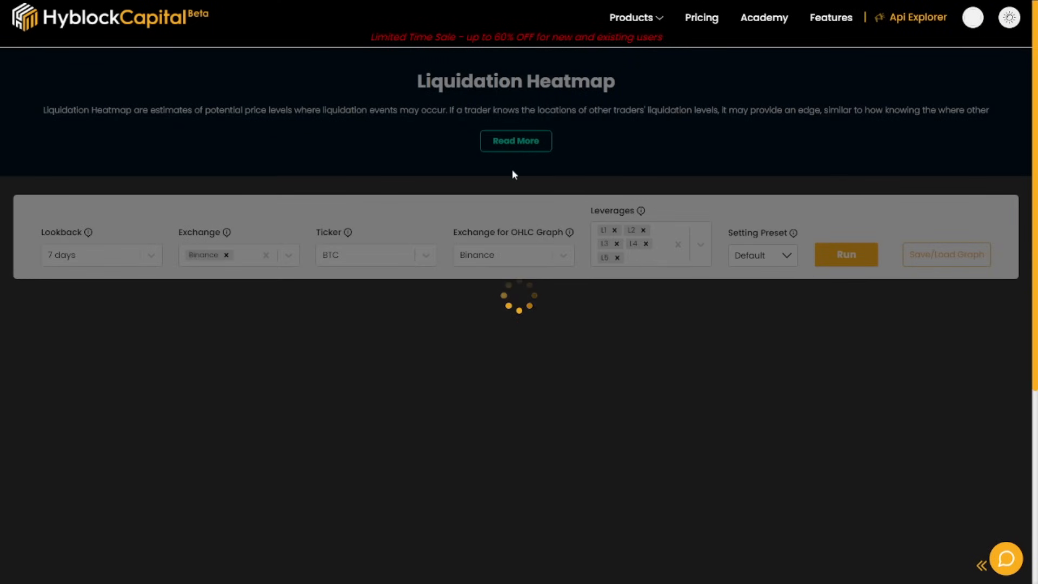
left_click(846, 254)
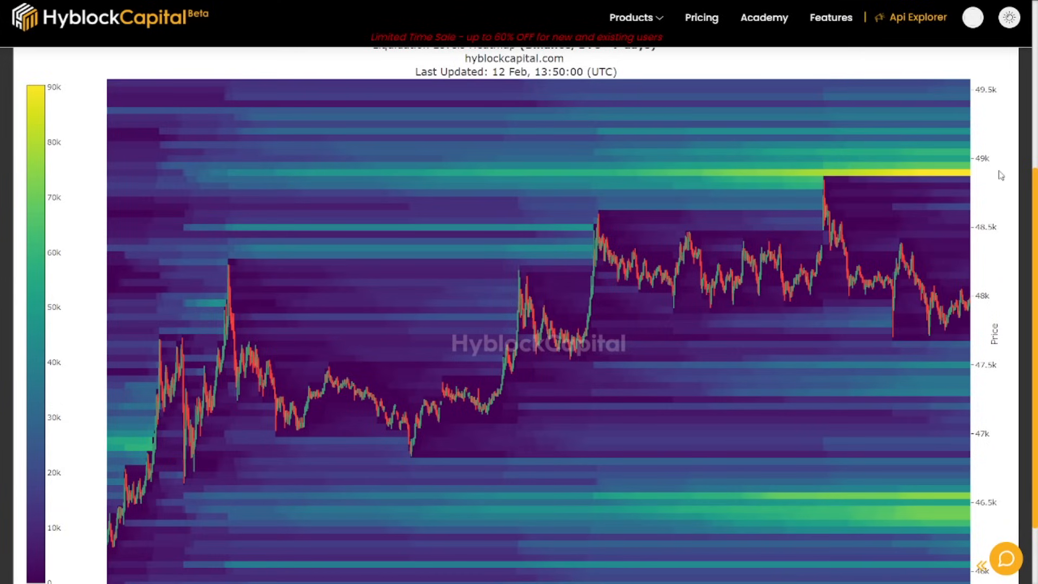
mouse_move(982, 176)
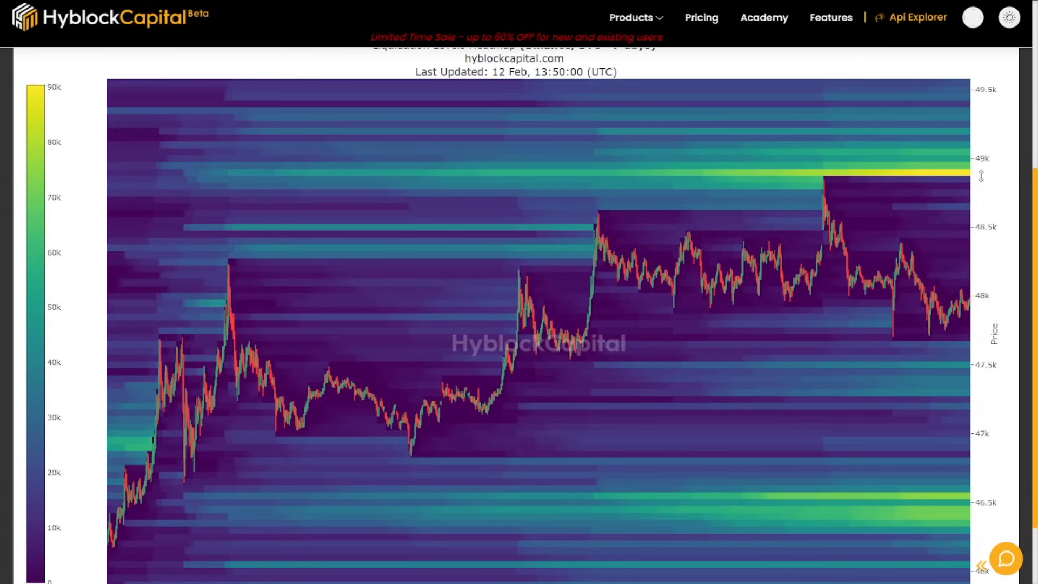
mouse_move(998, 139)
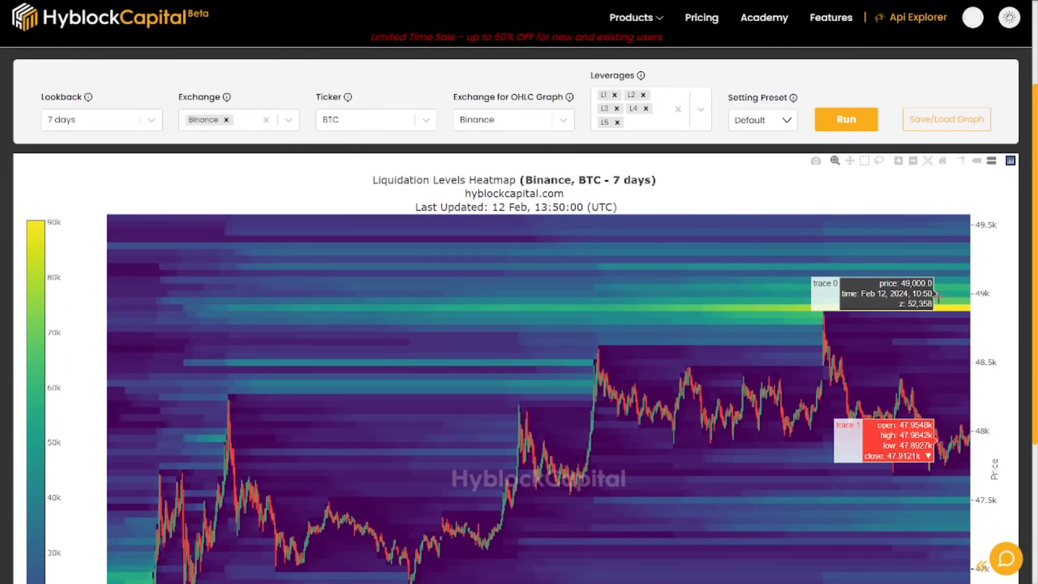
mouse_move(998, 268)
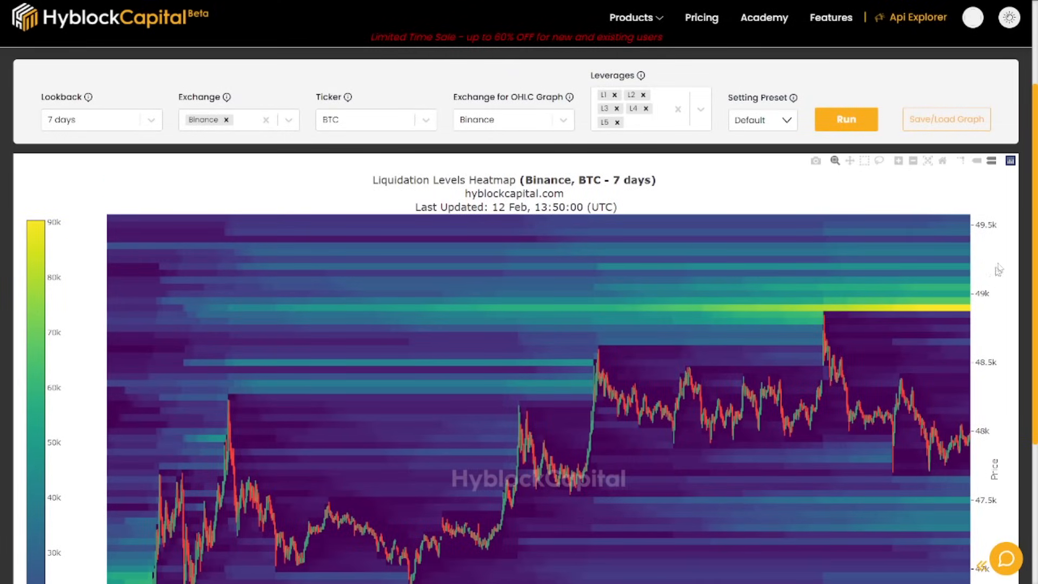
scroll("down", 3)
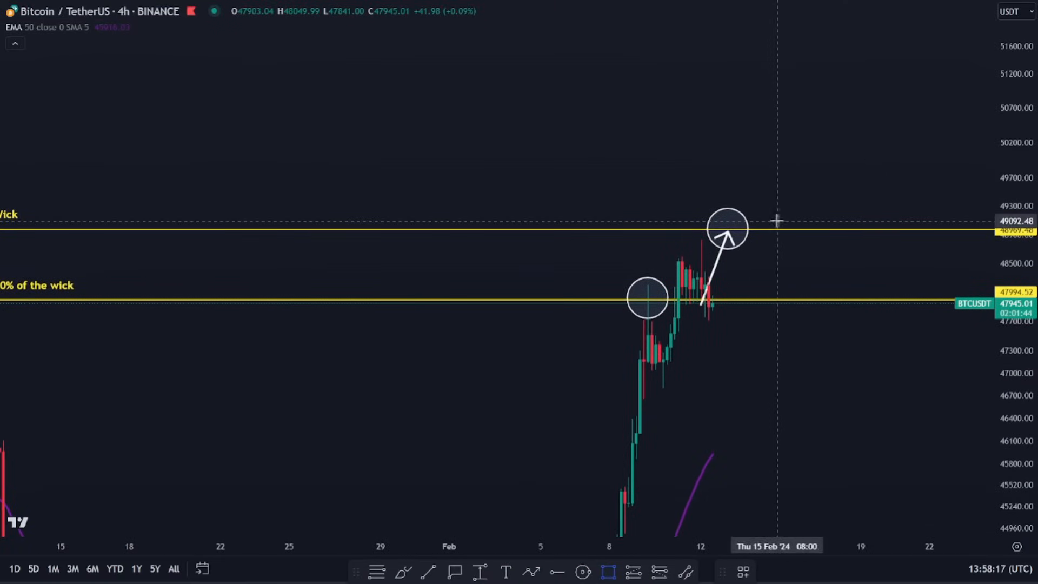
Step: Draw a target box under the Wick line near 48,969 extending right past the last candle
left_click_drag(758, 231, 860, 241)
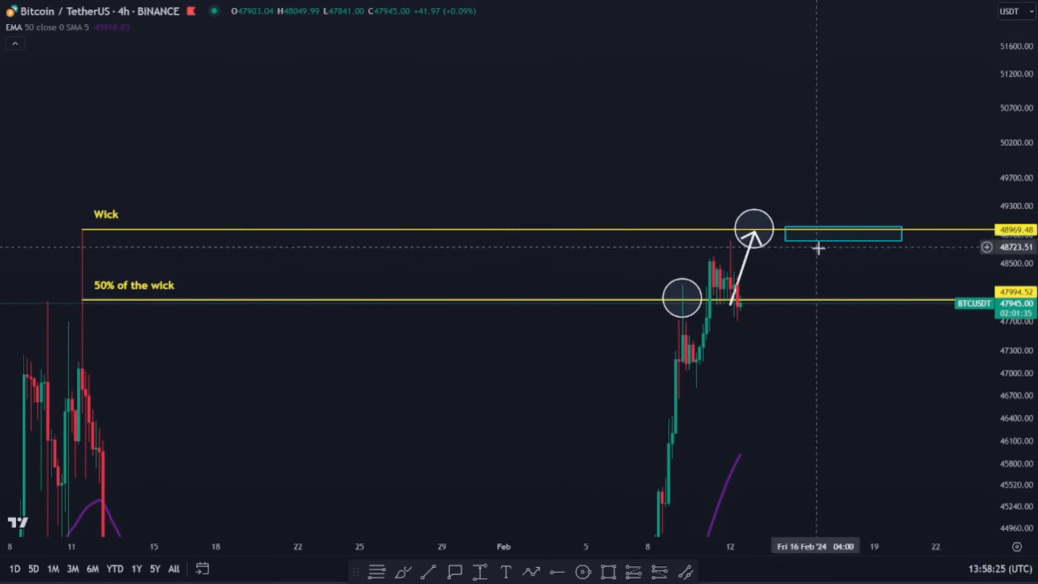
mouse_move(873, 220)
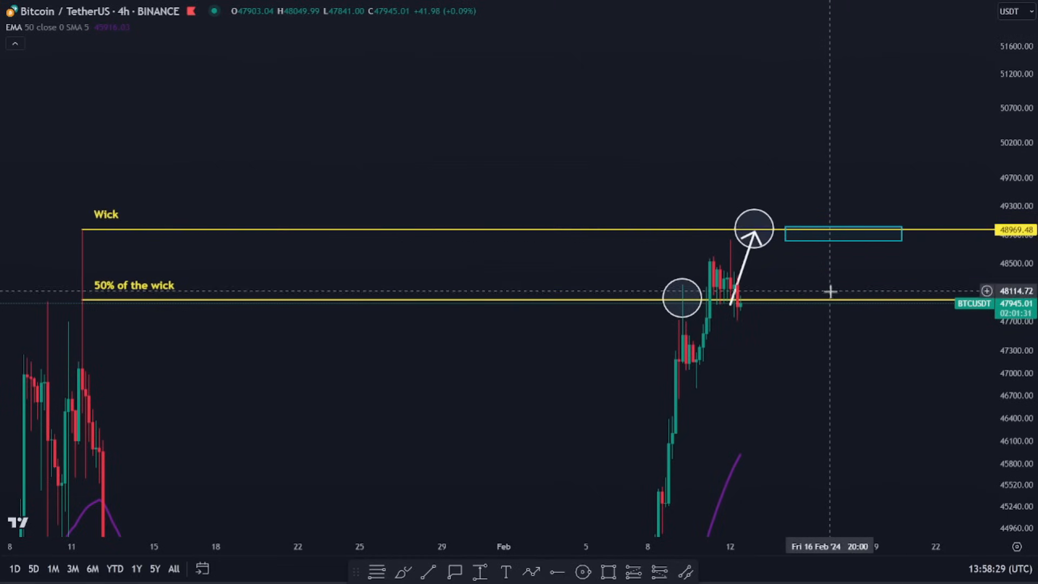
mouse_move(889, 237)
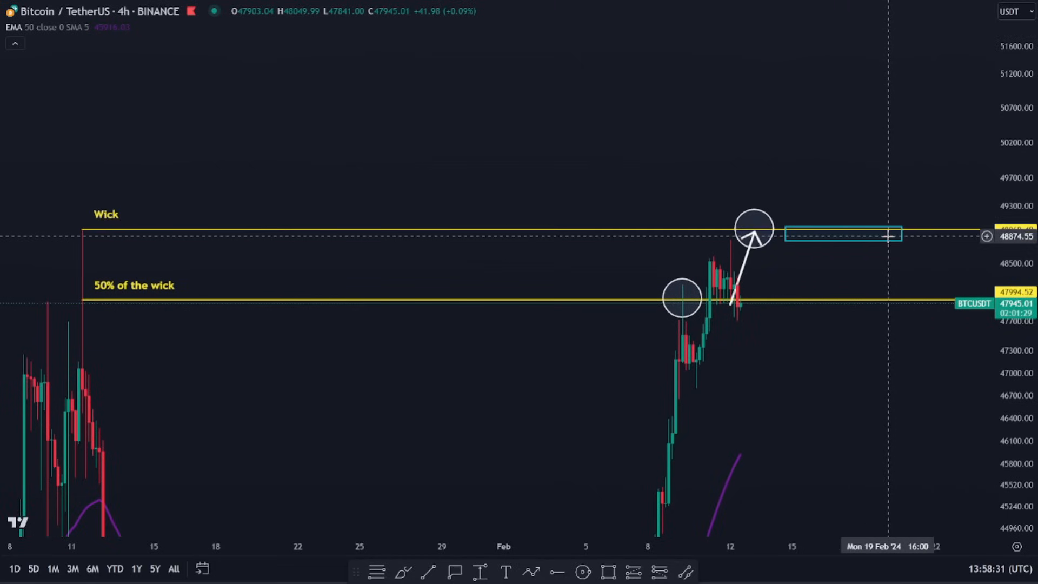
mouse_move(938, 416)
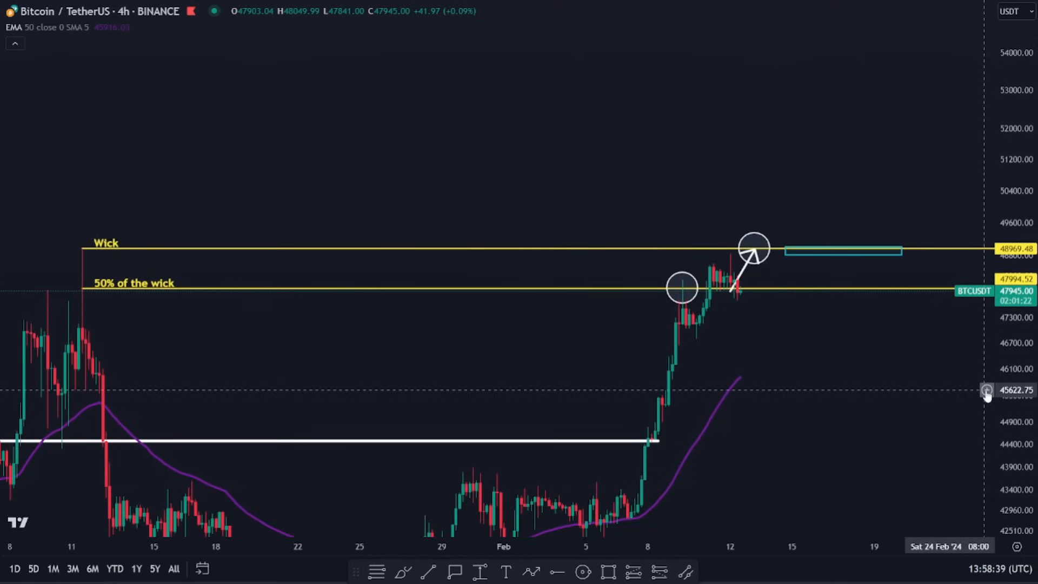
mouse_move(892, 386)
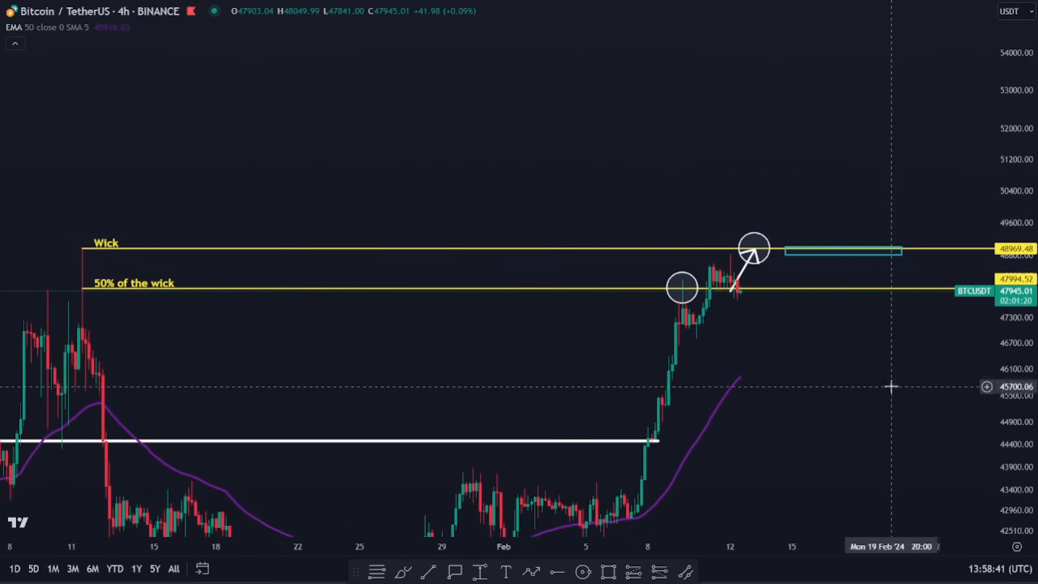
mouse_move(759, 305)
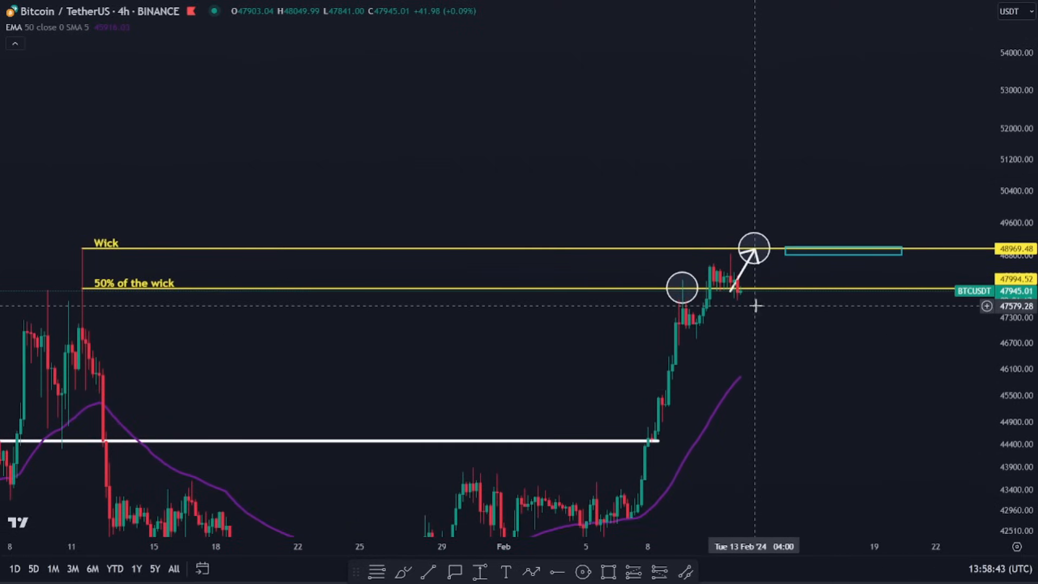
left_click(844, 250)
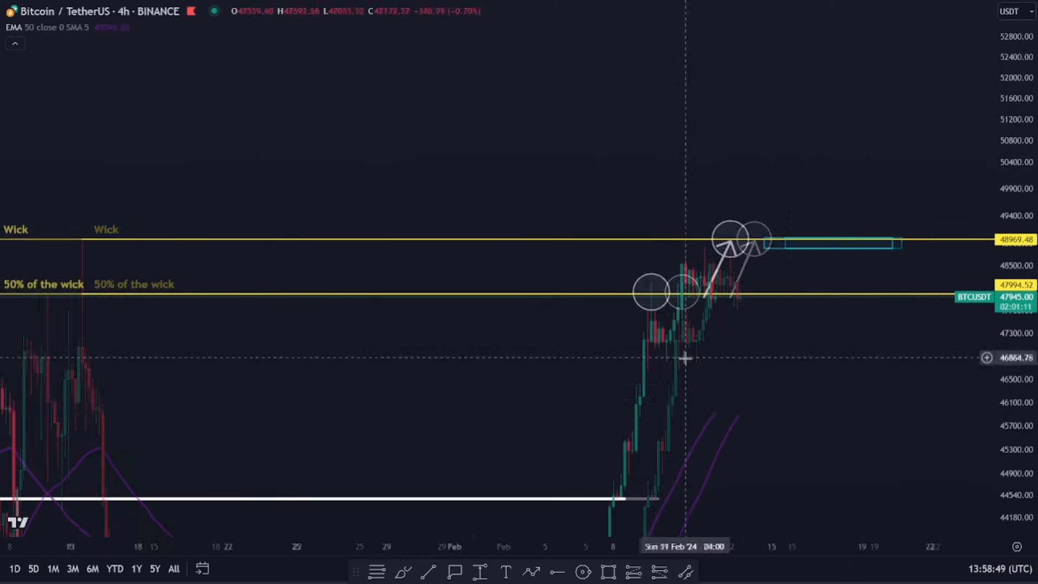
Step: Review the wick setup on 1H, pan to the target box, then return to 4H
type("1H")
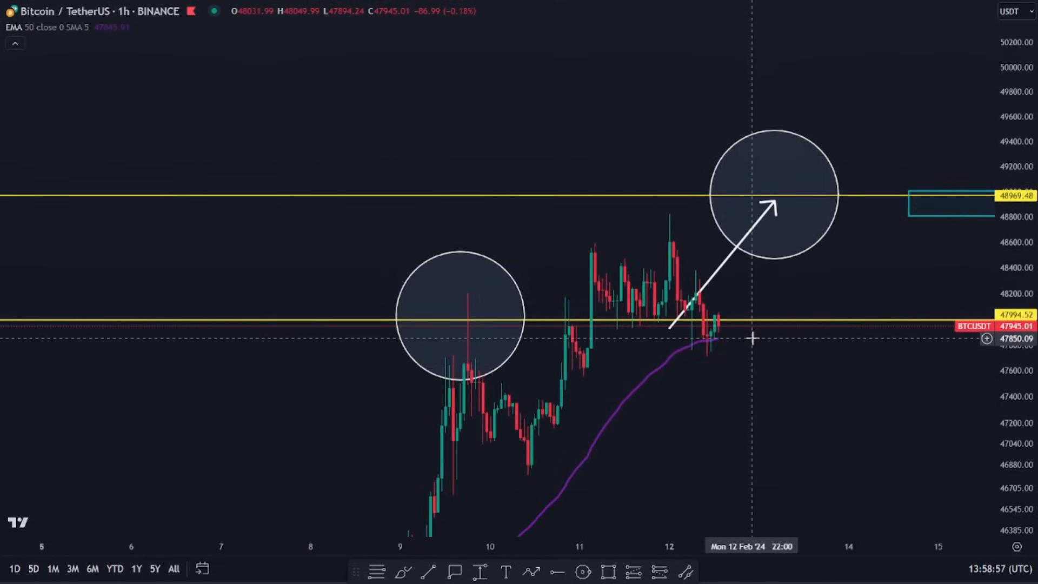
left_click_drag(751, 339, 683, 365)
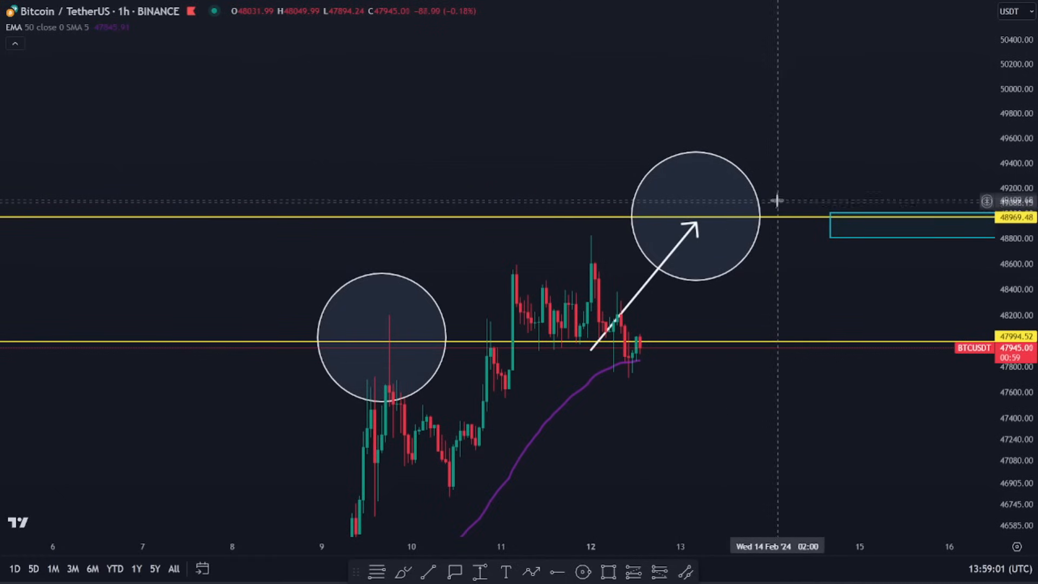
mouse_move(730, 229)
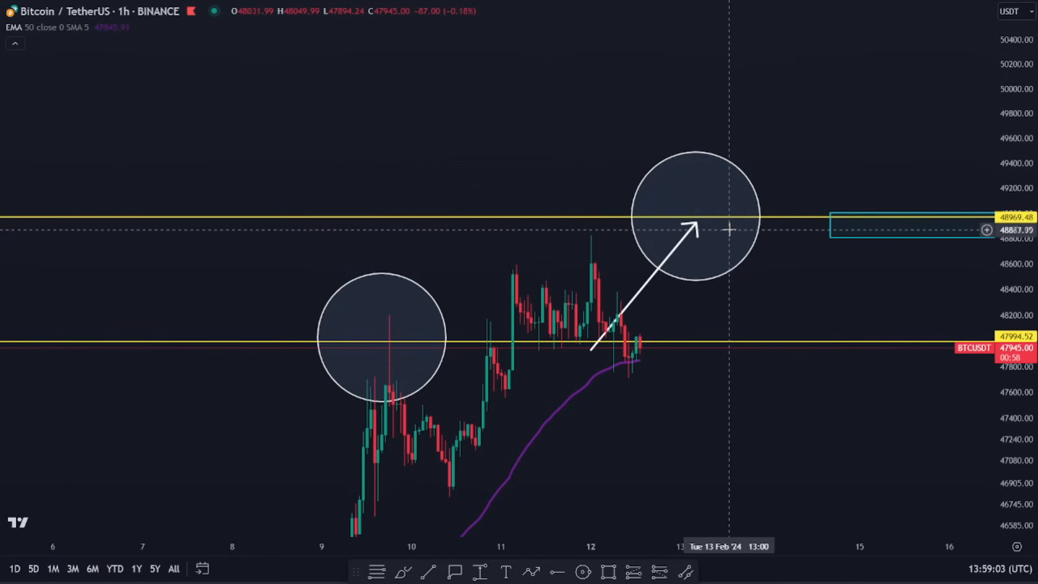
mouse_move(737, 222)
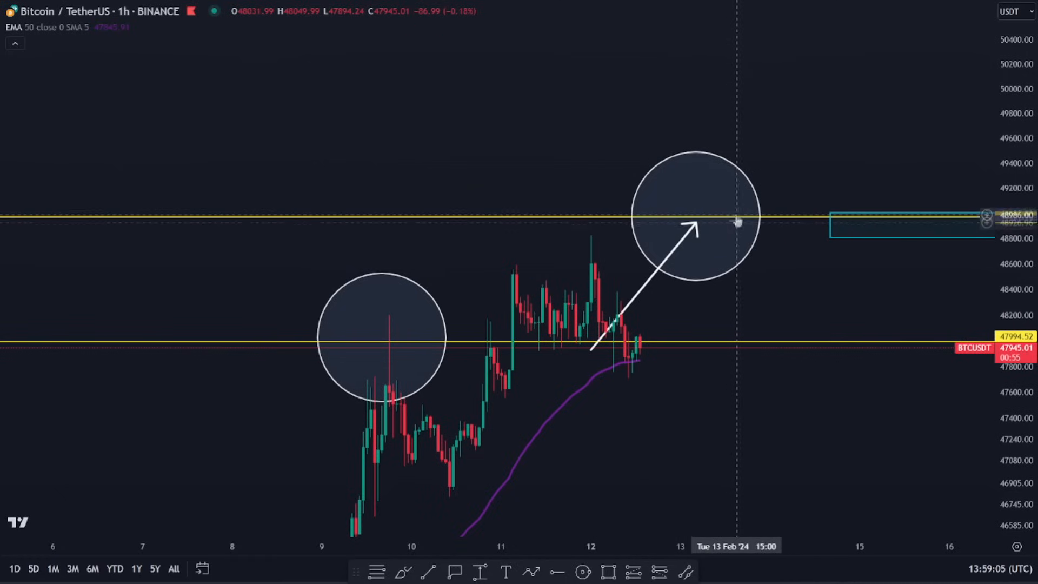
mouse_move(841, 257)
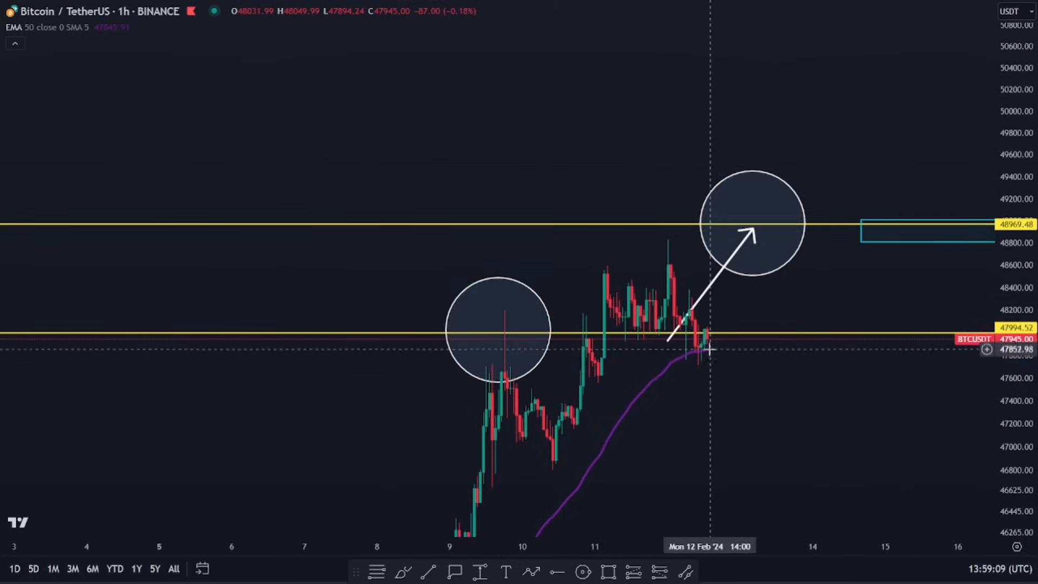
type("4H")
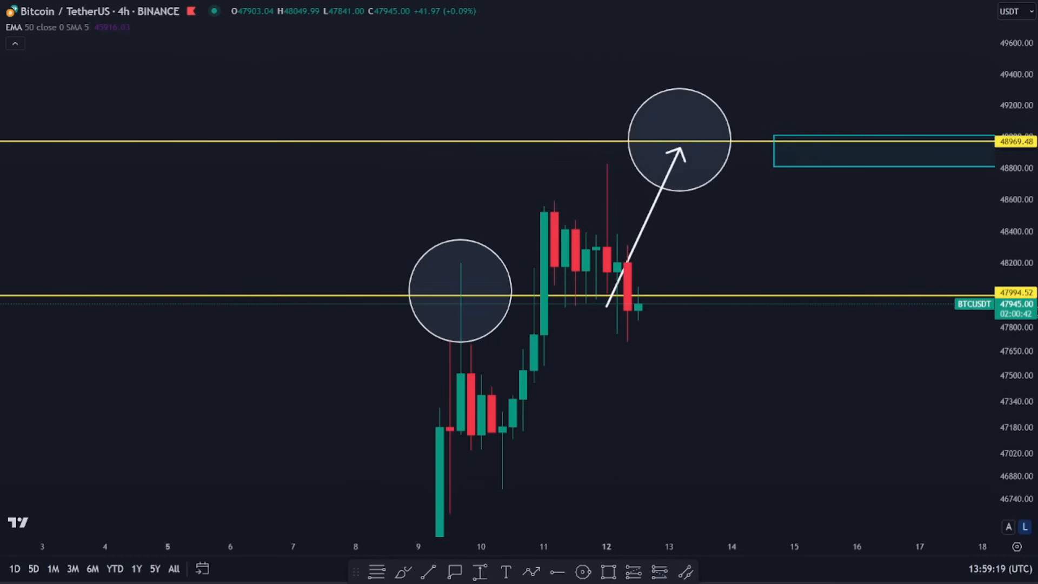
mouse_move(638, 312)
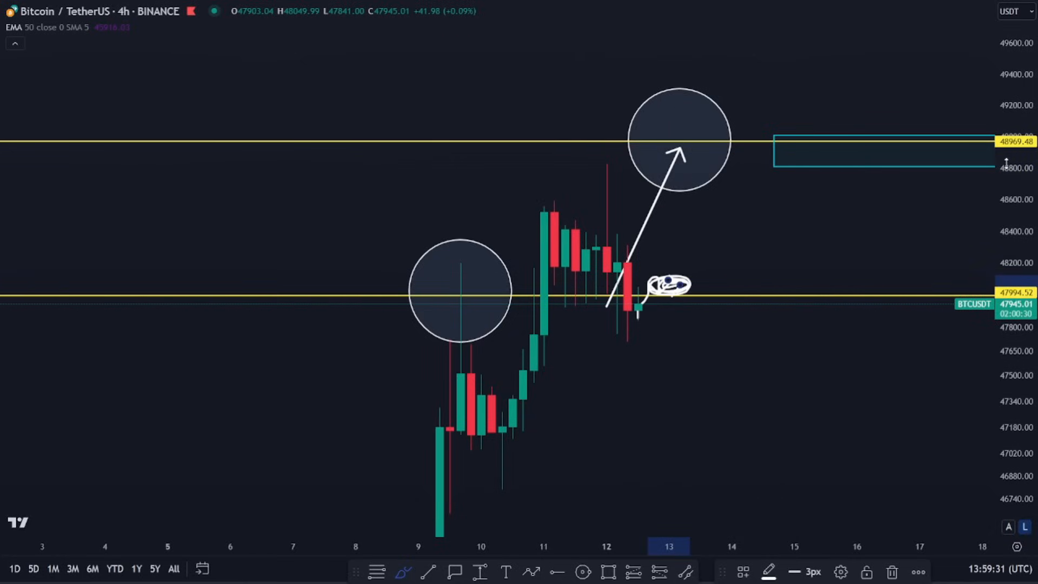
mouse_move(661, 303)
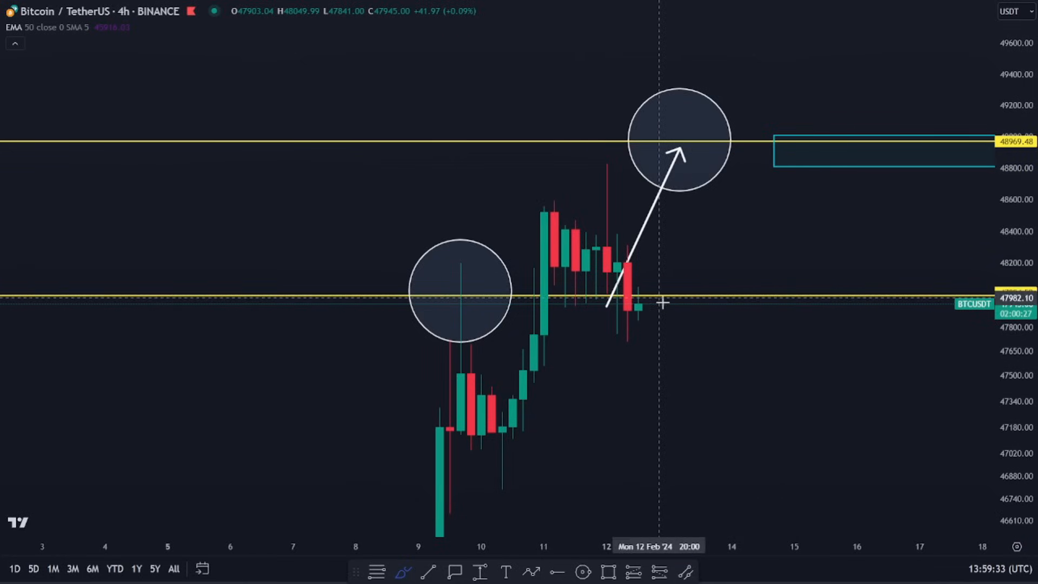
mouse_move(721, 71)
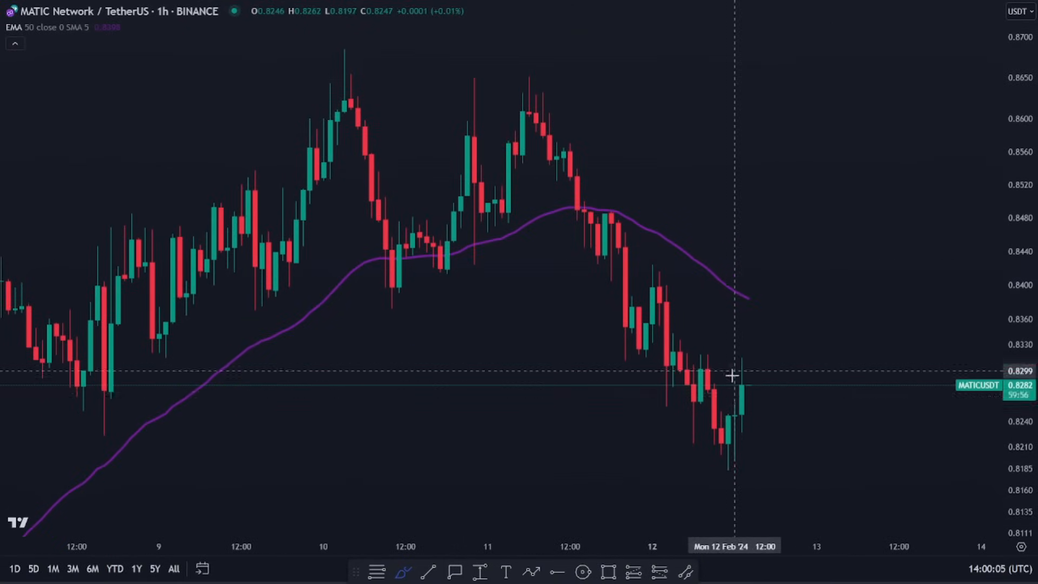
Step: Brush a bounce from the last MATIC candle up into the EMA near 0.835
left_click_drag(756, 384, 783, 294)
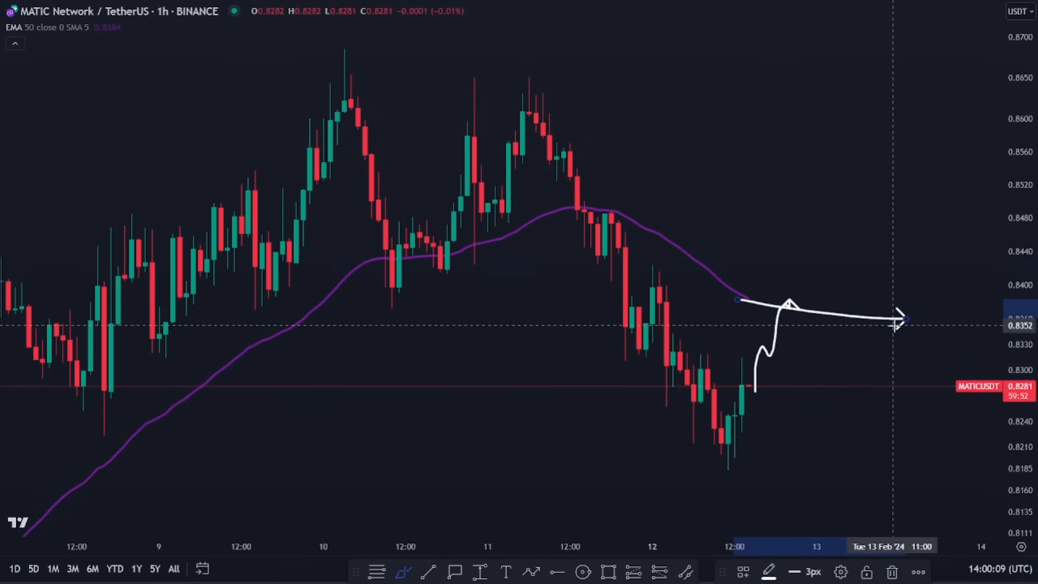
mouse_move(786, 338)
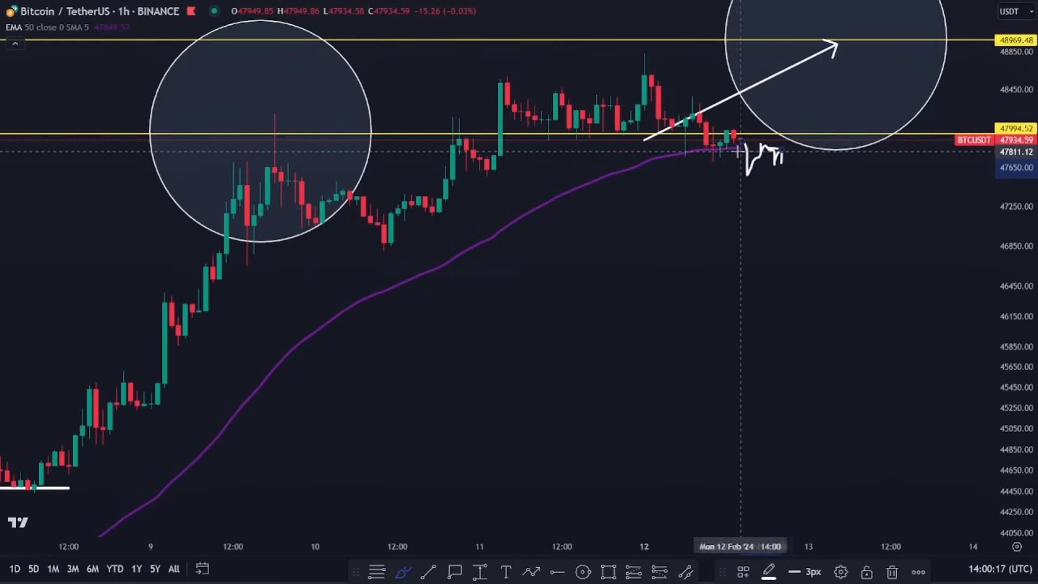
Step: Brush a rejection under 47994 dropping toward 46350, then start typing the DOT symbol
left_click_drag(742, 152, 834, 291)
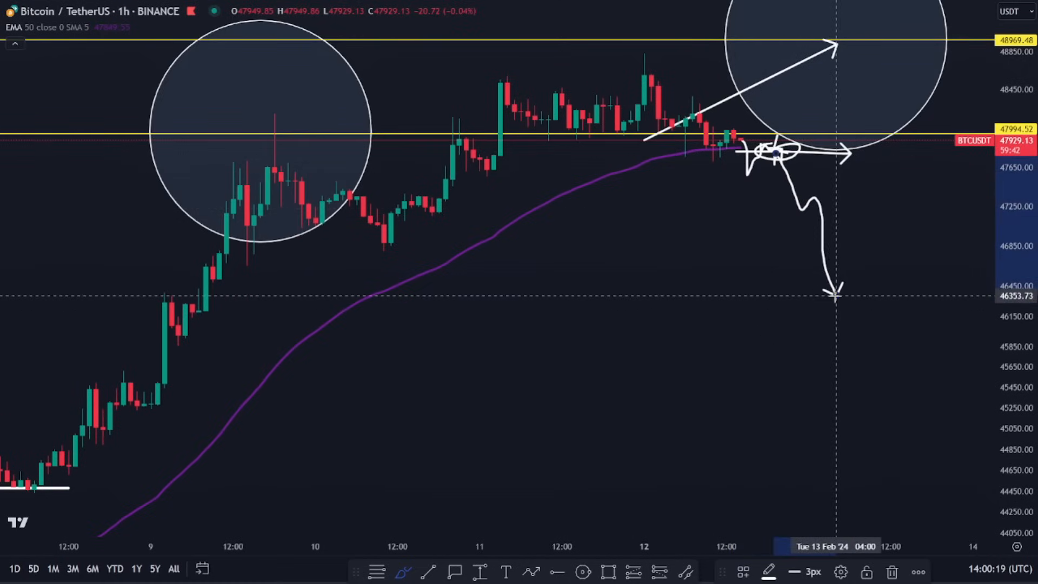
type("D")
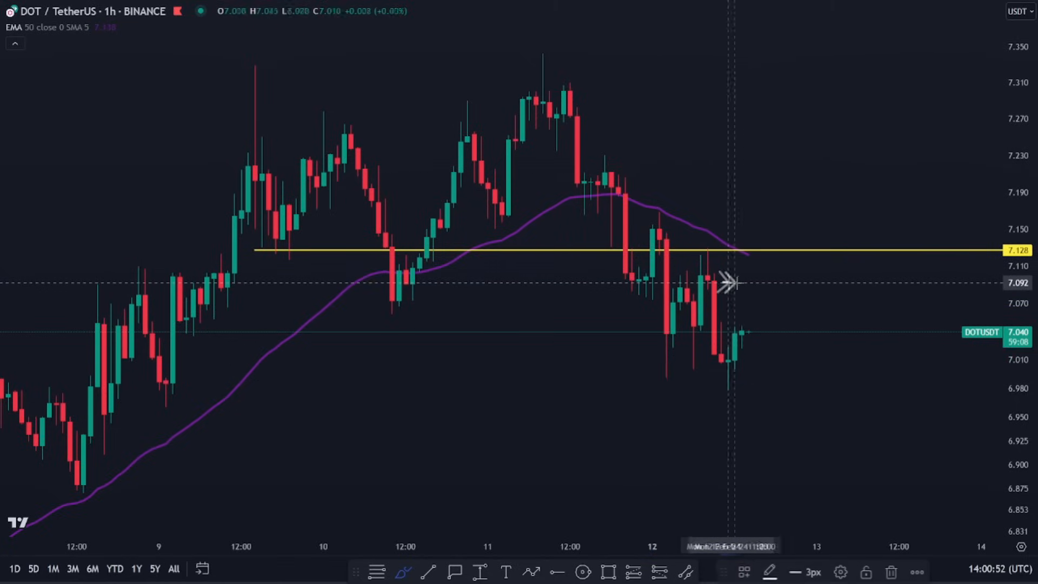
Step: Brush DOT rising into 7.128 and rejecting, plus a choppy sideways drift below 6.95
left_click_drag(715, 285, 742, 325)
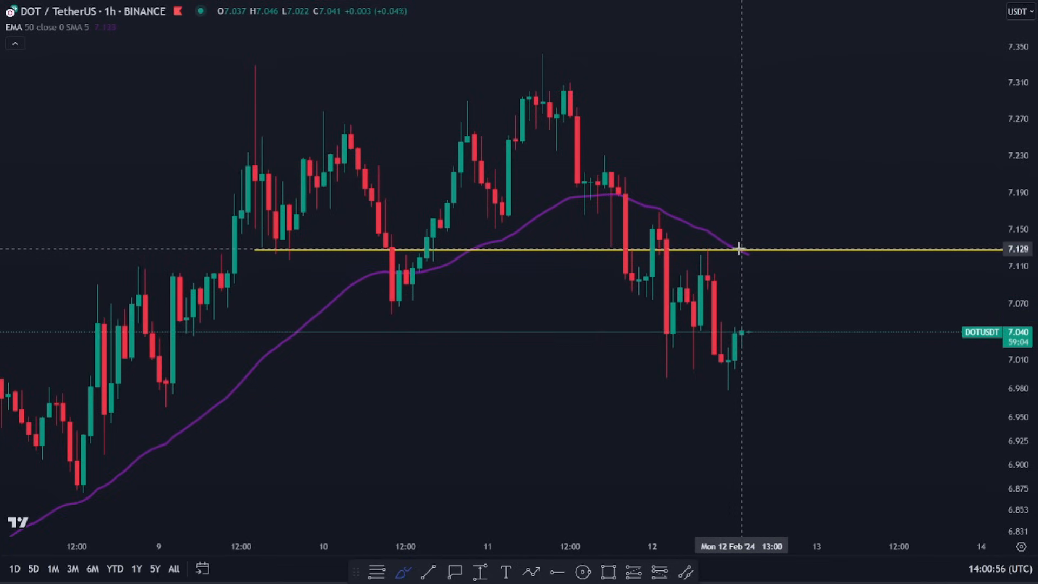
left_click_drag(740, 250, 780, 280)
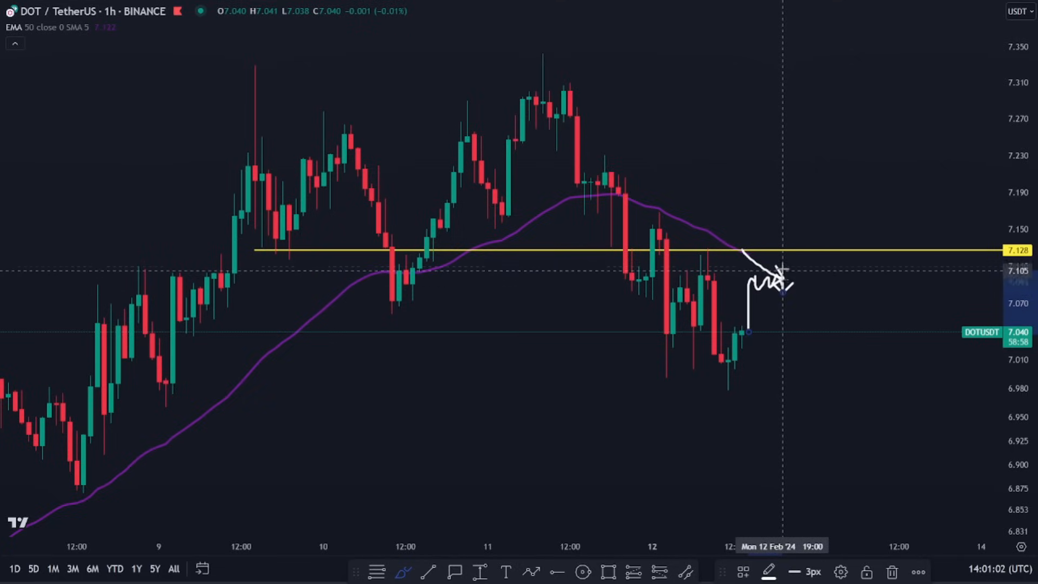
mouse_move(825, 297)
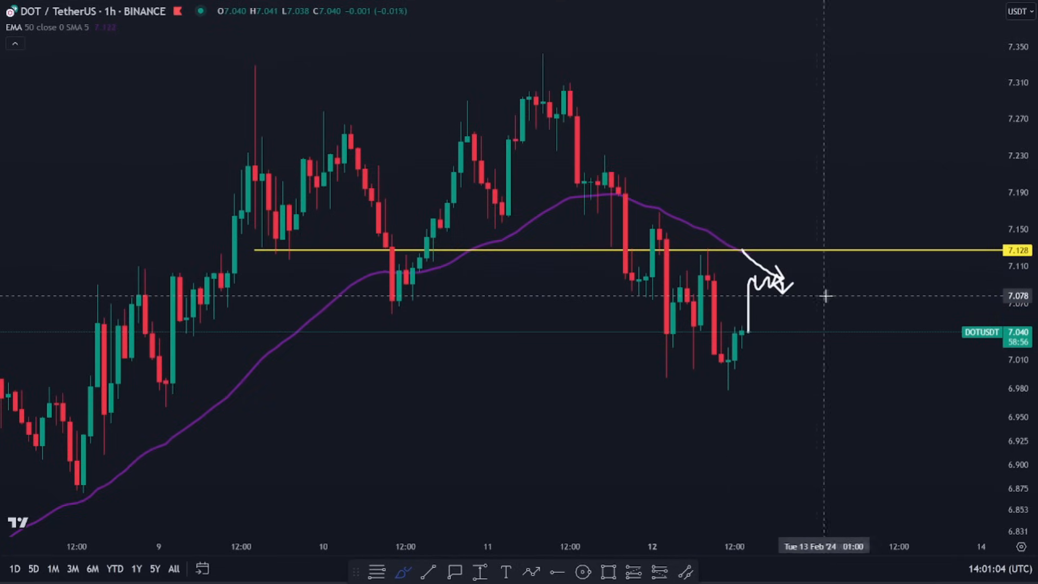
left_click_drag(635, 414, 836, 405)
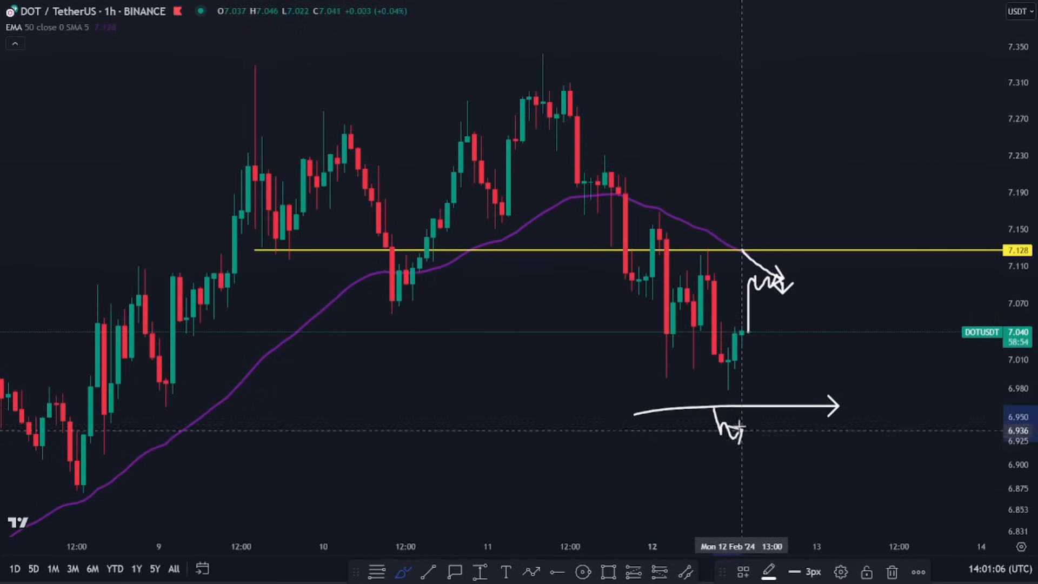
left_click_drag(727, 430, 833, 457)
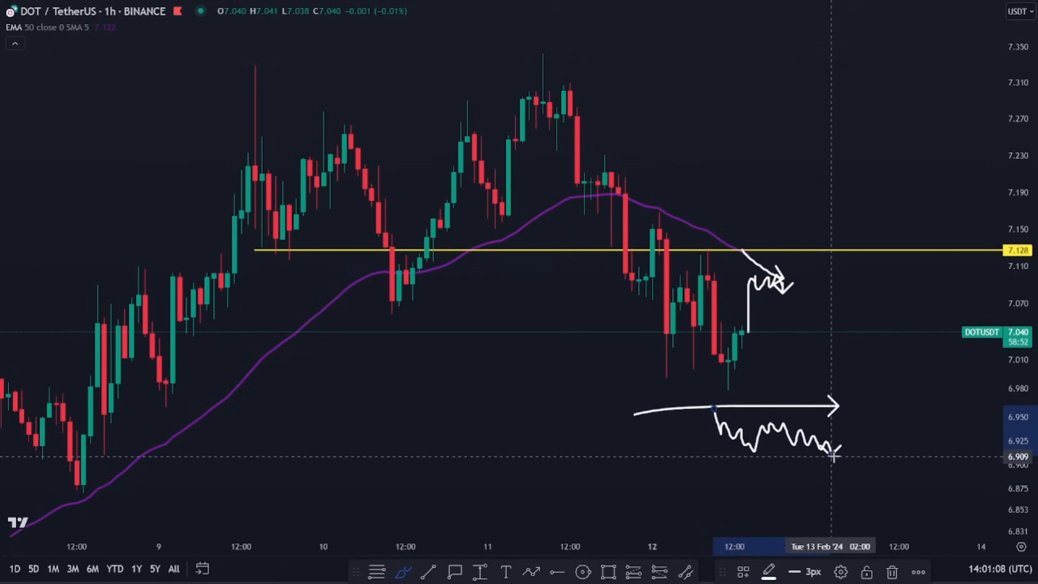